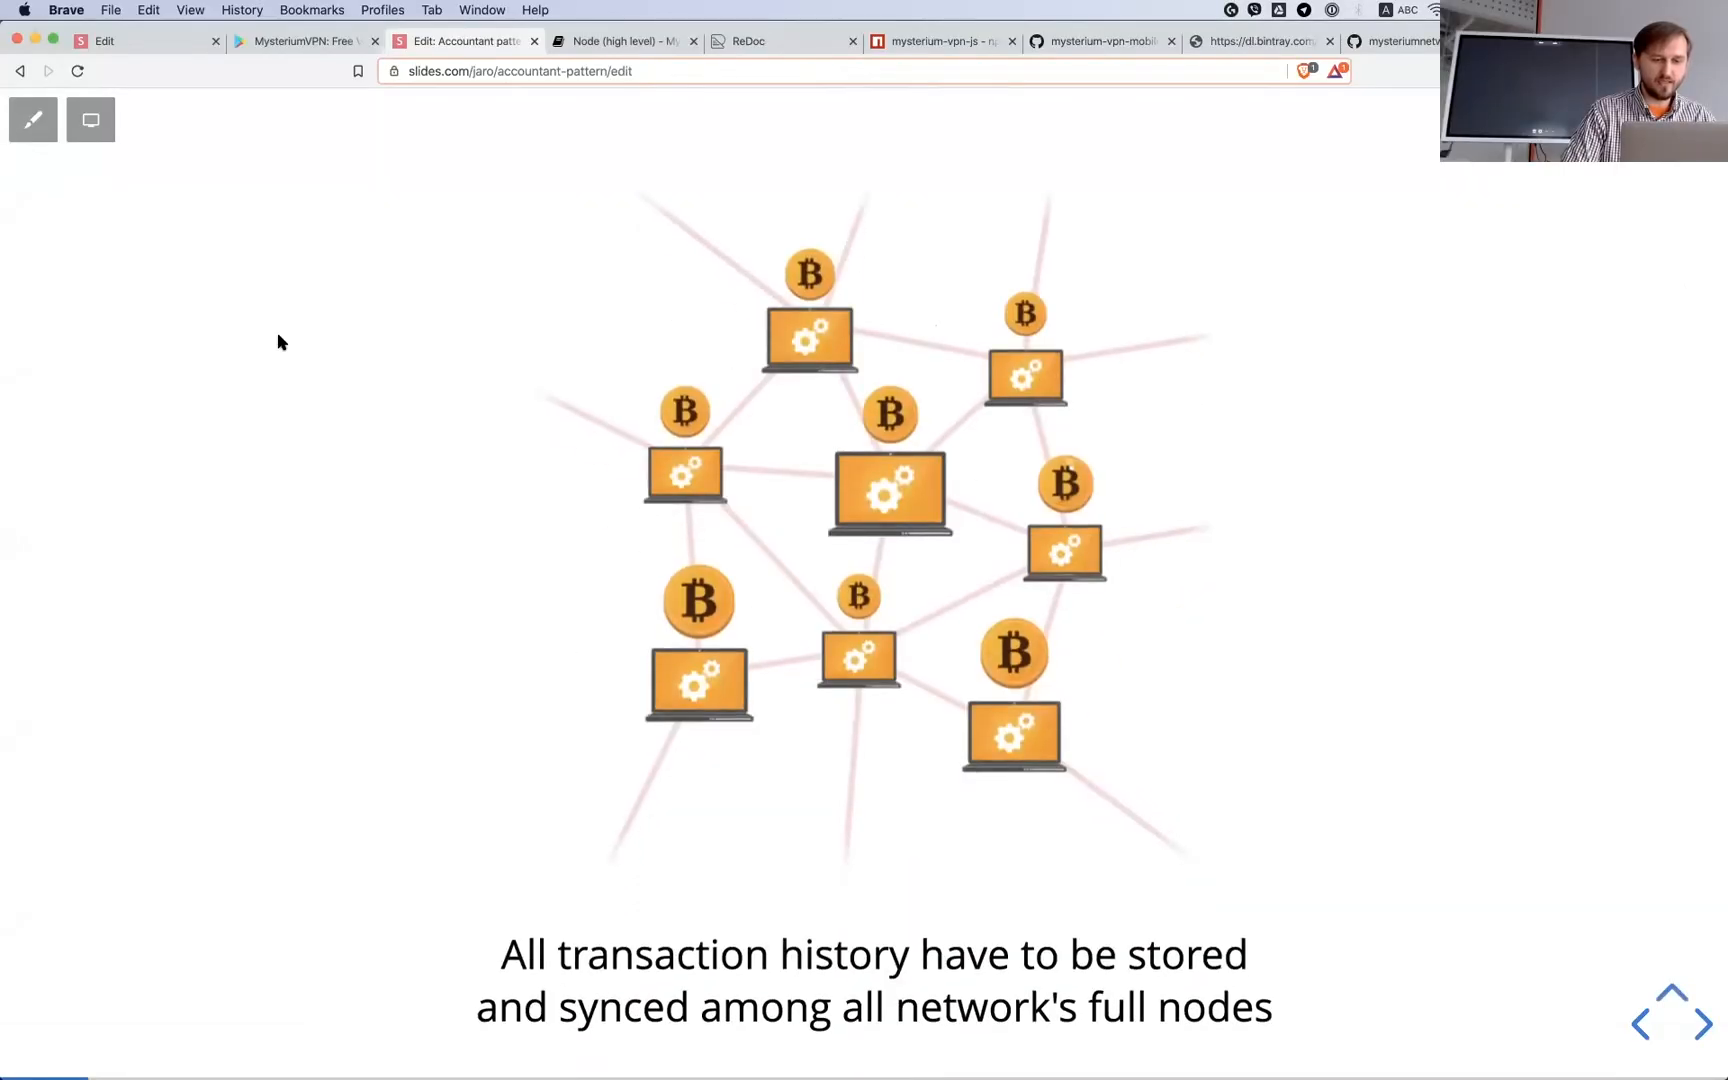
# Step: Advance to the diagram of Alice and Bob funding the channel smart contract
pyautogui.click(1682, 1042)
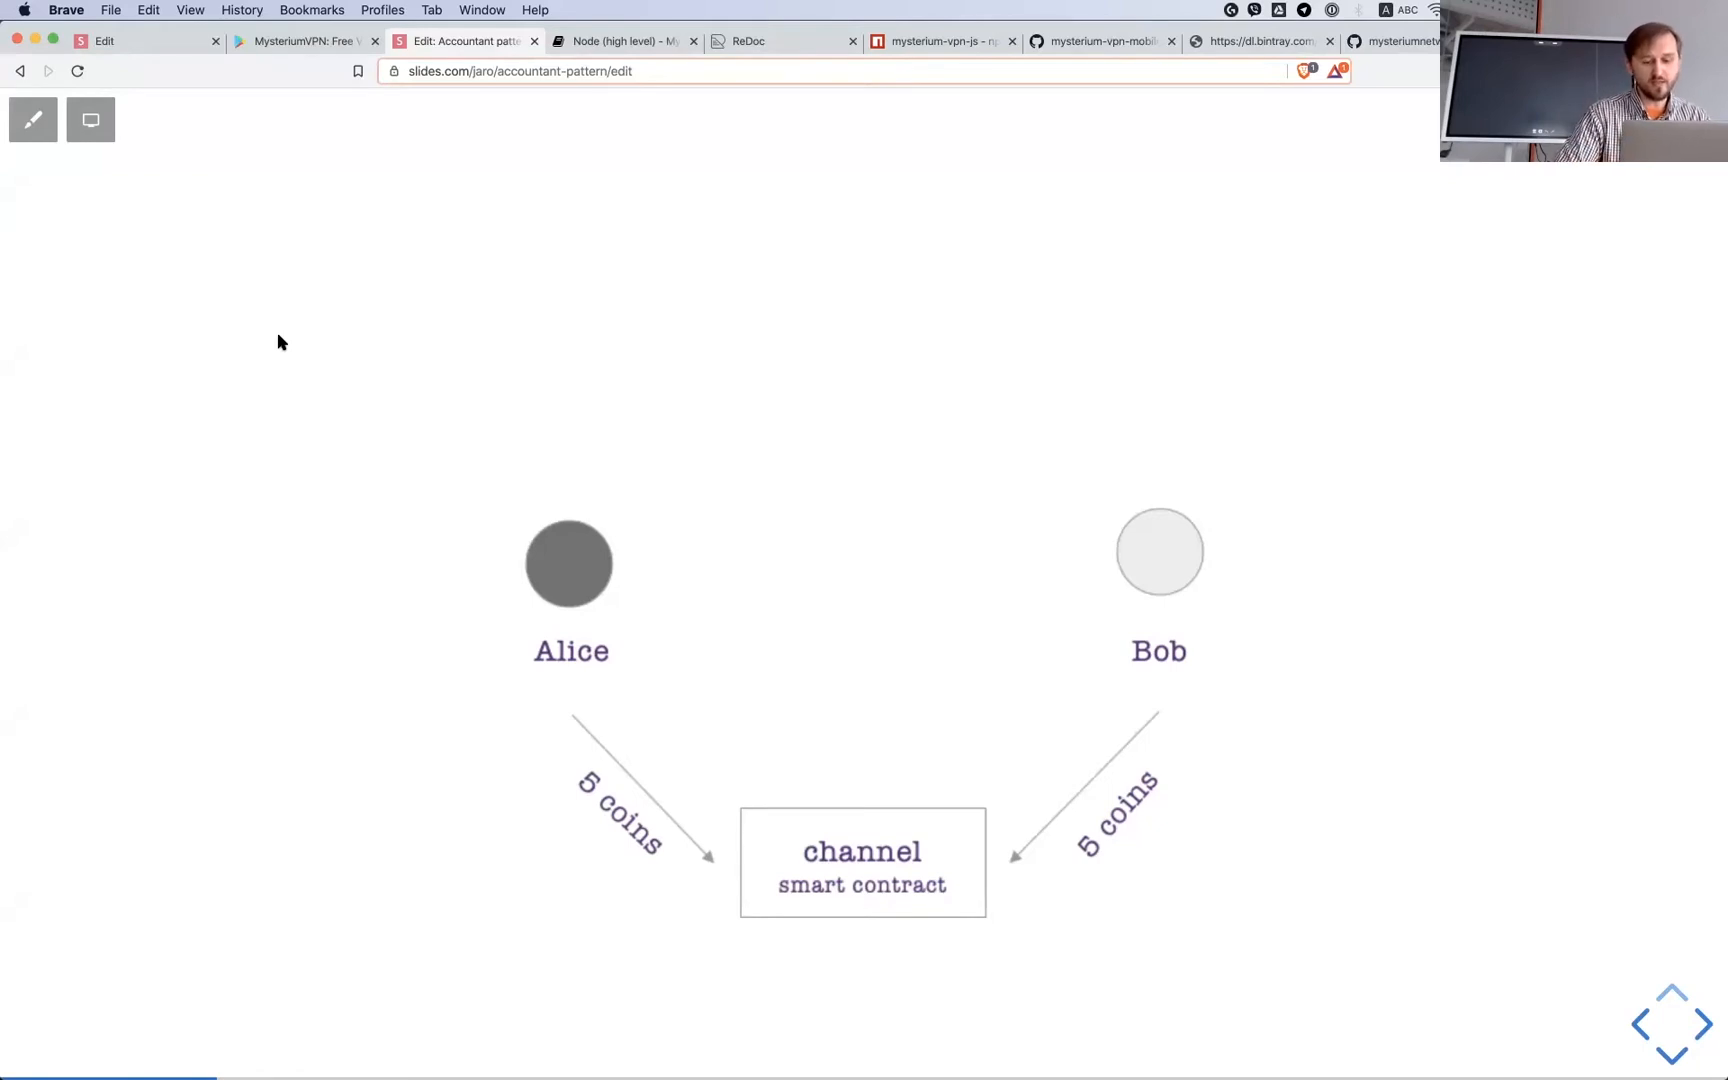
# Step: Step through the channel animation to the Payment promises — digital cheques slide
pyautogui.press('right')
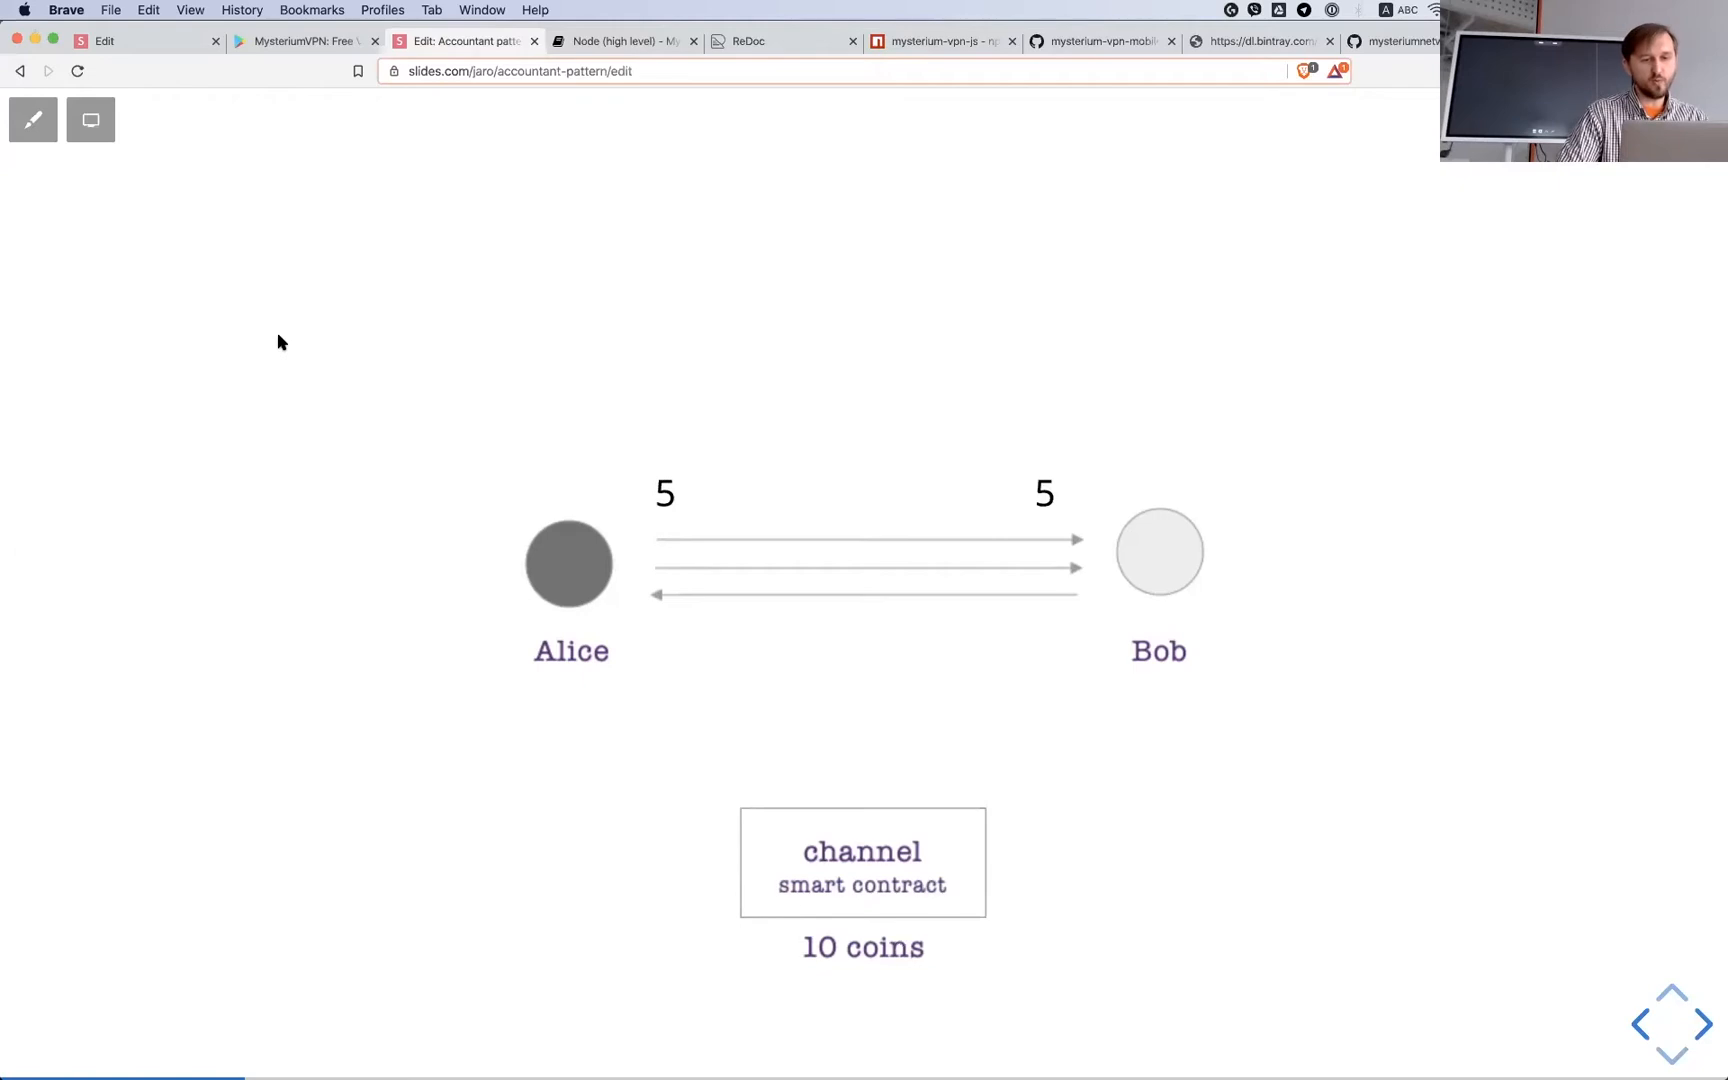
pyautogui.press('right')
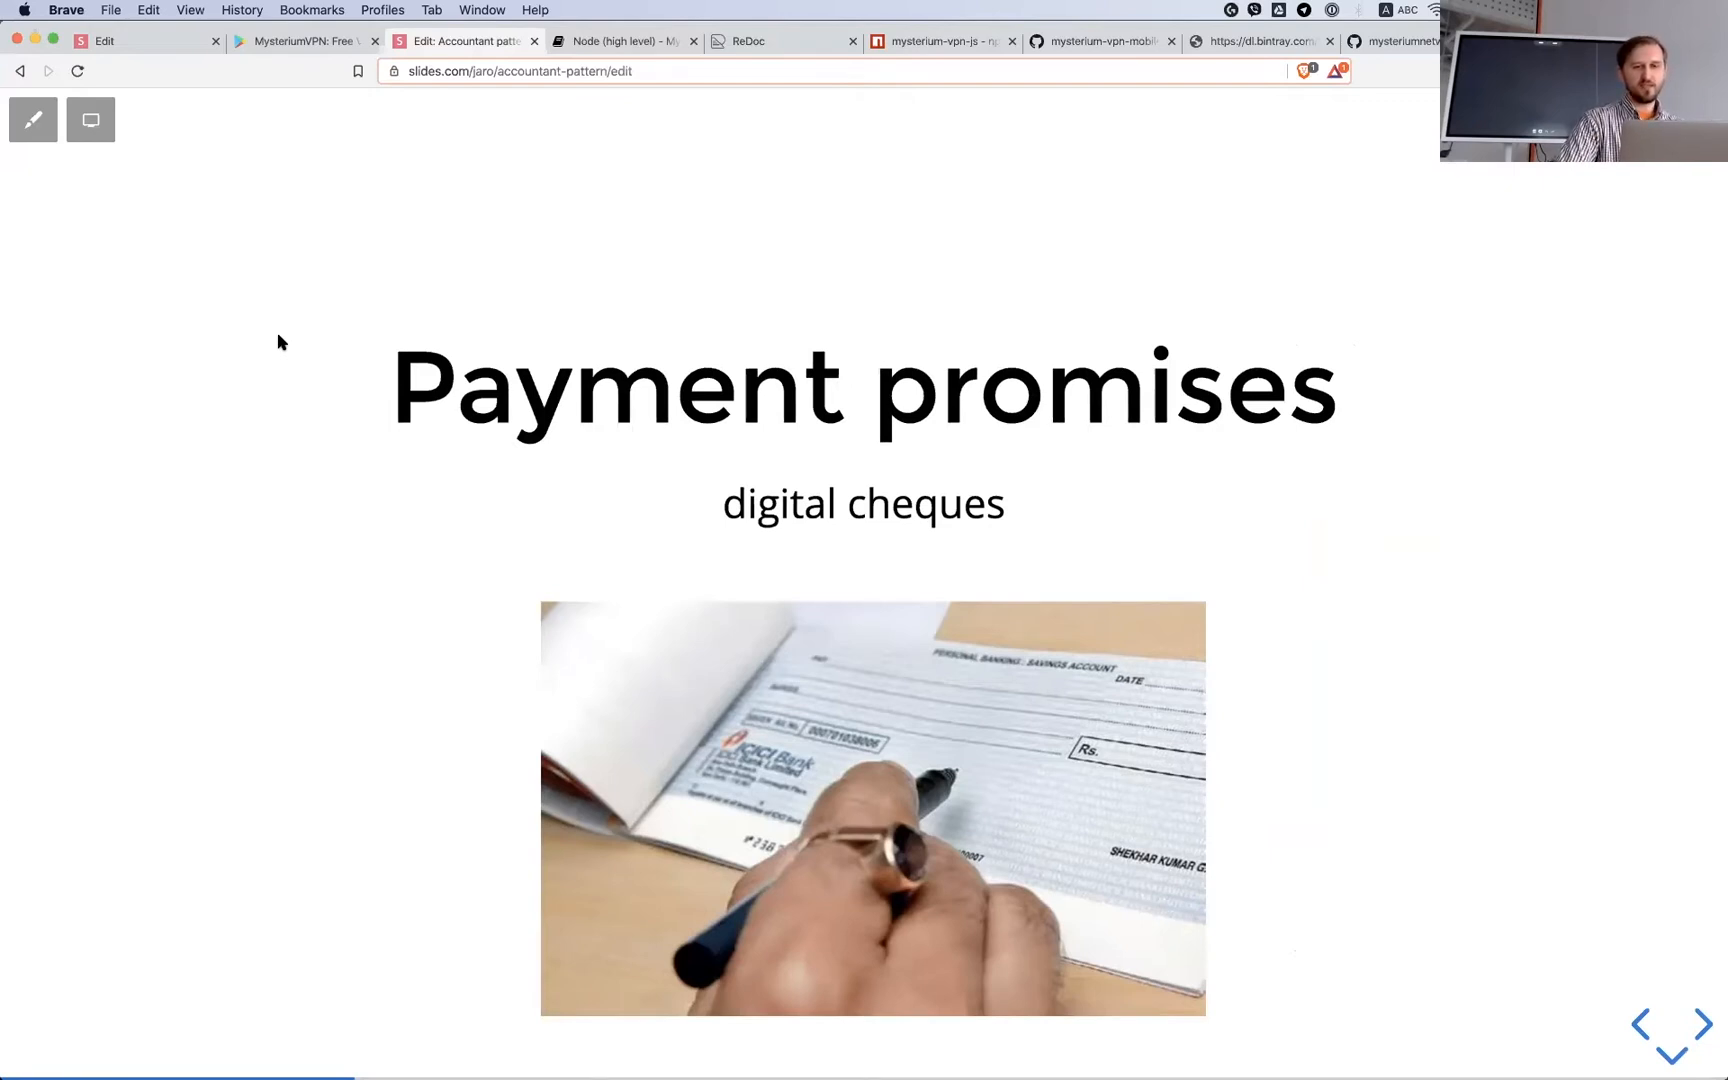
pyautogui.click(1670, 1000)
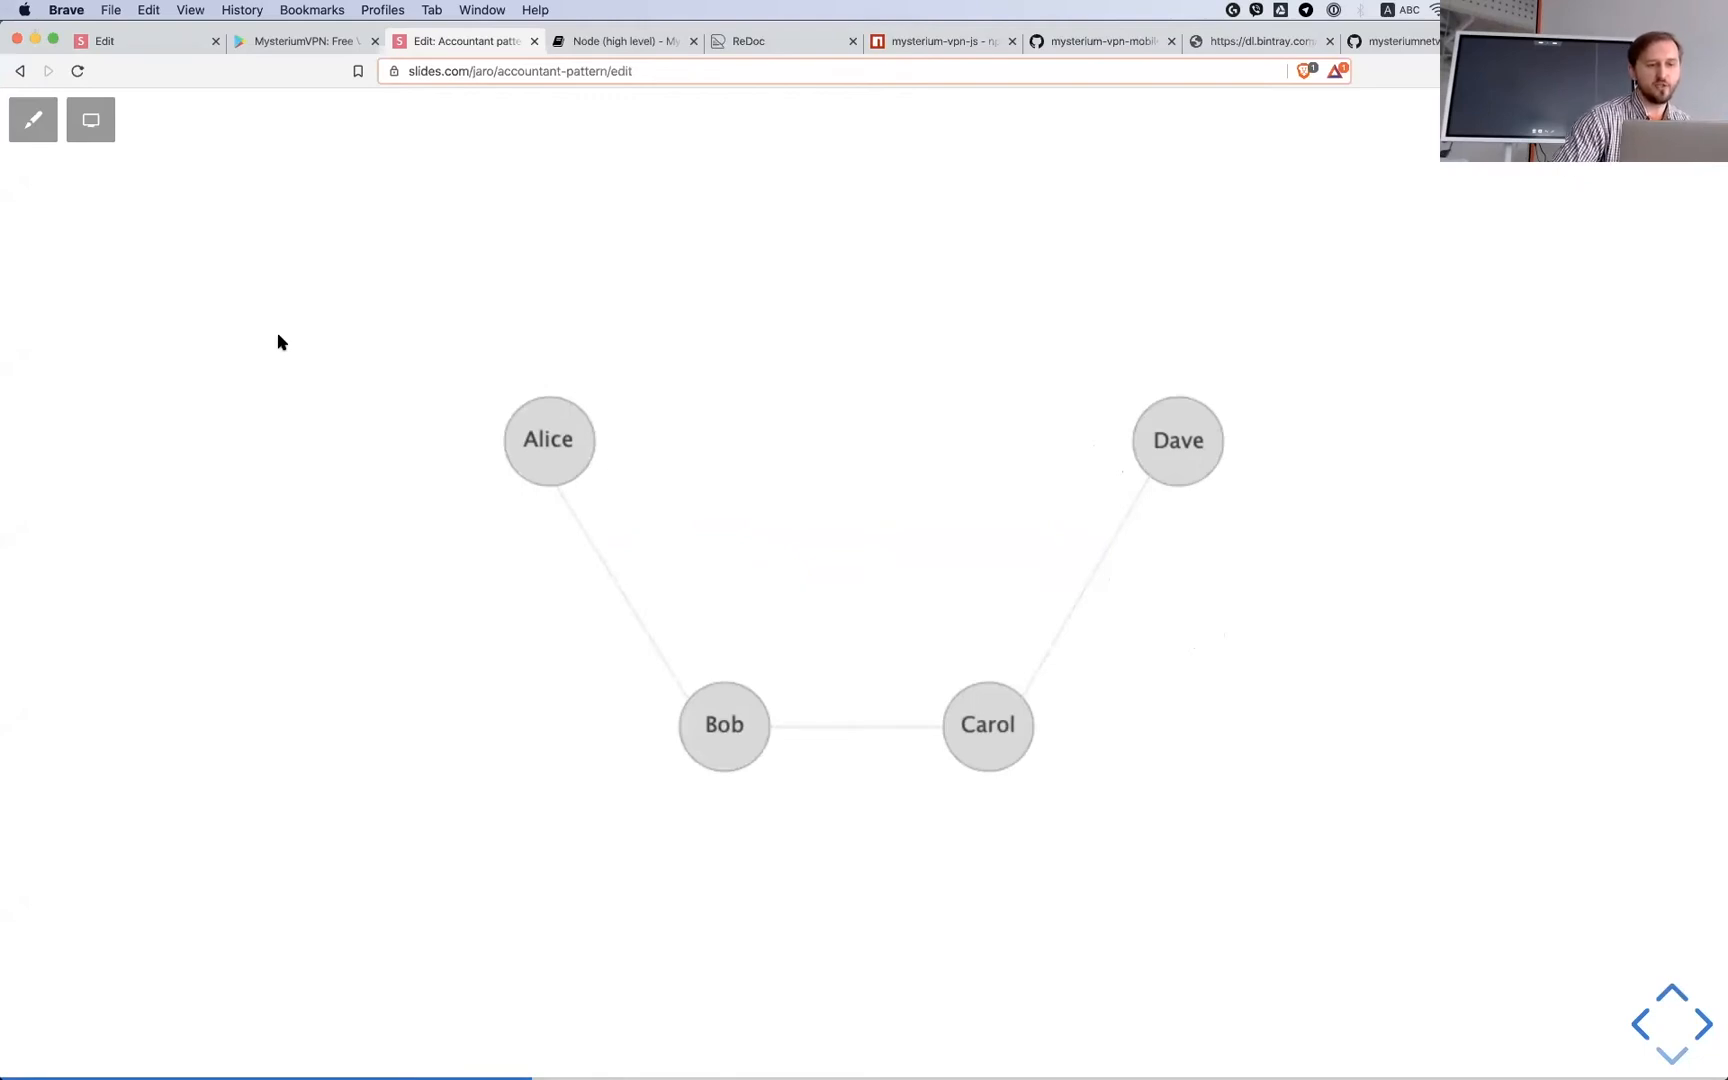
pyautogui.moveTo(706, 710)
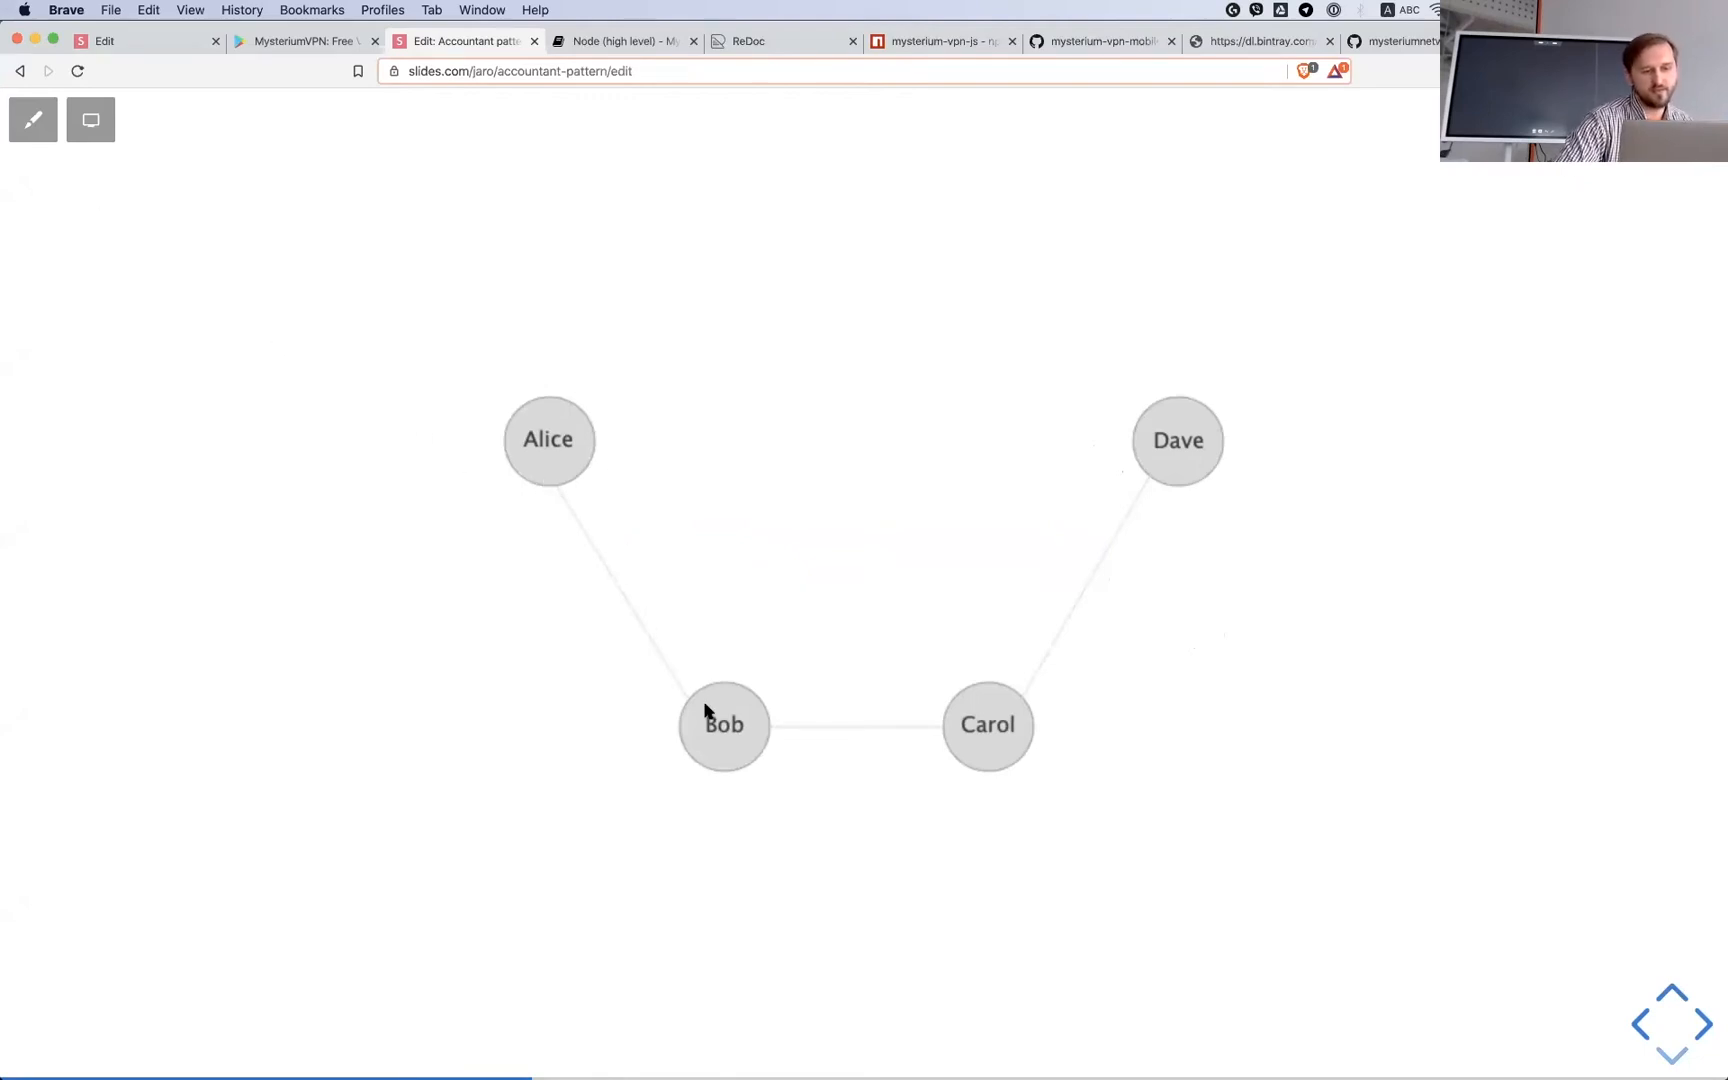
pyautogui.moveTo(538, 548)
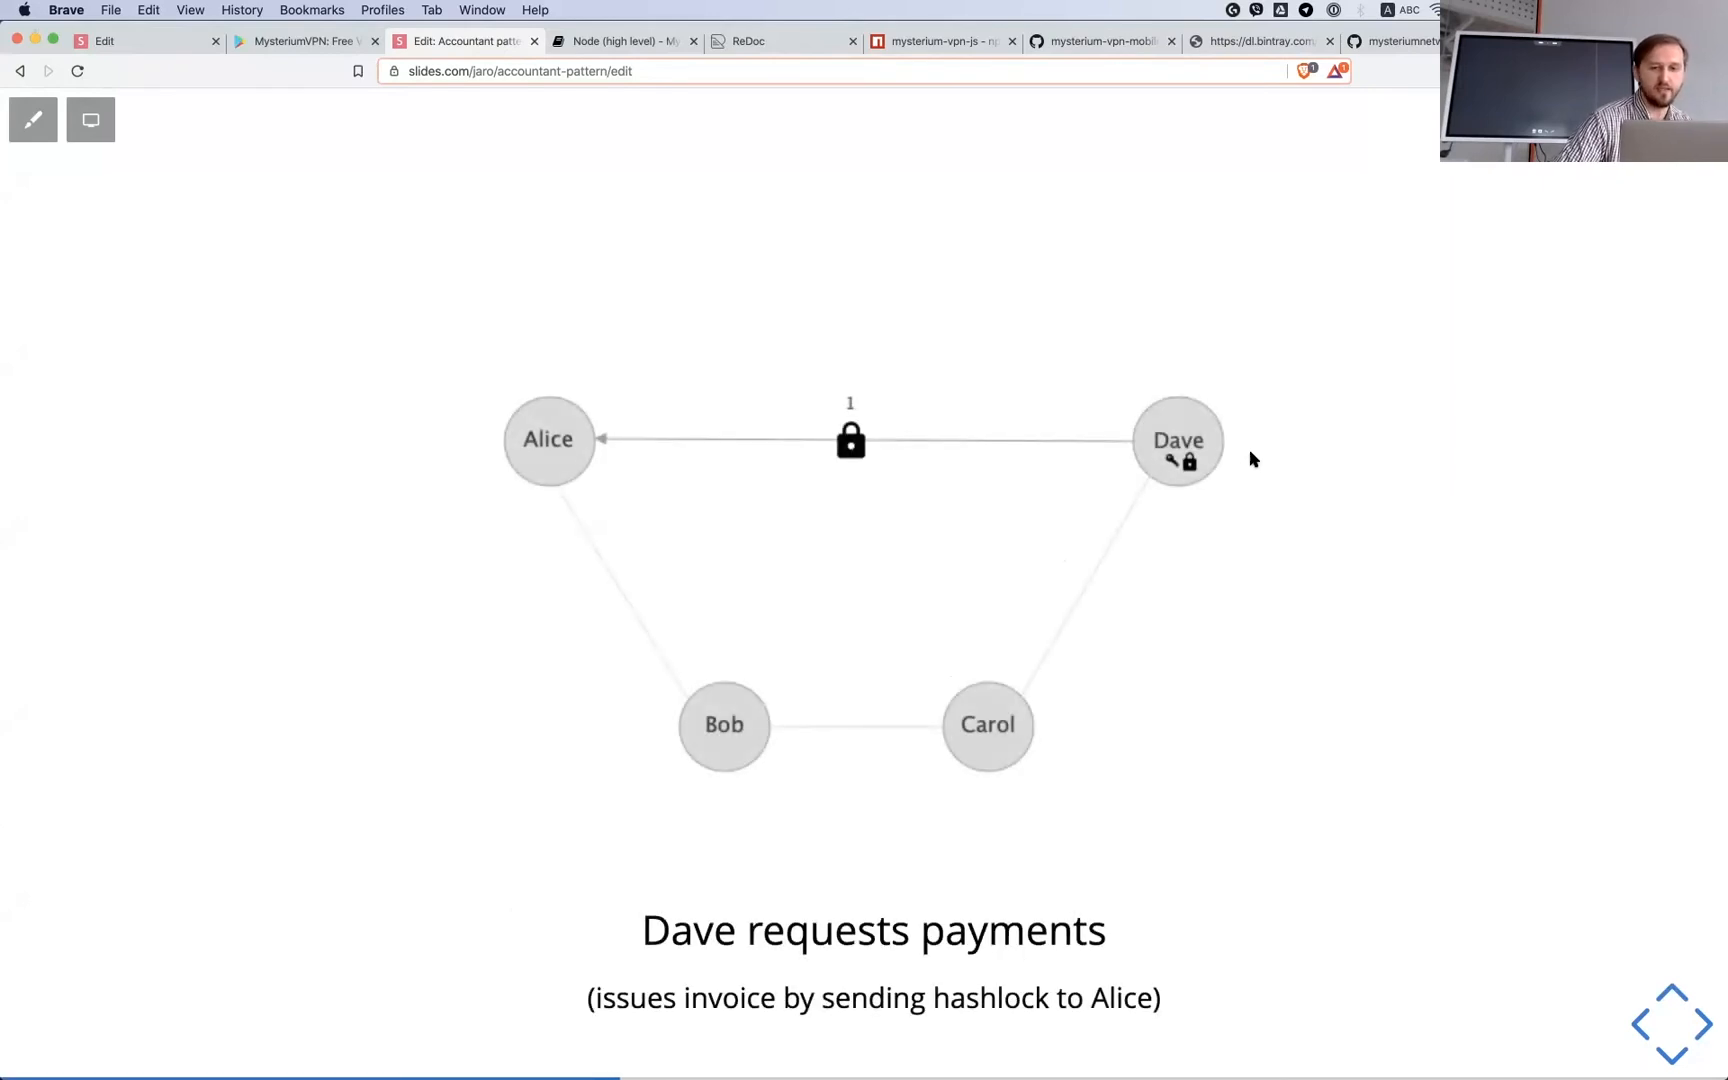
pyautogui.moveTo(1210, 416)
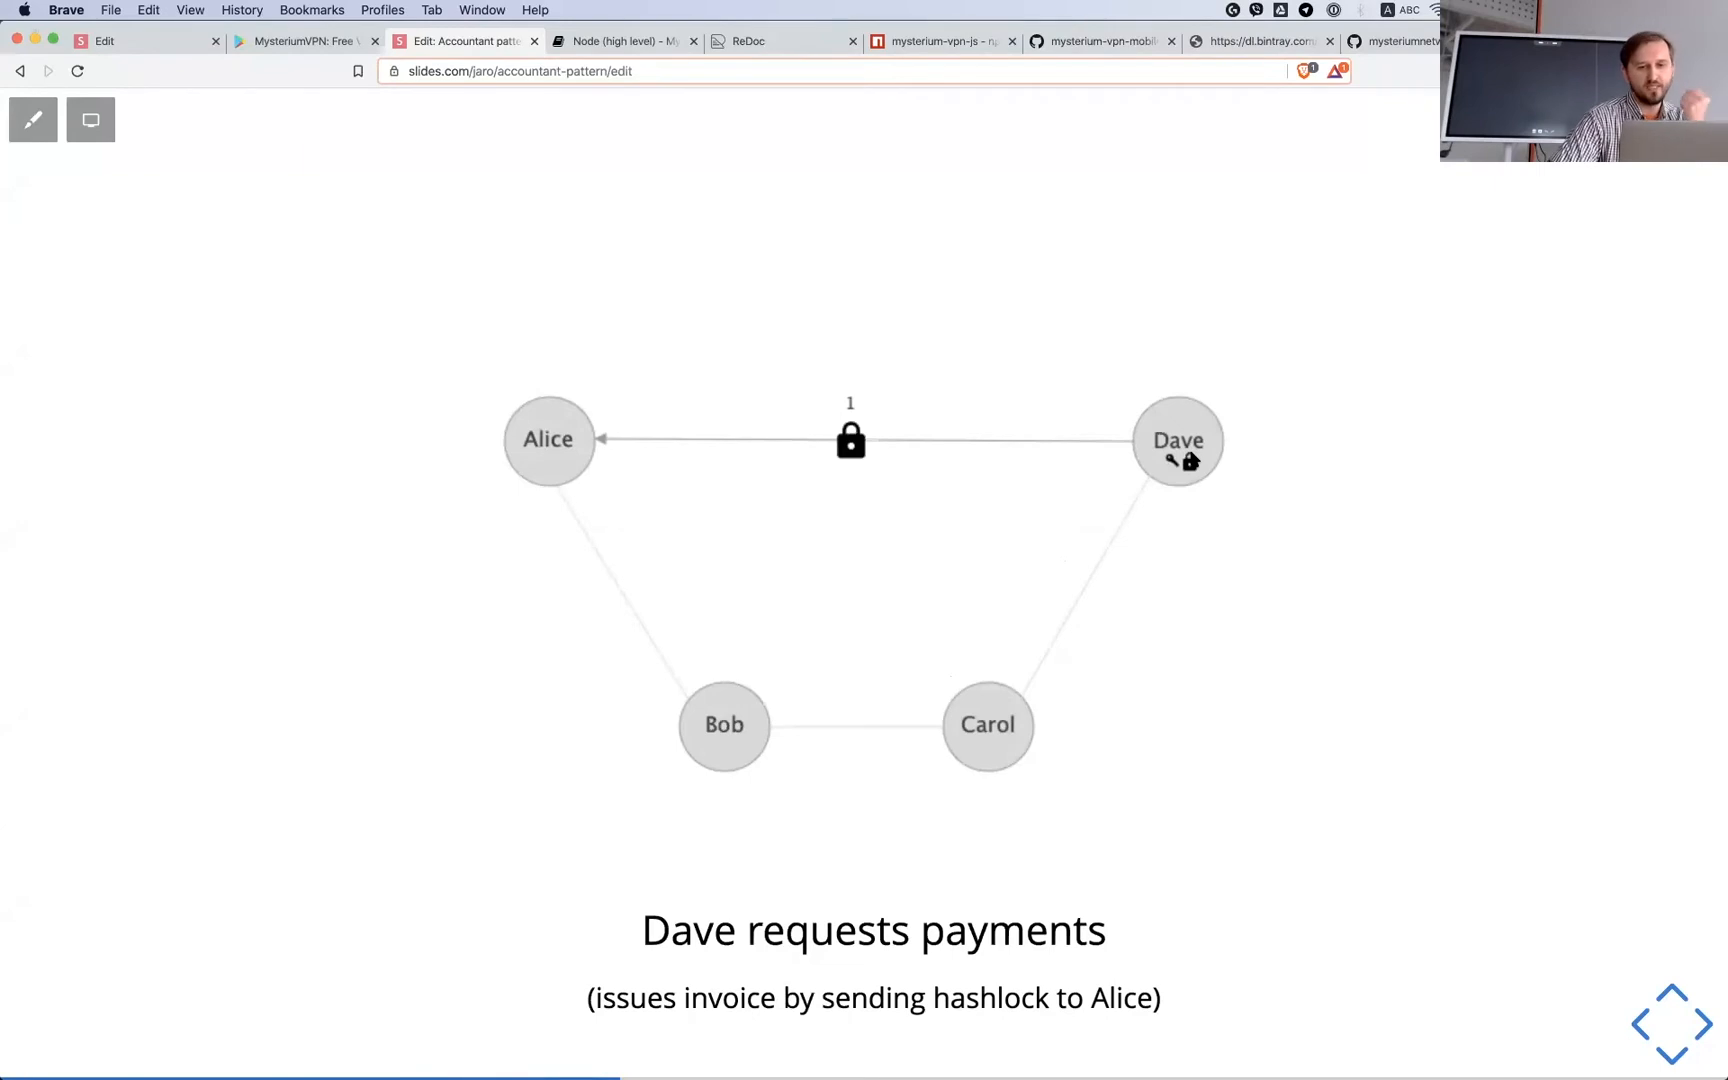
pyautogui.moveTo(1162, 430)
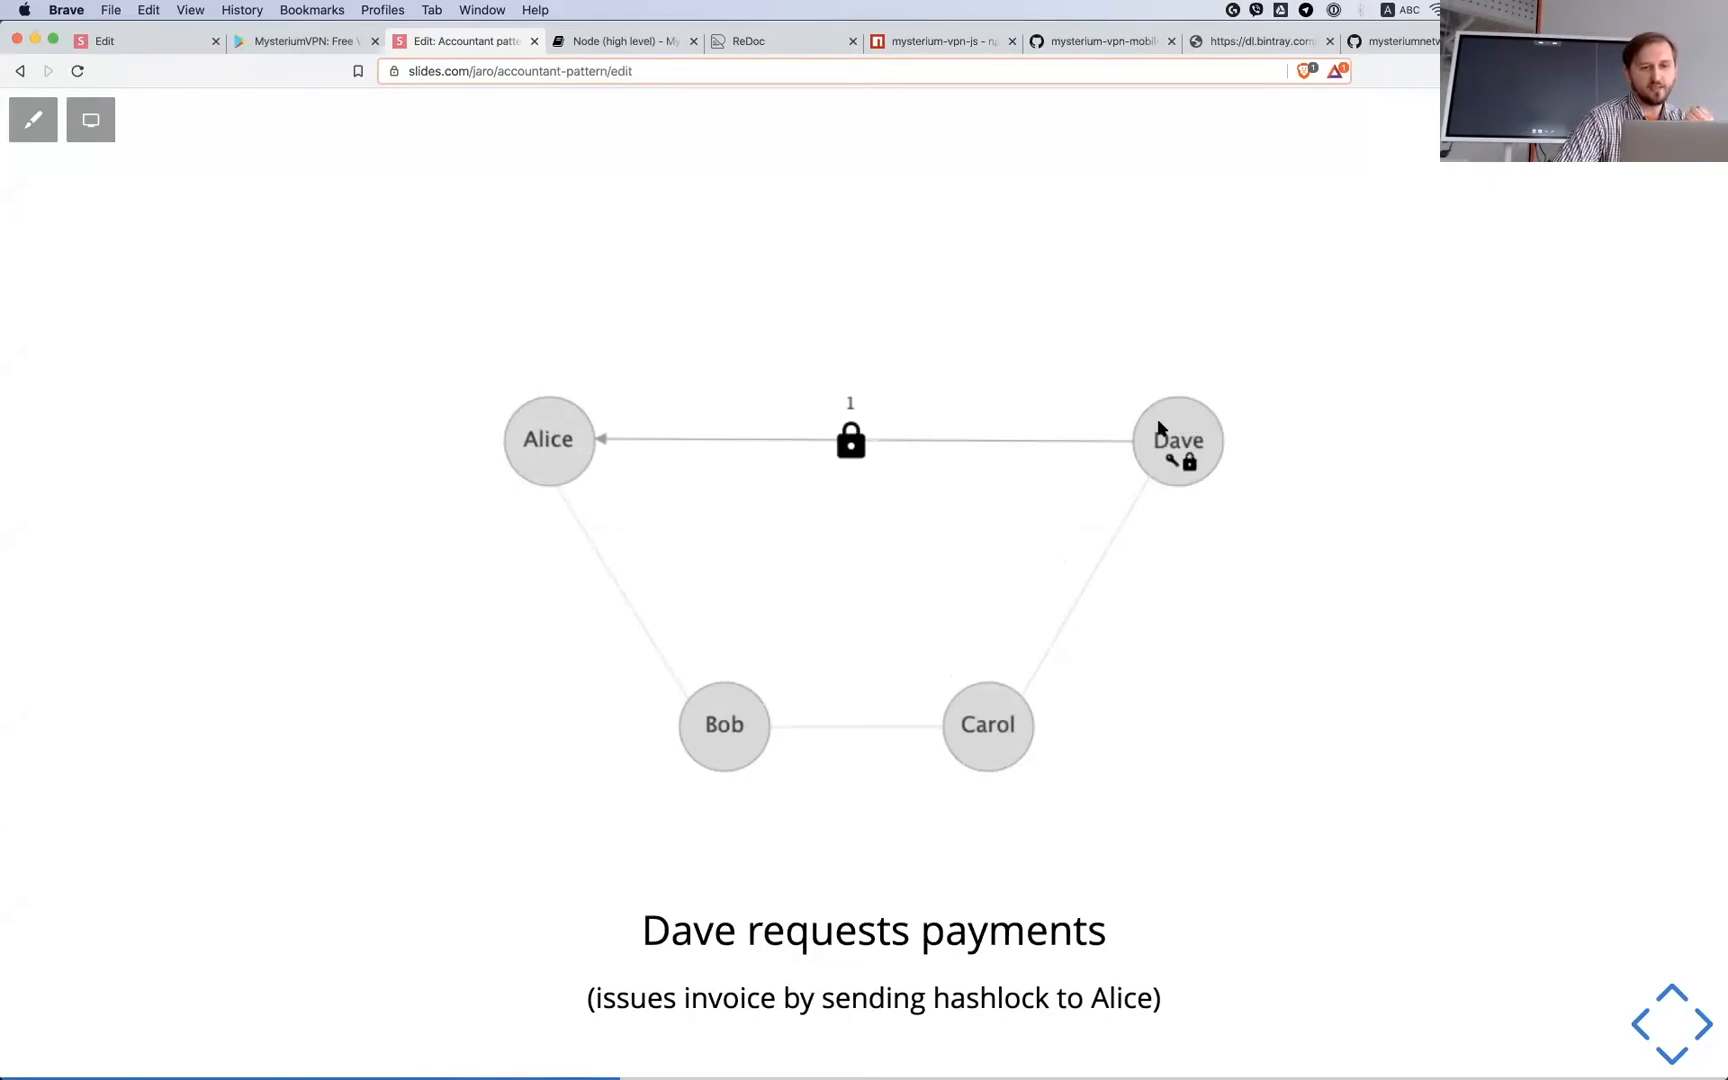
pyautogui.moveTo(1170, 424)
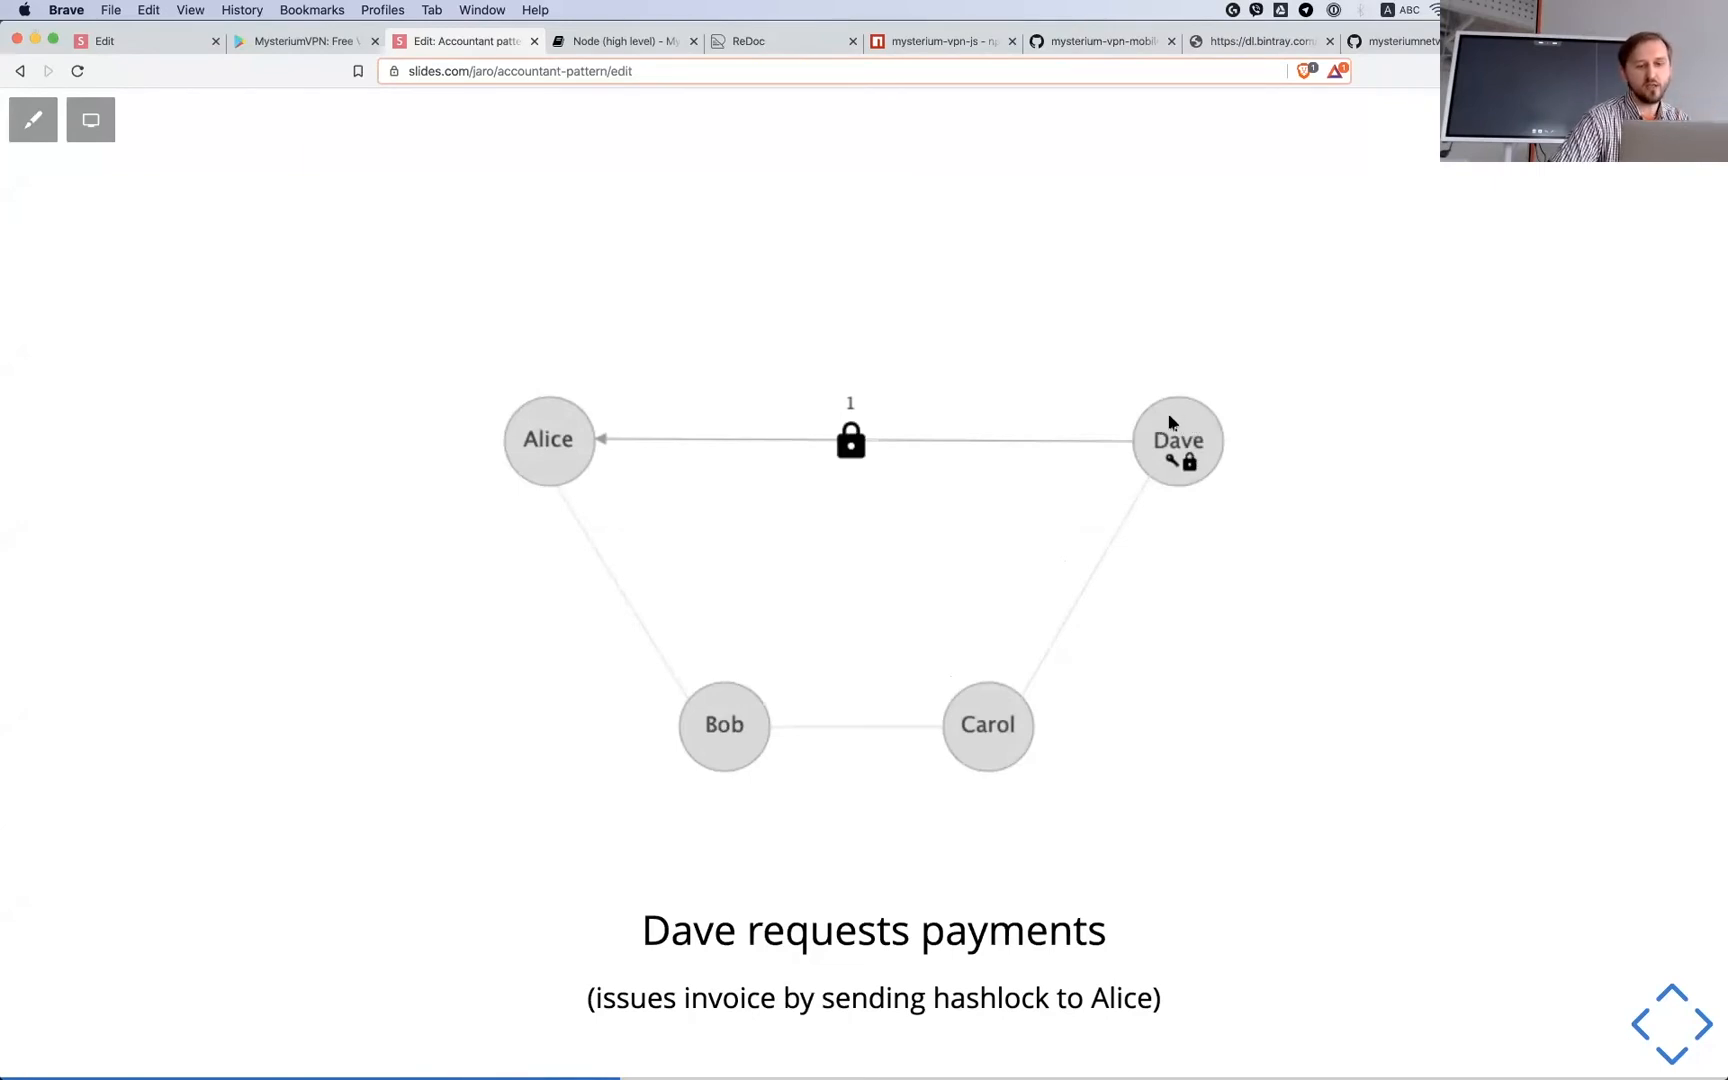
pyautogui.moveTo(1206, 466)
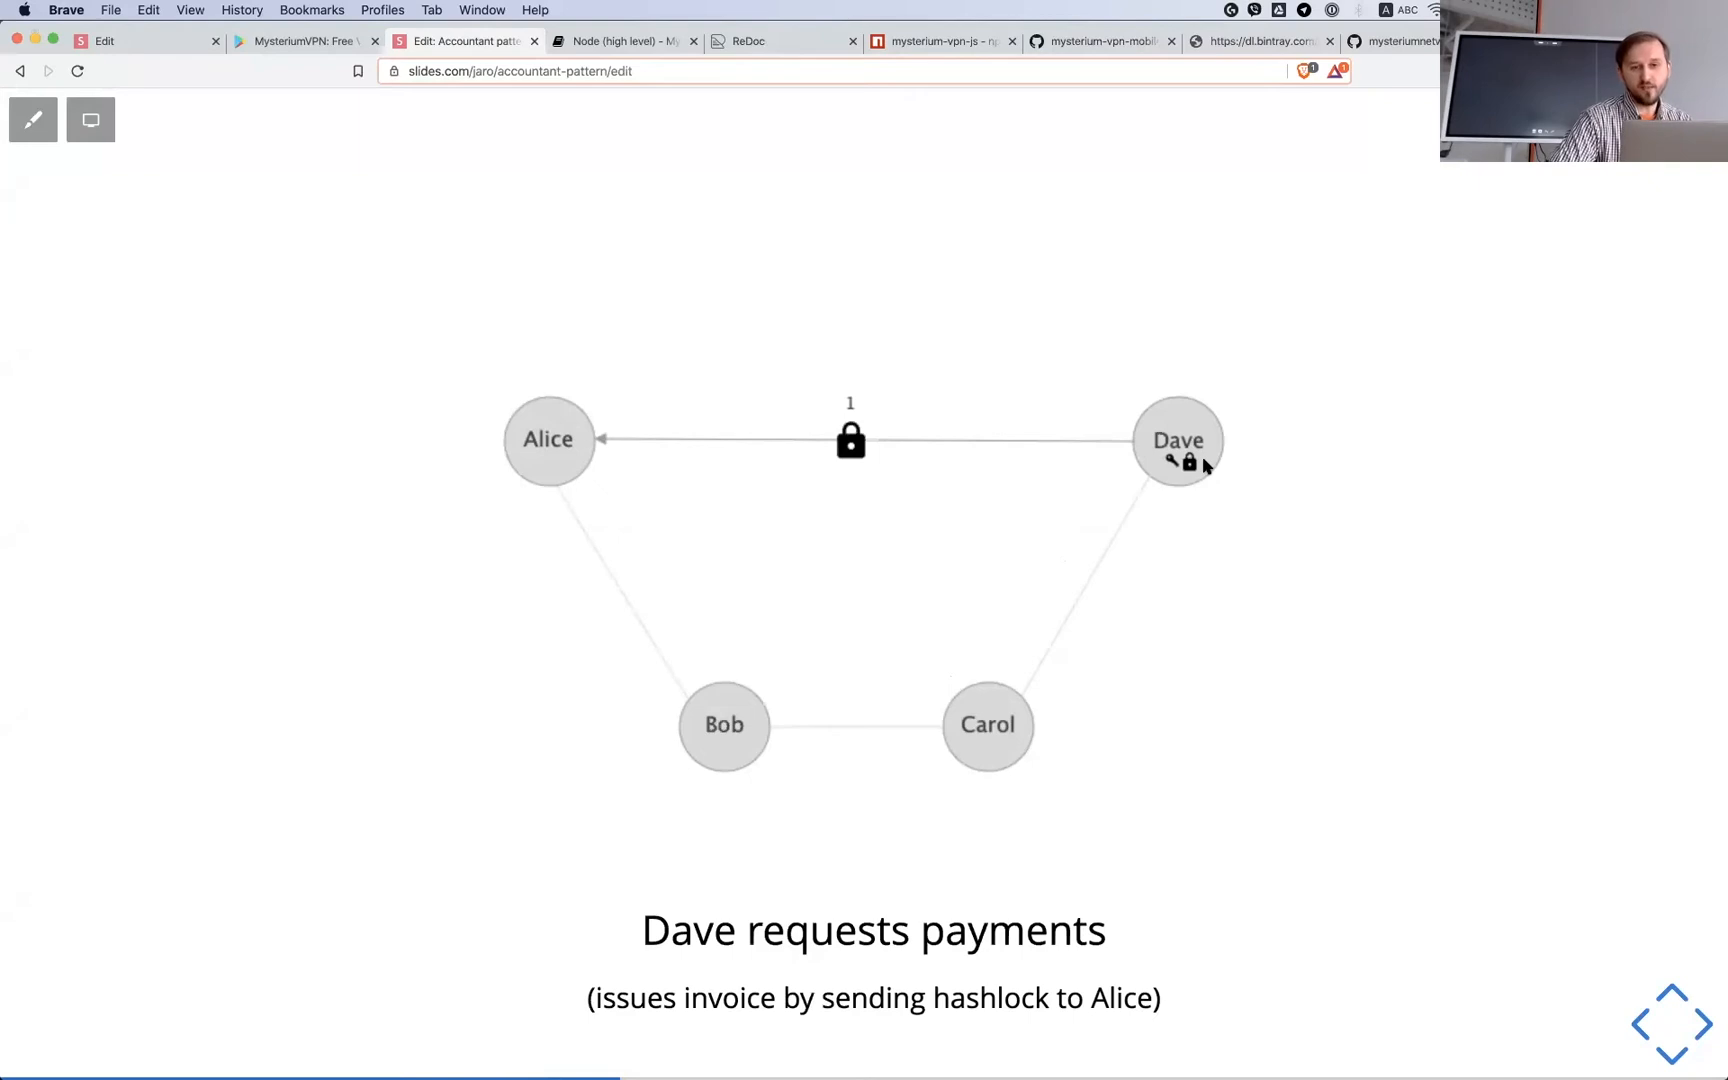
pyautogui.moveTo(1208, 448)
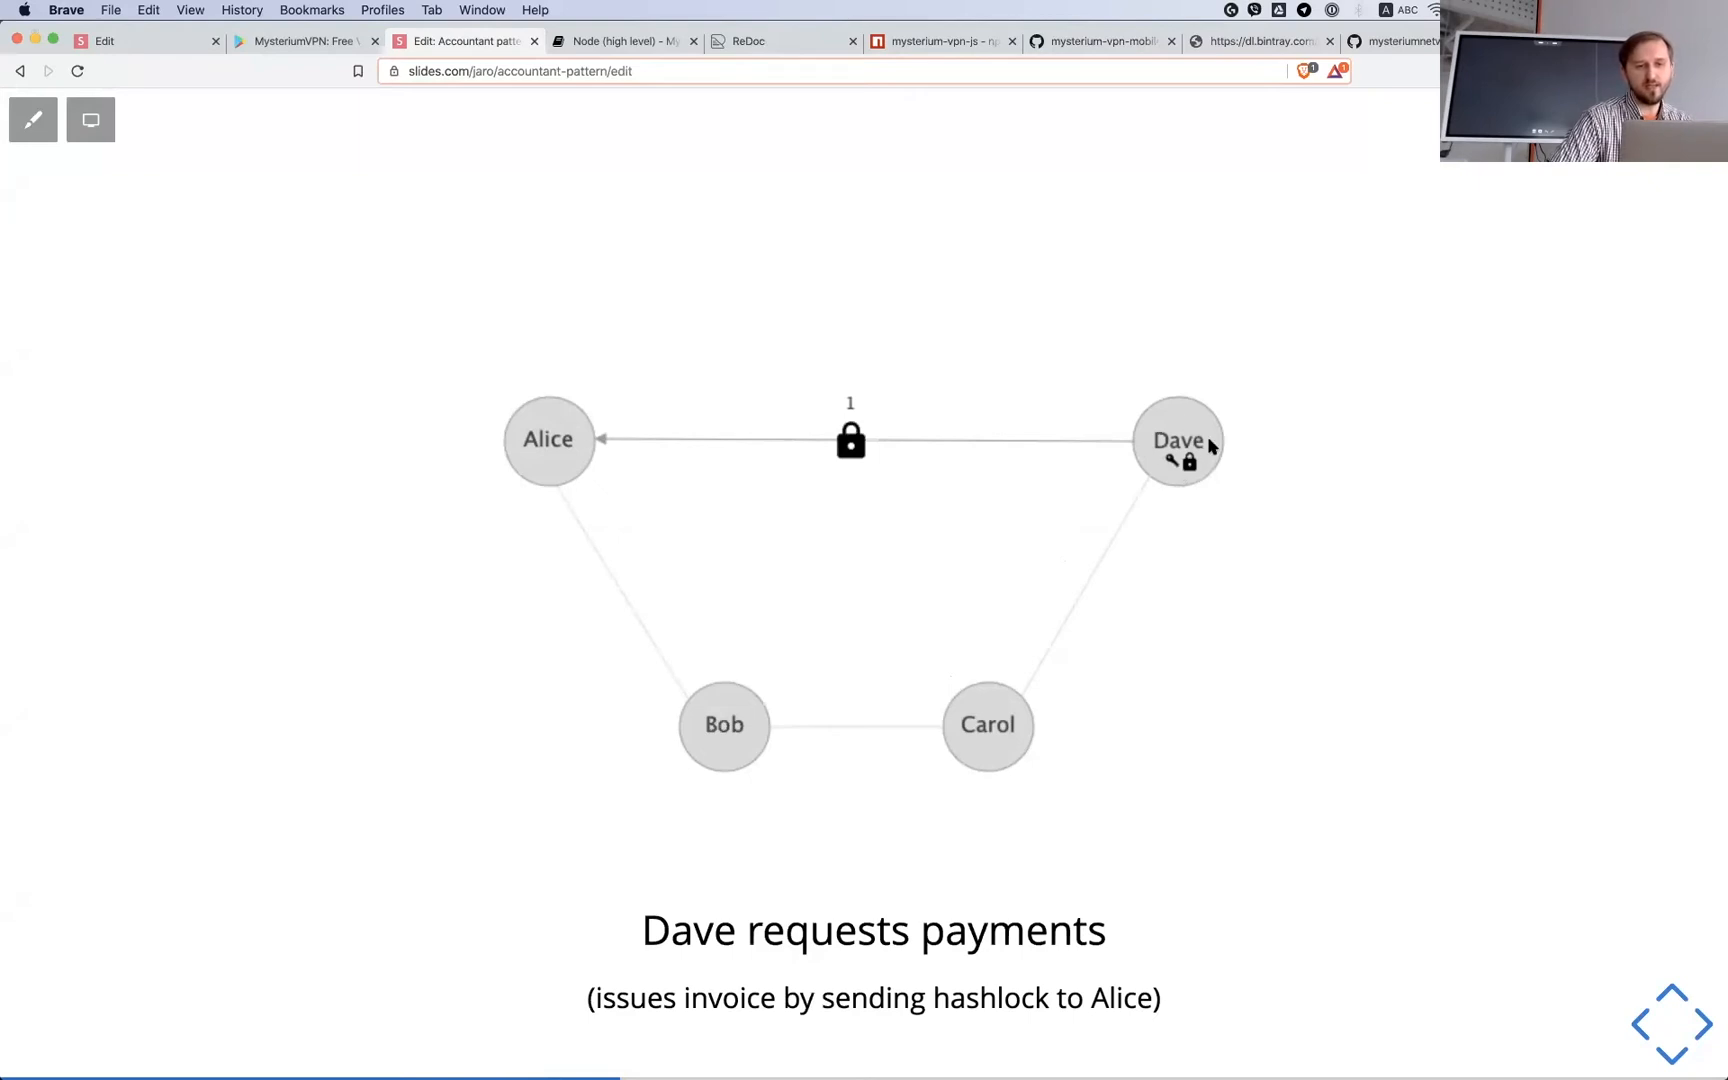
pyautogui.moveTo(1168, 464)
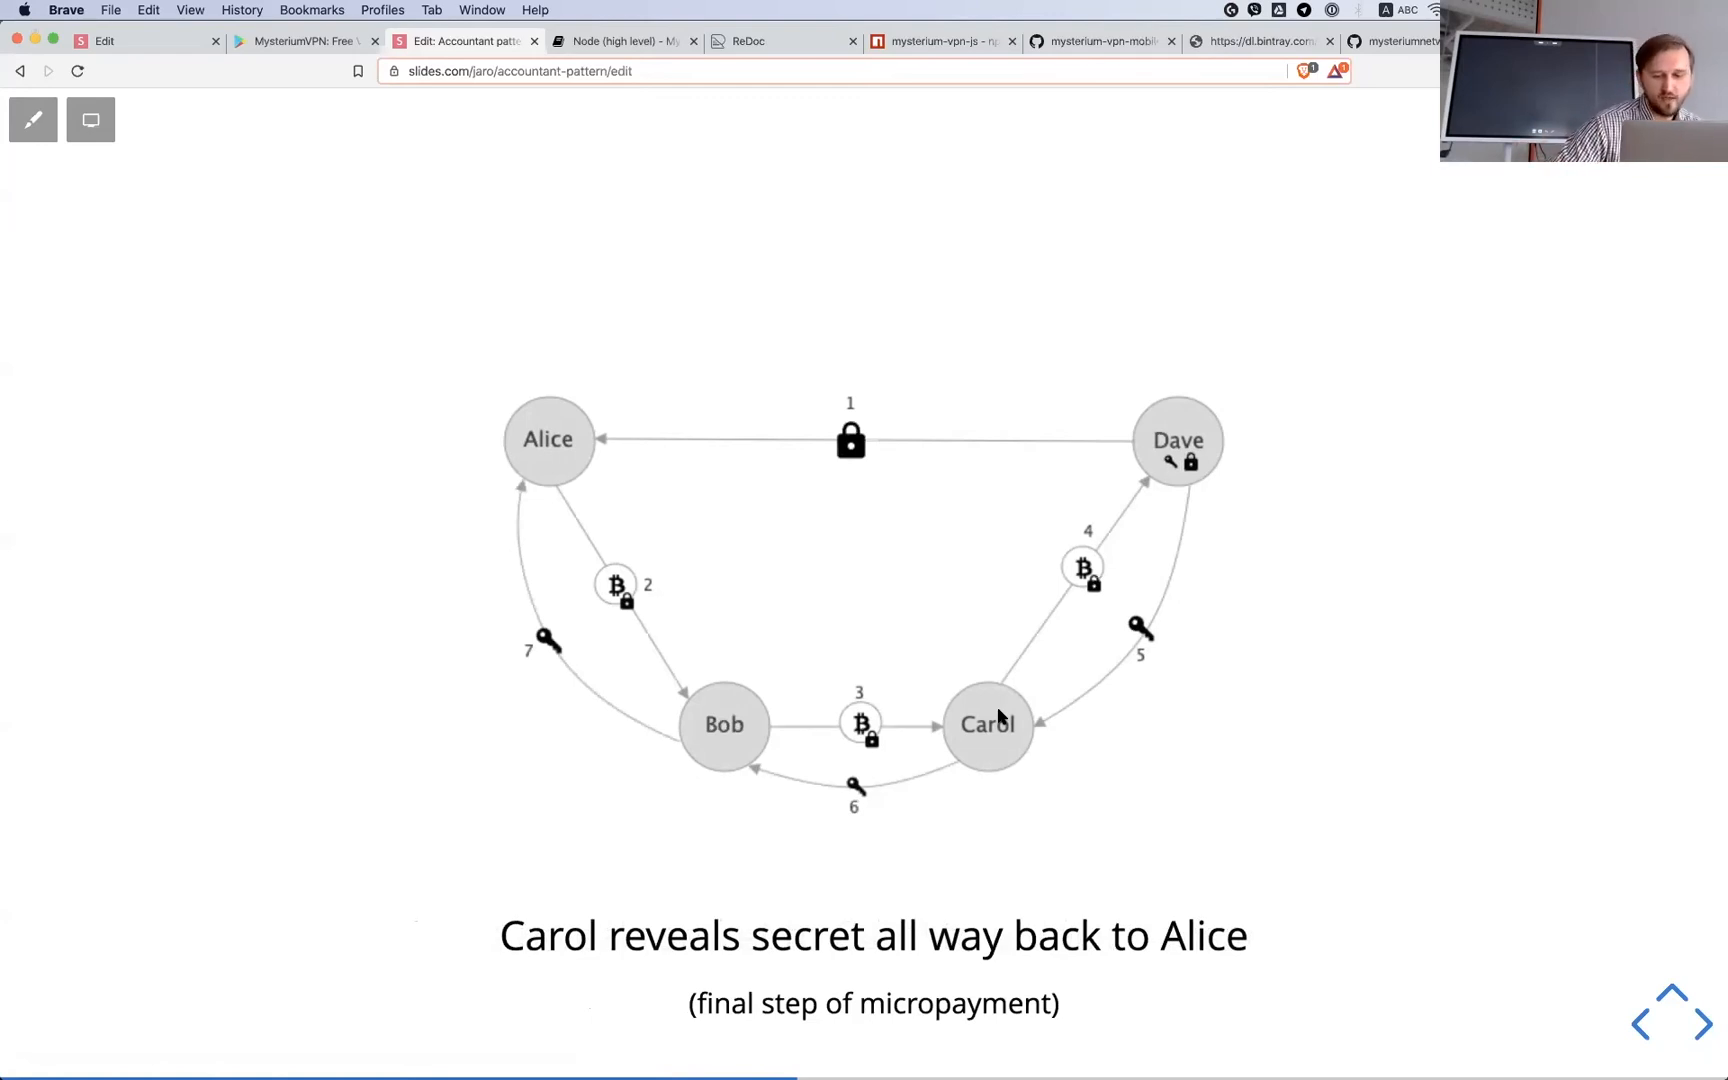
pyautogui.moveTo(540, 460)
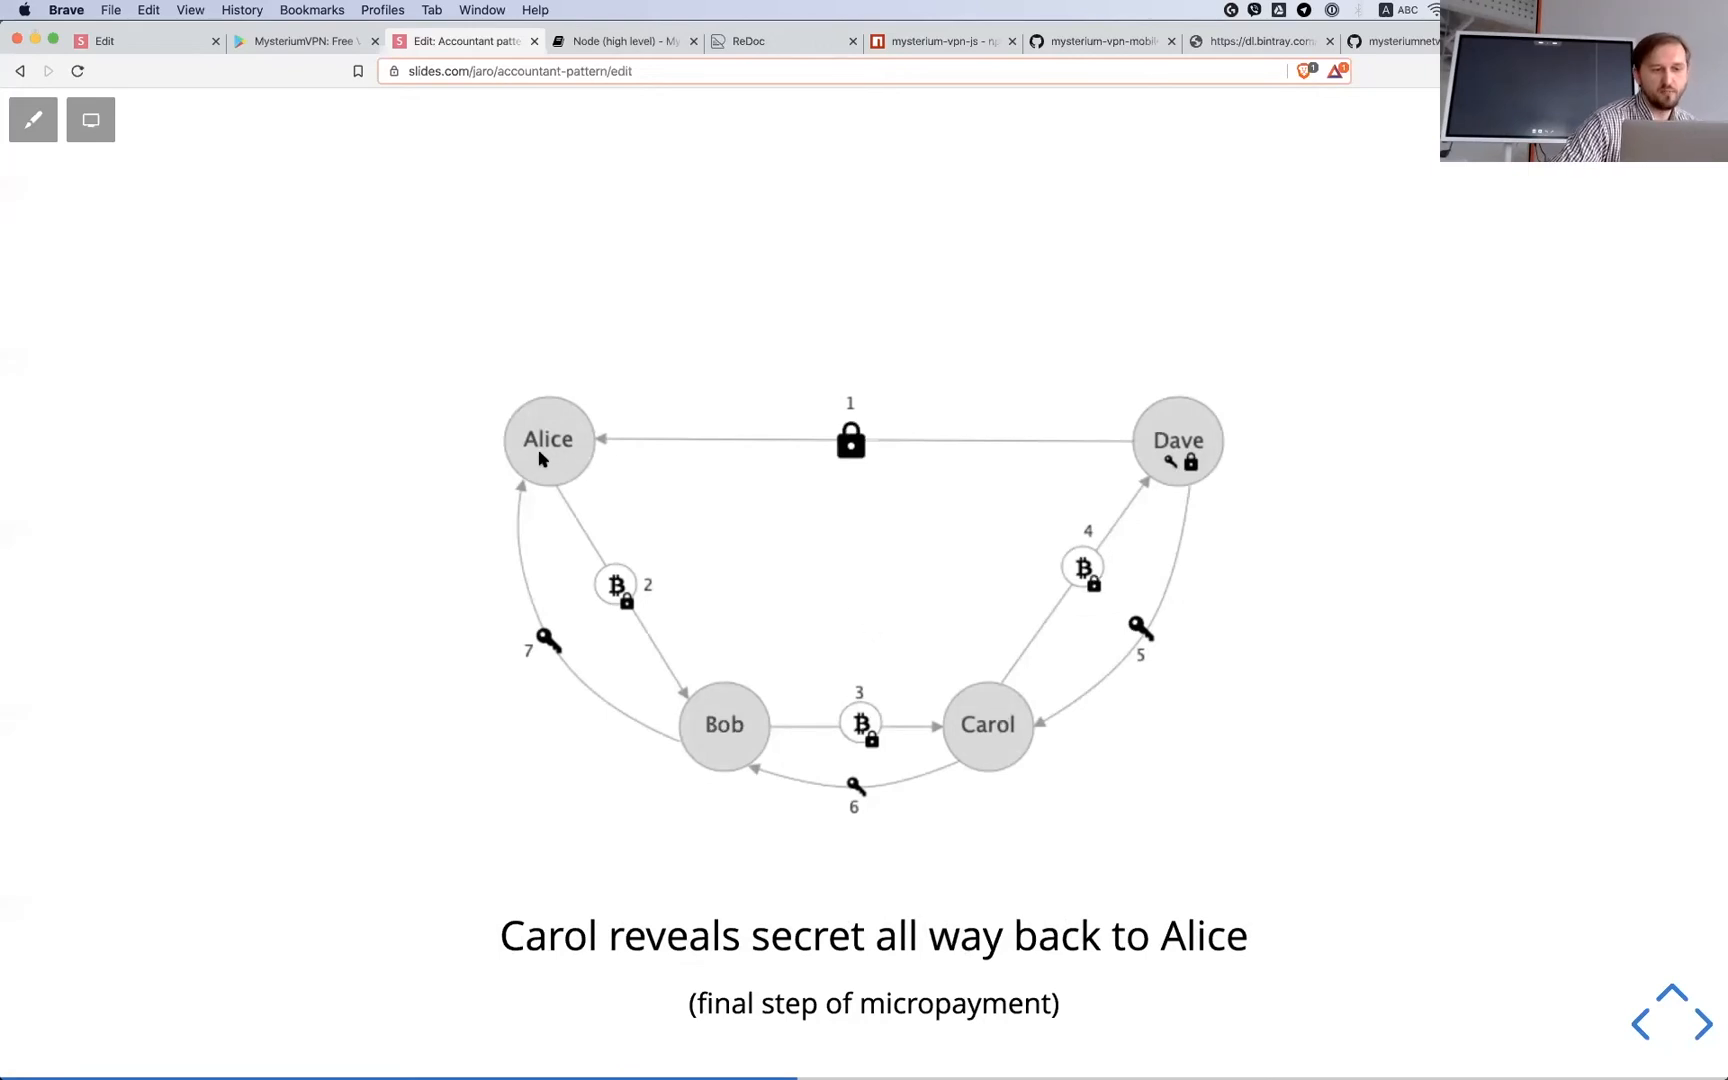
pyautogui.moveTo(722, 474)
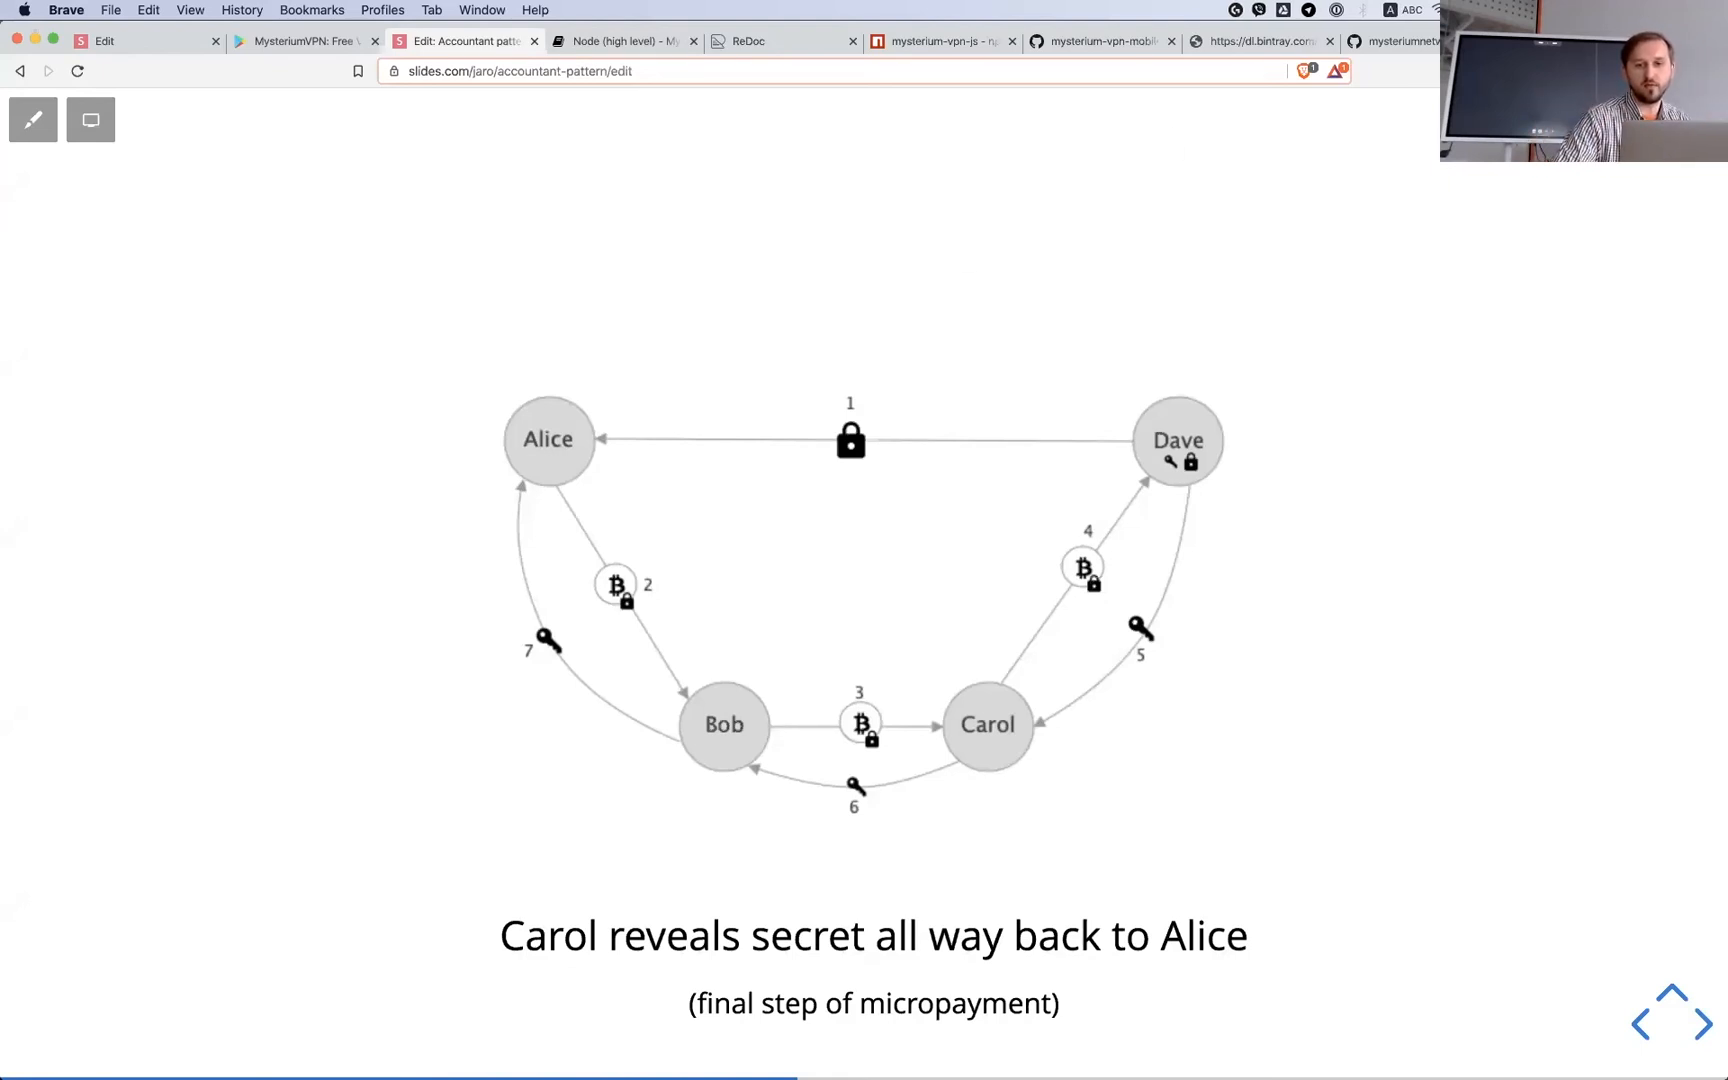
pyautogui.moveTo(1208, 208)
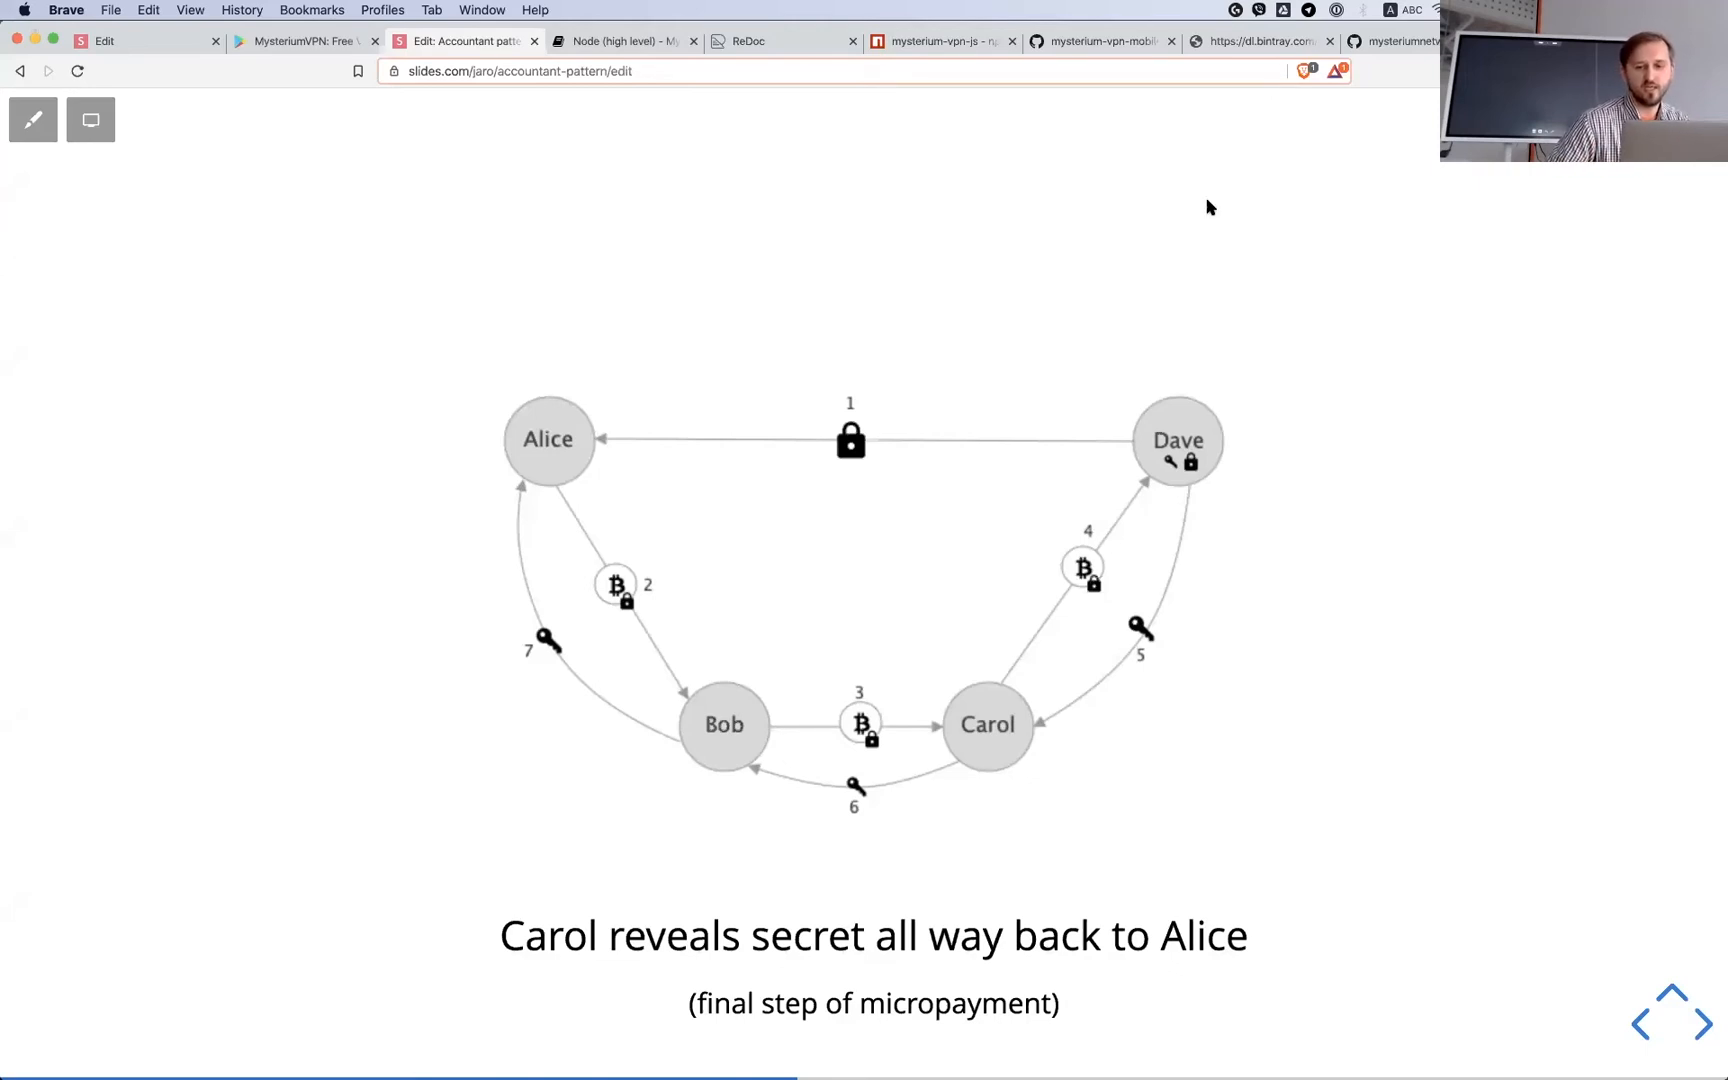
pyautogui.moveTo(1296, 400)
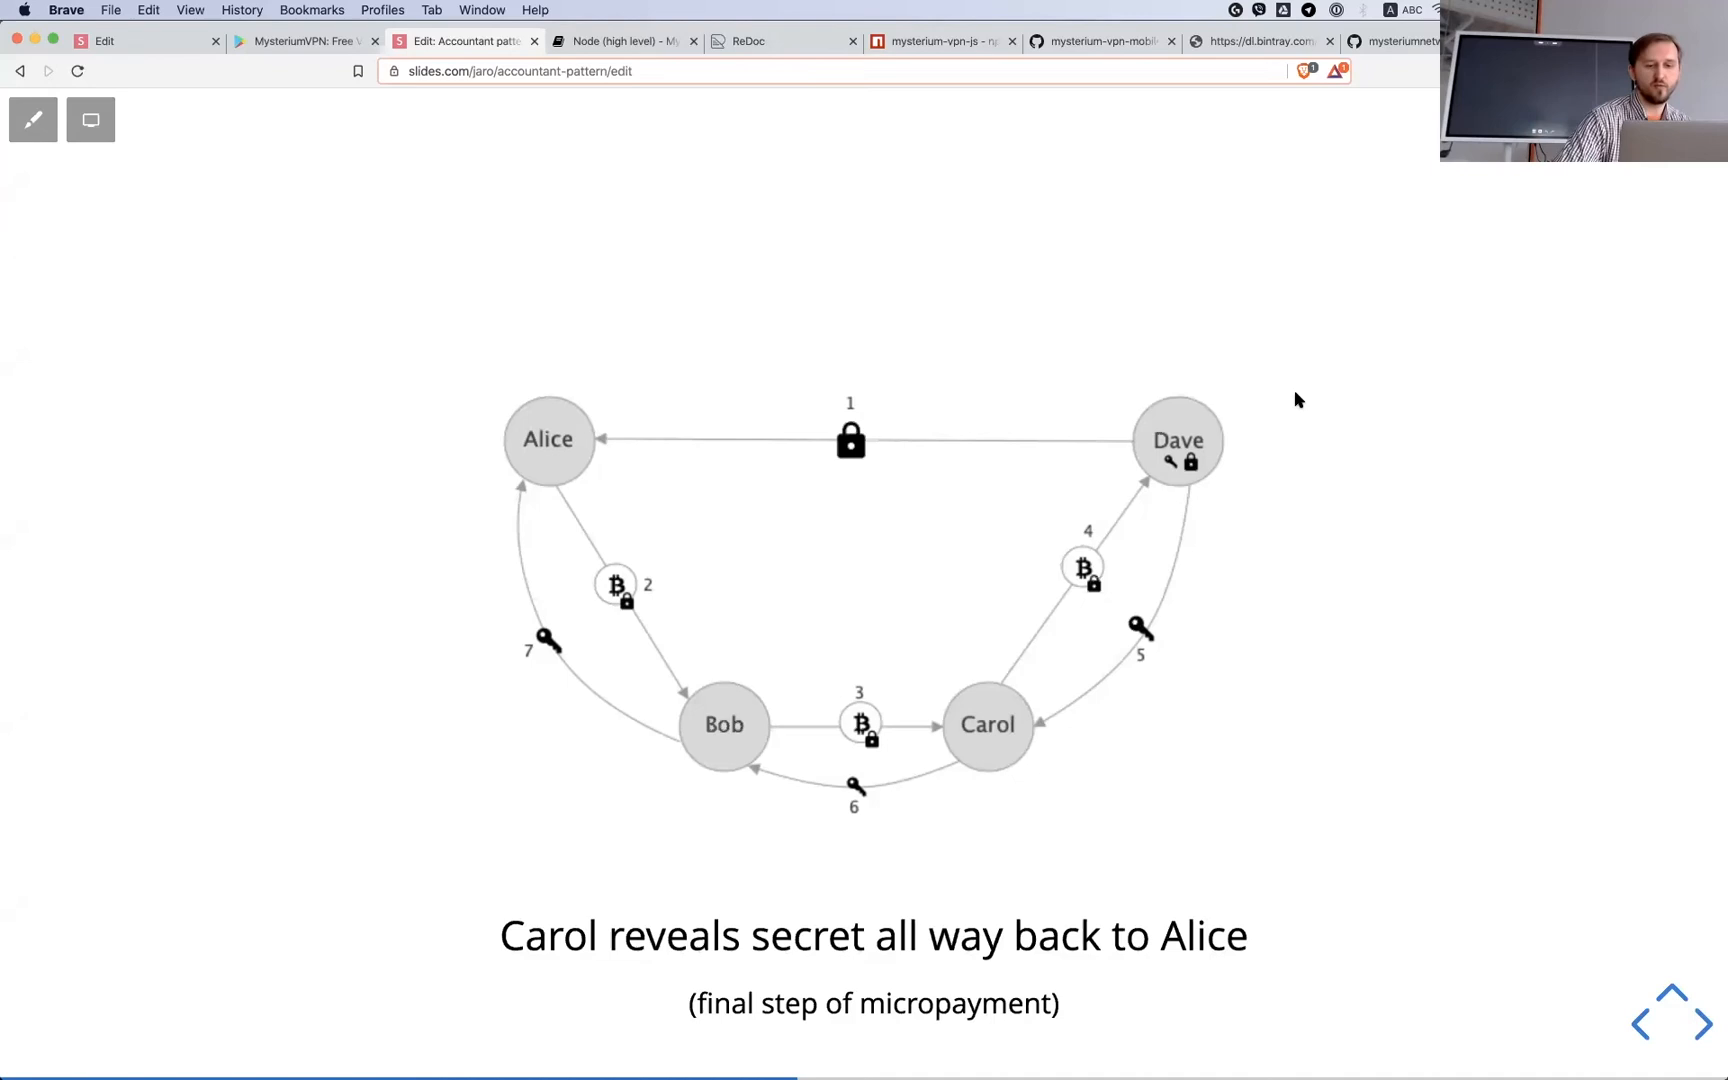
pyautogui.moveTo(924, 898)
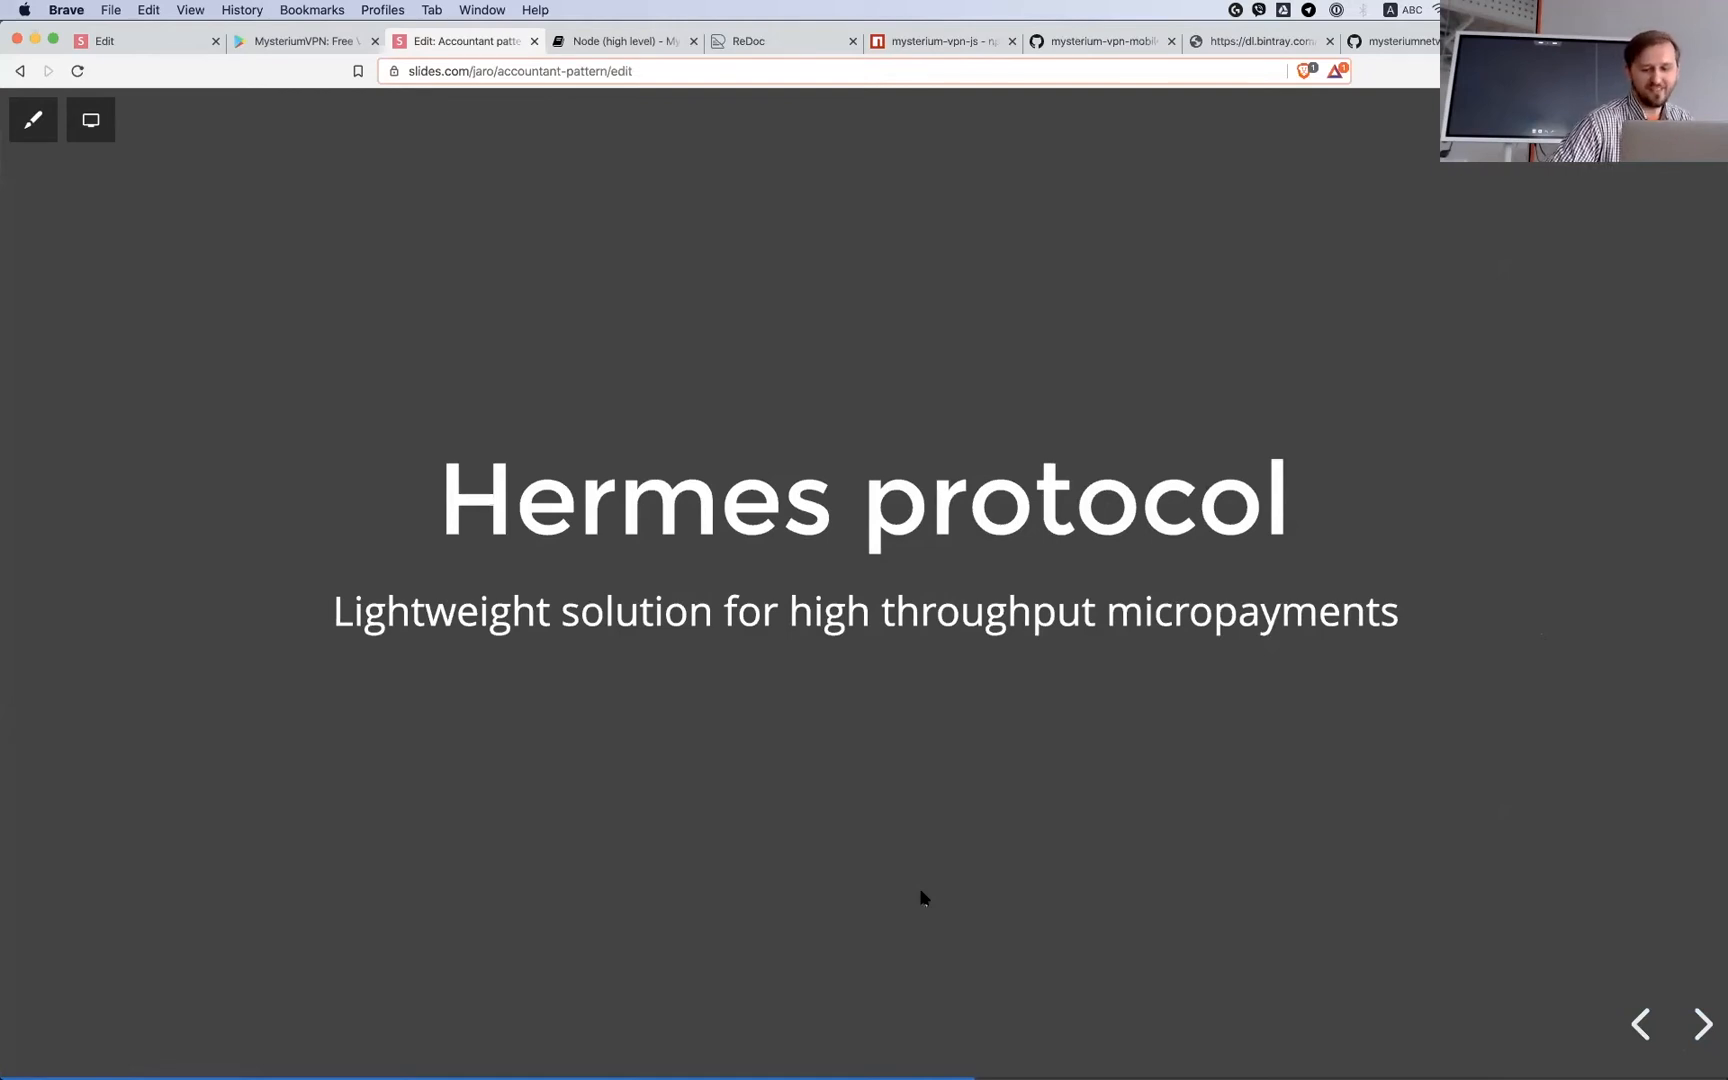
# Step: Advance to the Pay via hermes slide and reveal the Ethereum blockchain channels diagram
pyautogui.click(1702, 1022)
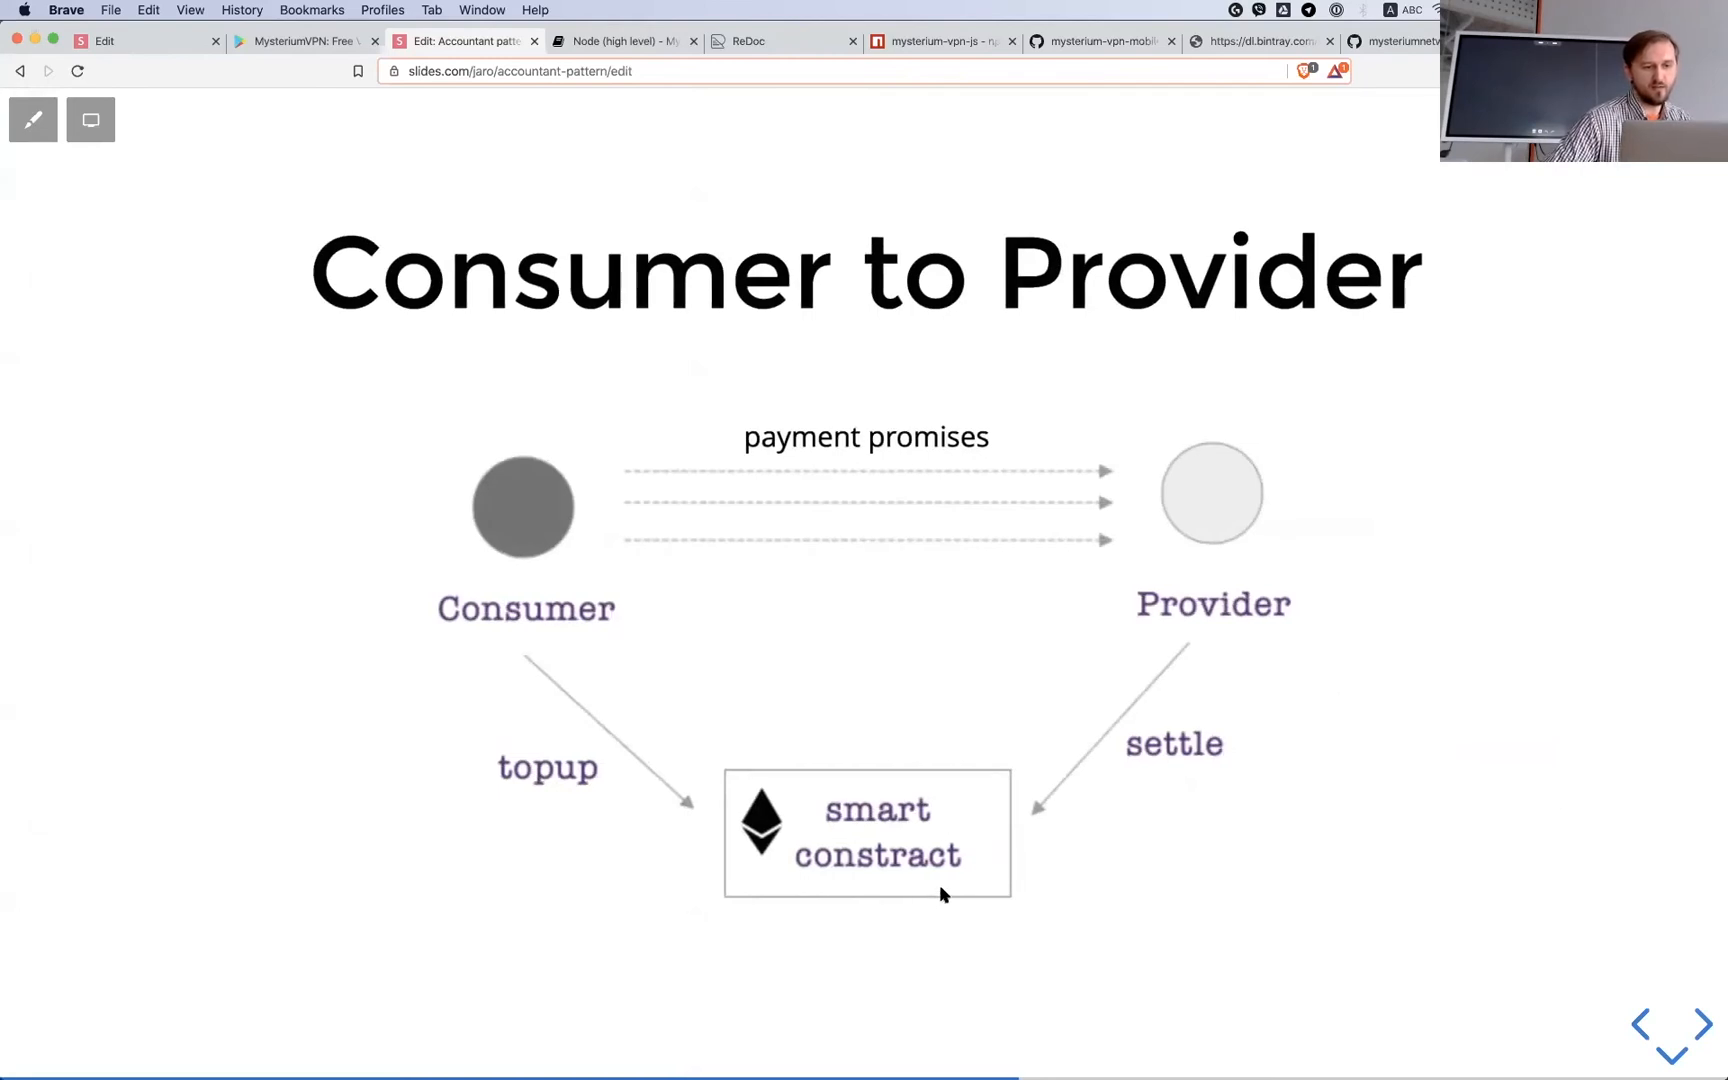
pyautogui.moveTo(954, 862)
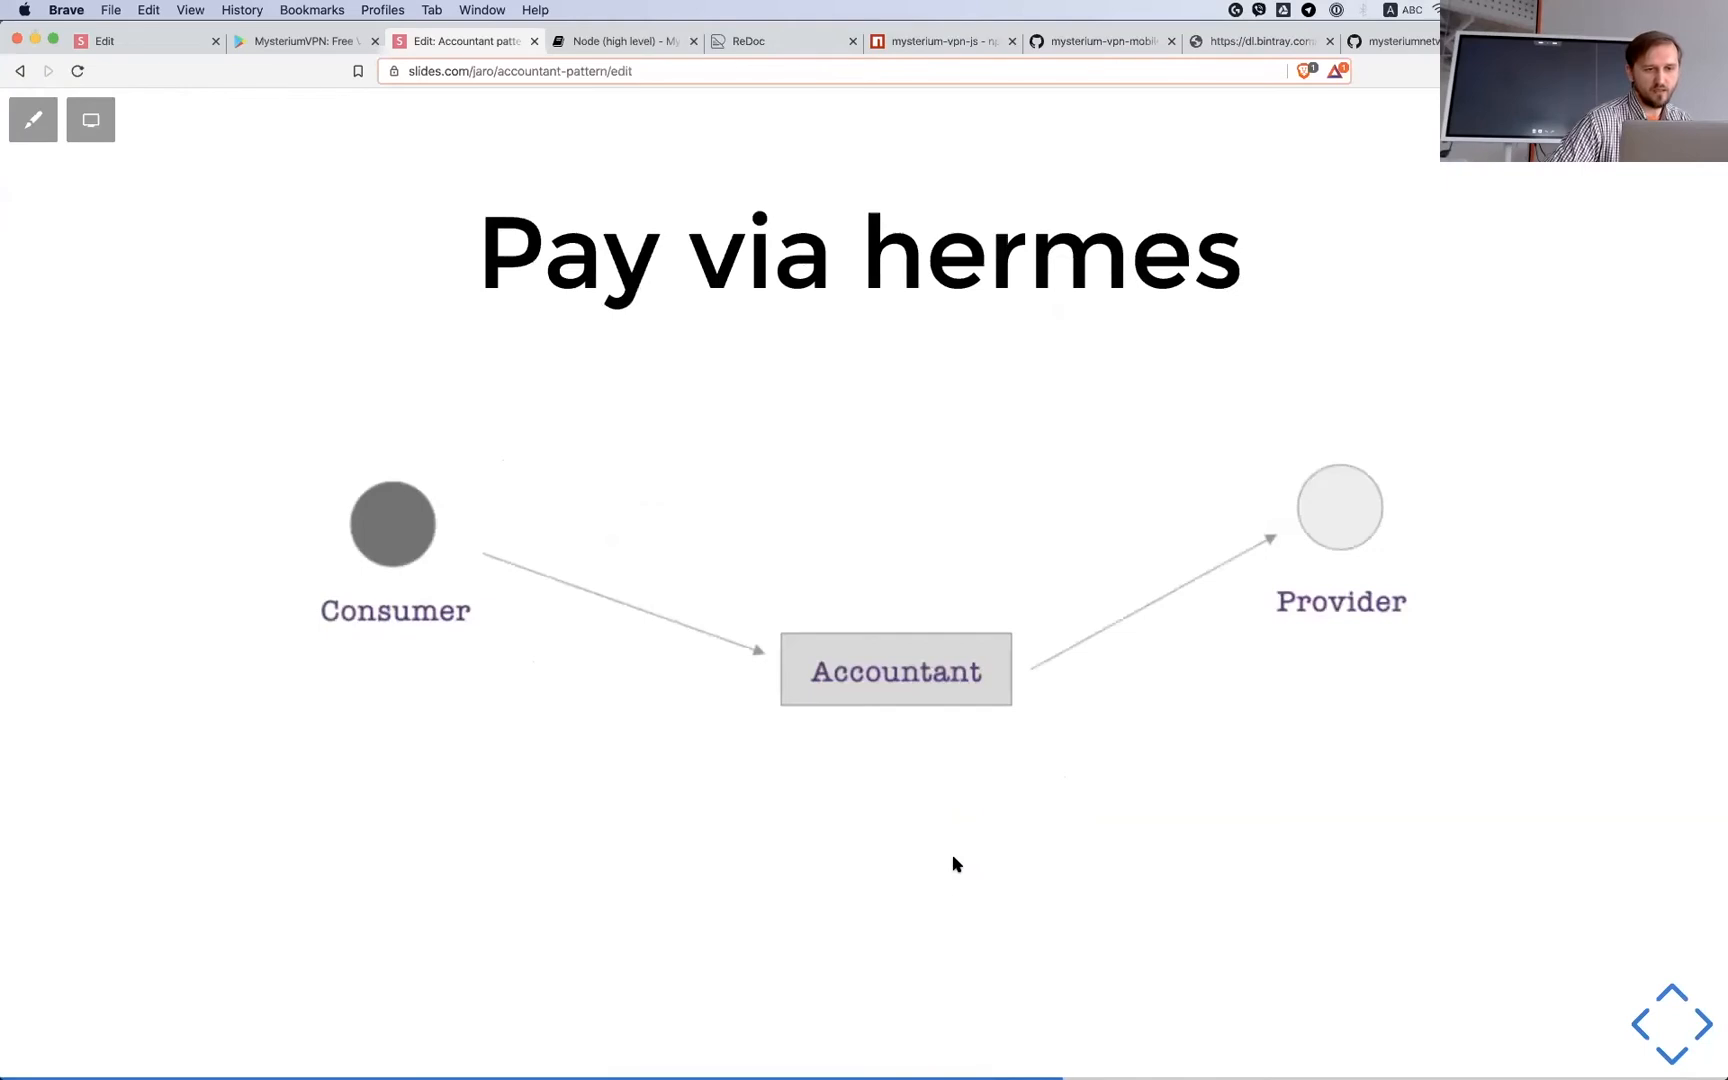
pyautogui.moveTo(512, 600)
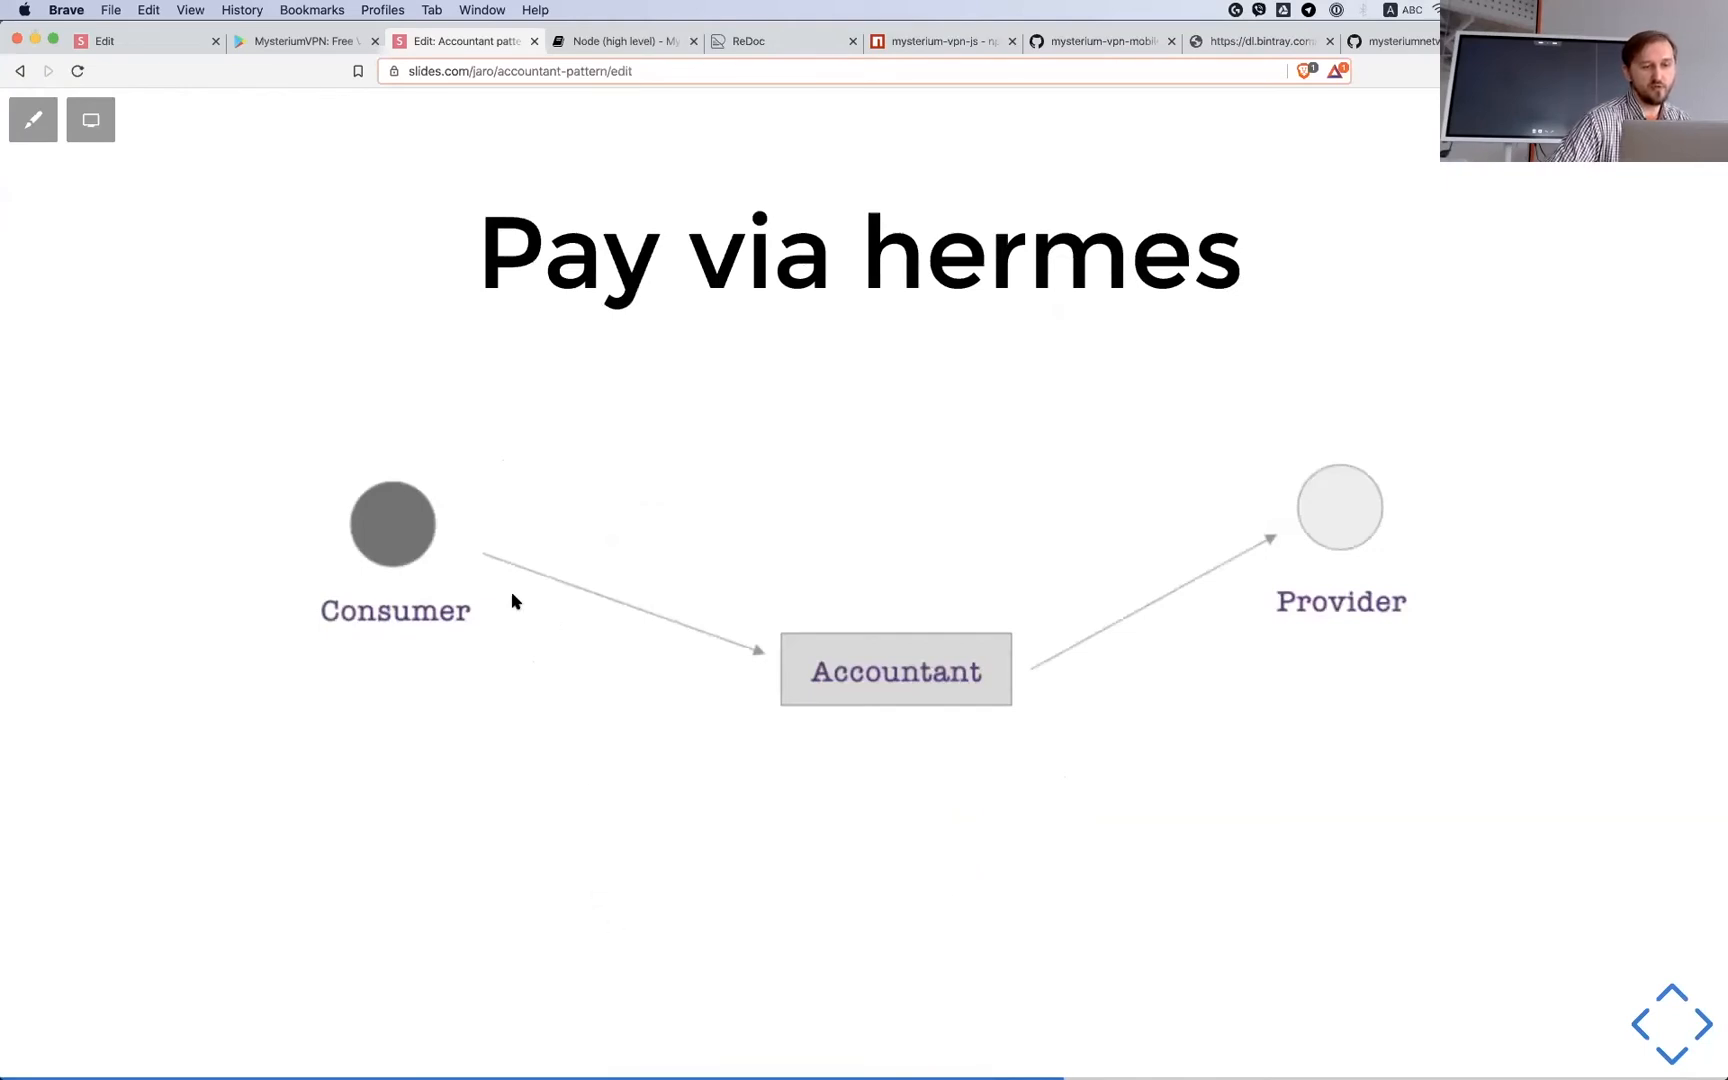
pyautogui.moveTo(880, 722)
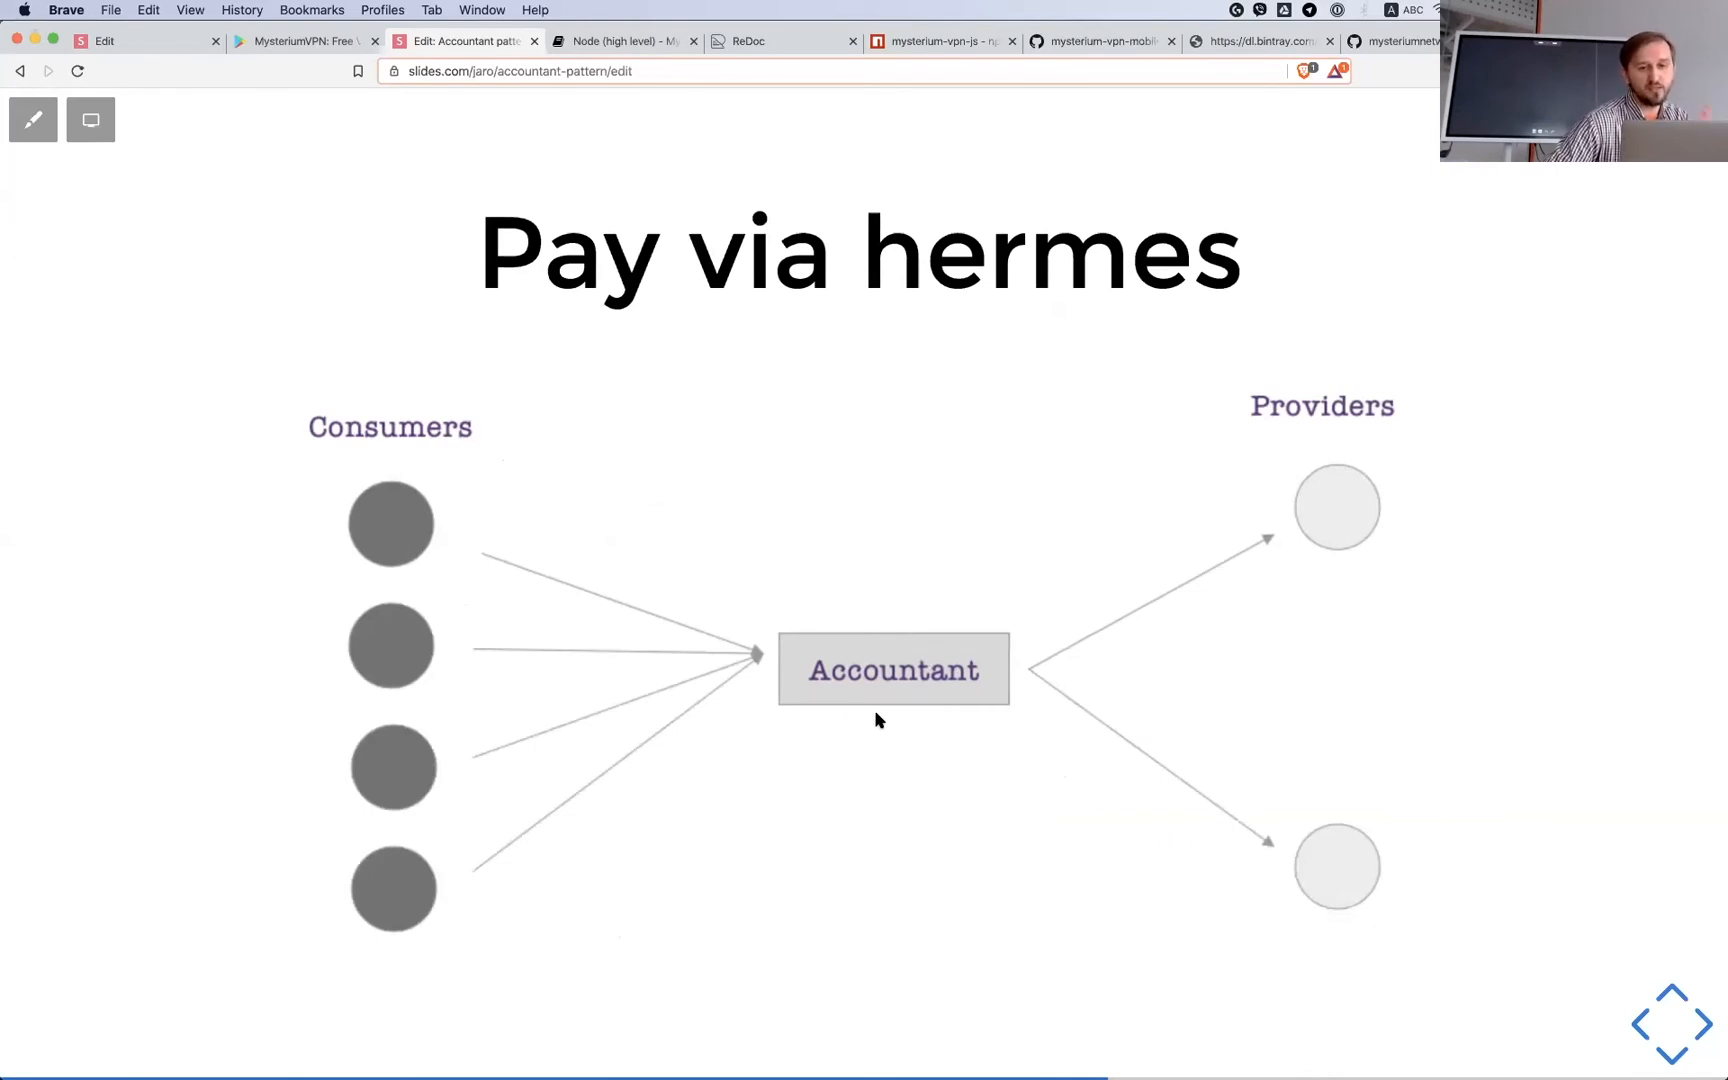
pyautogui.press('right')
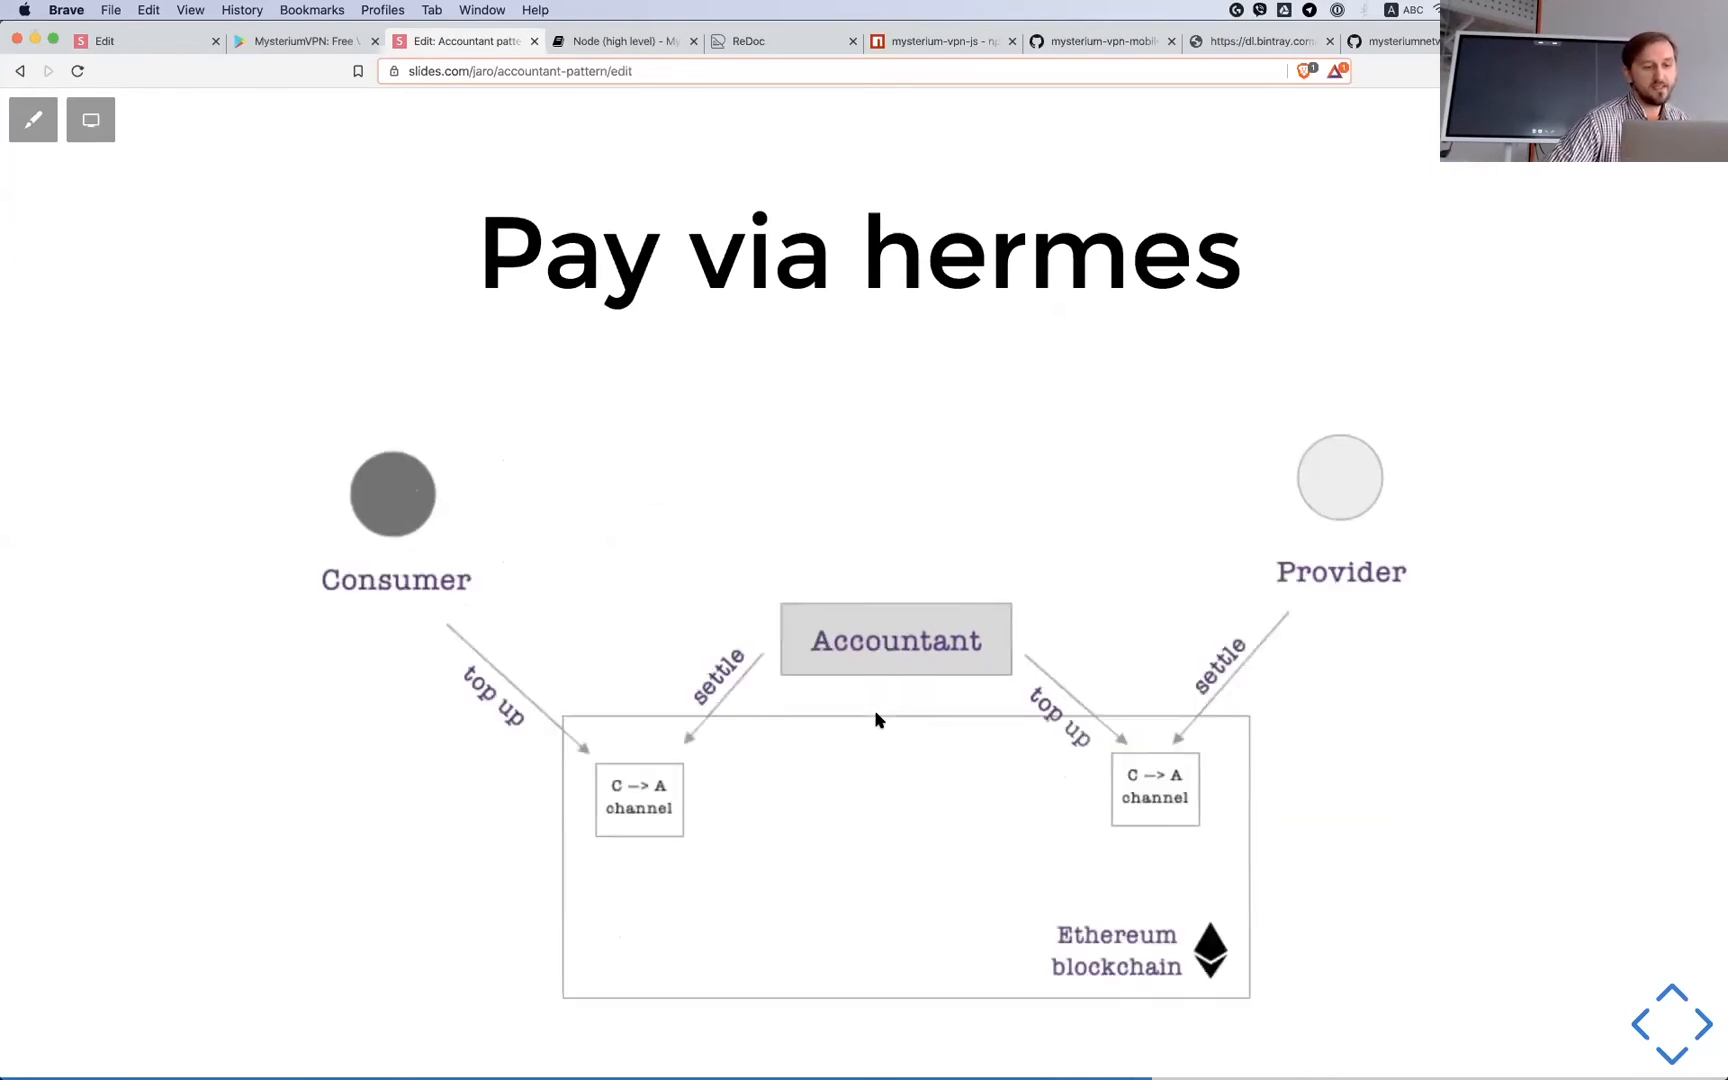
pyautogui.moveTo(480, 722)
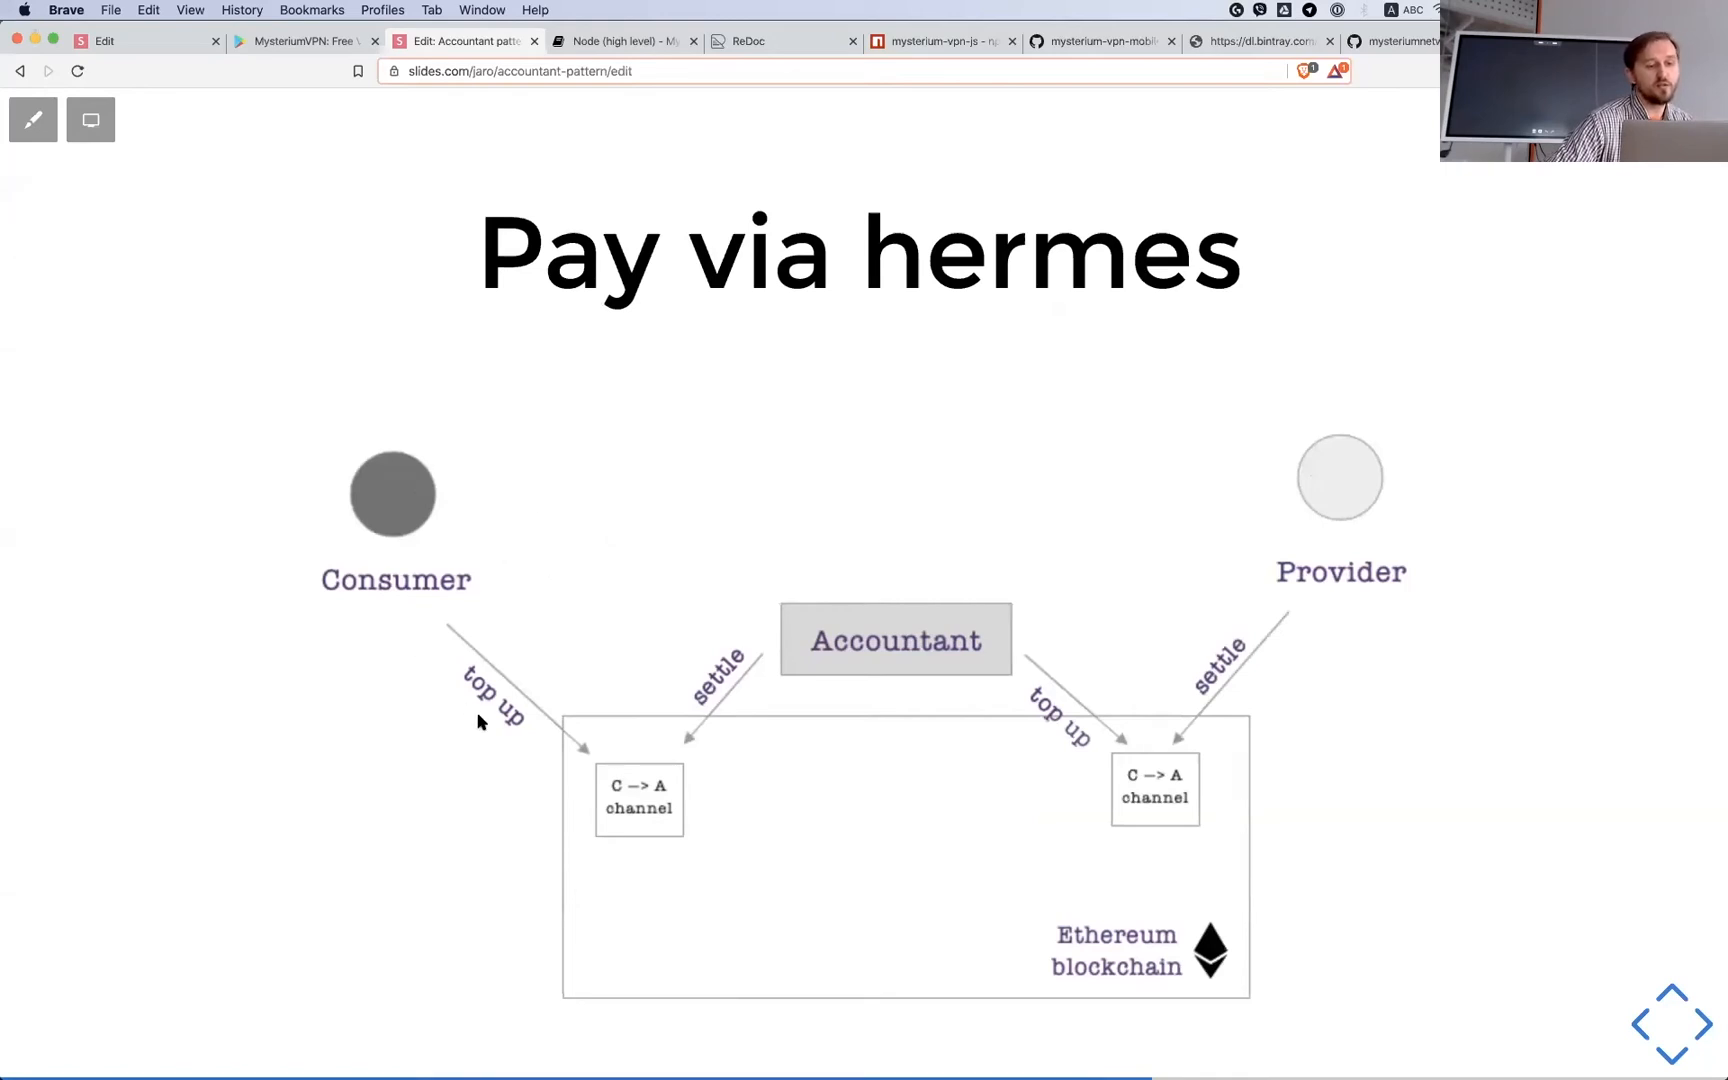
pyautogui.moveTo(614, 846)
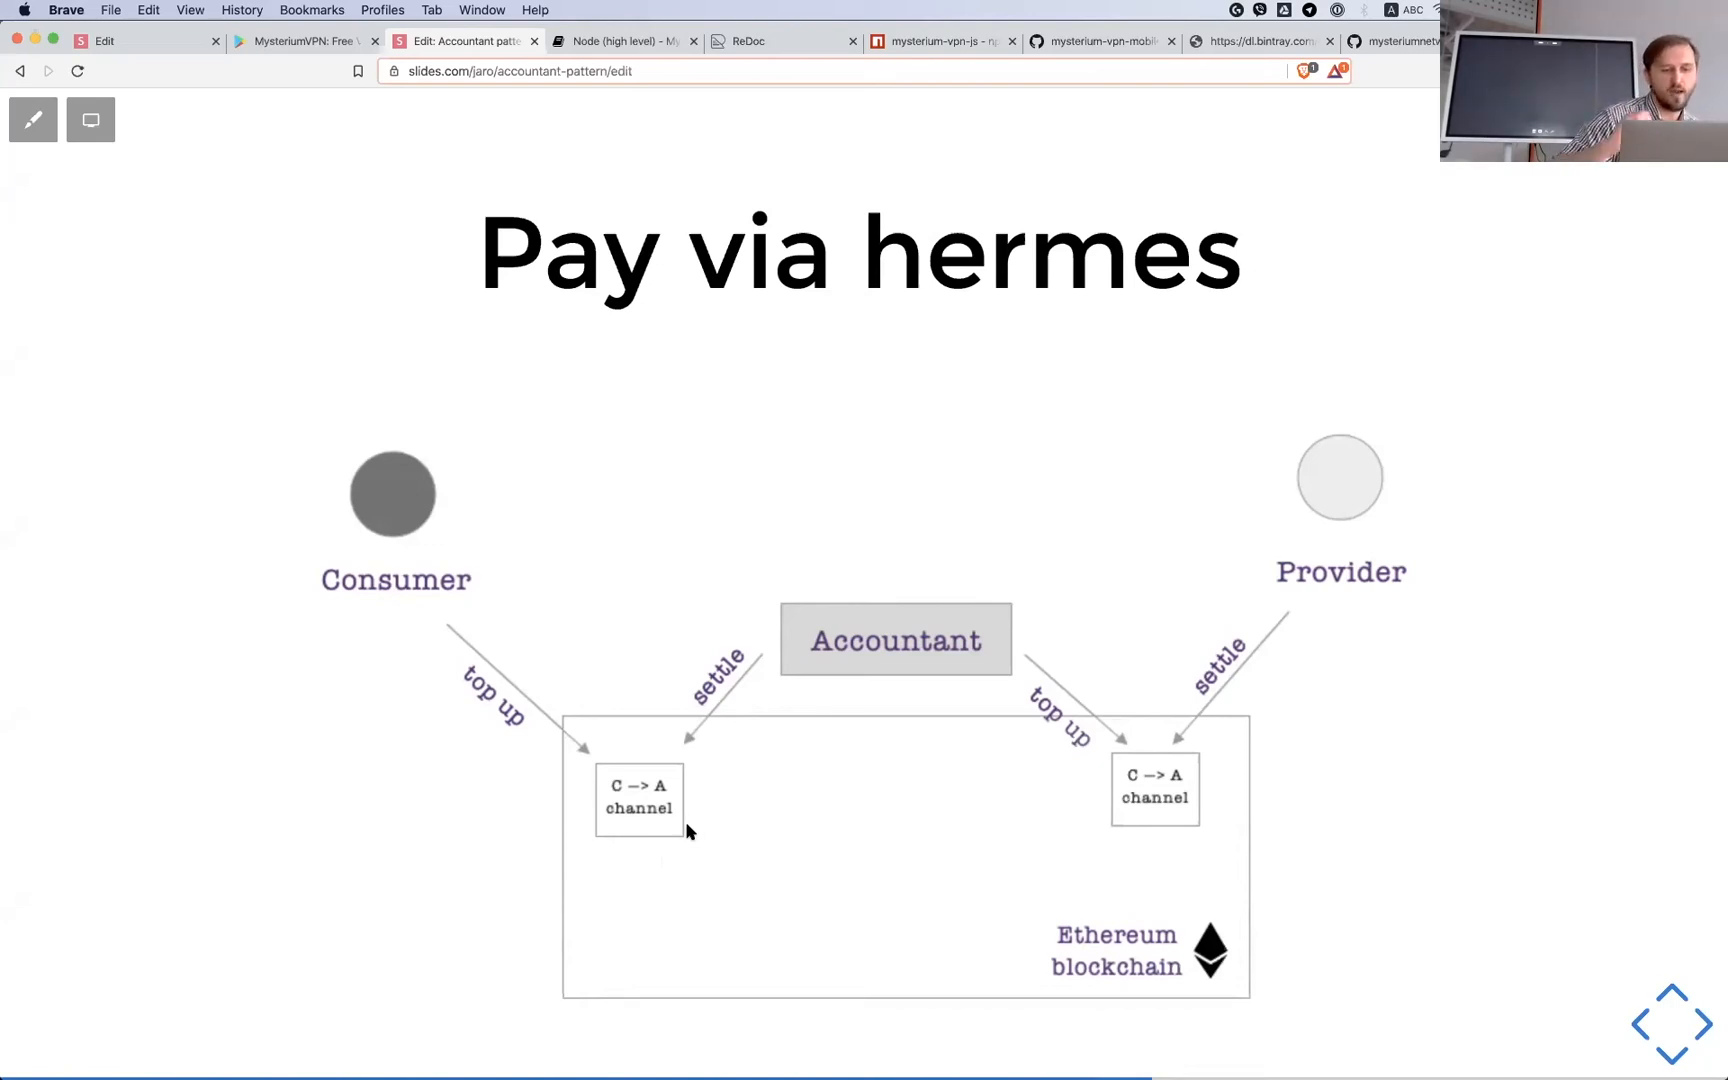
pyautogui.moveTo(940, 798)
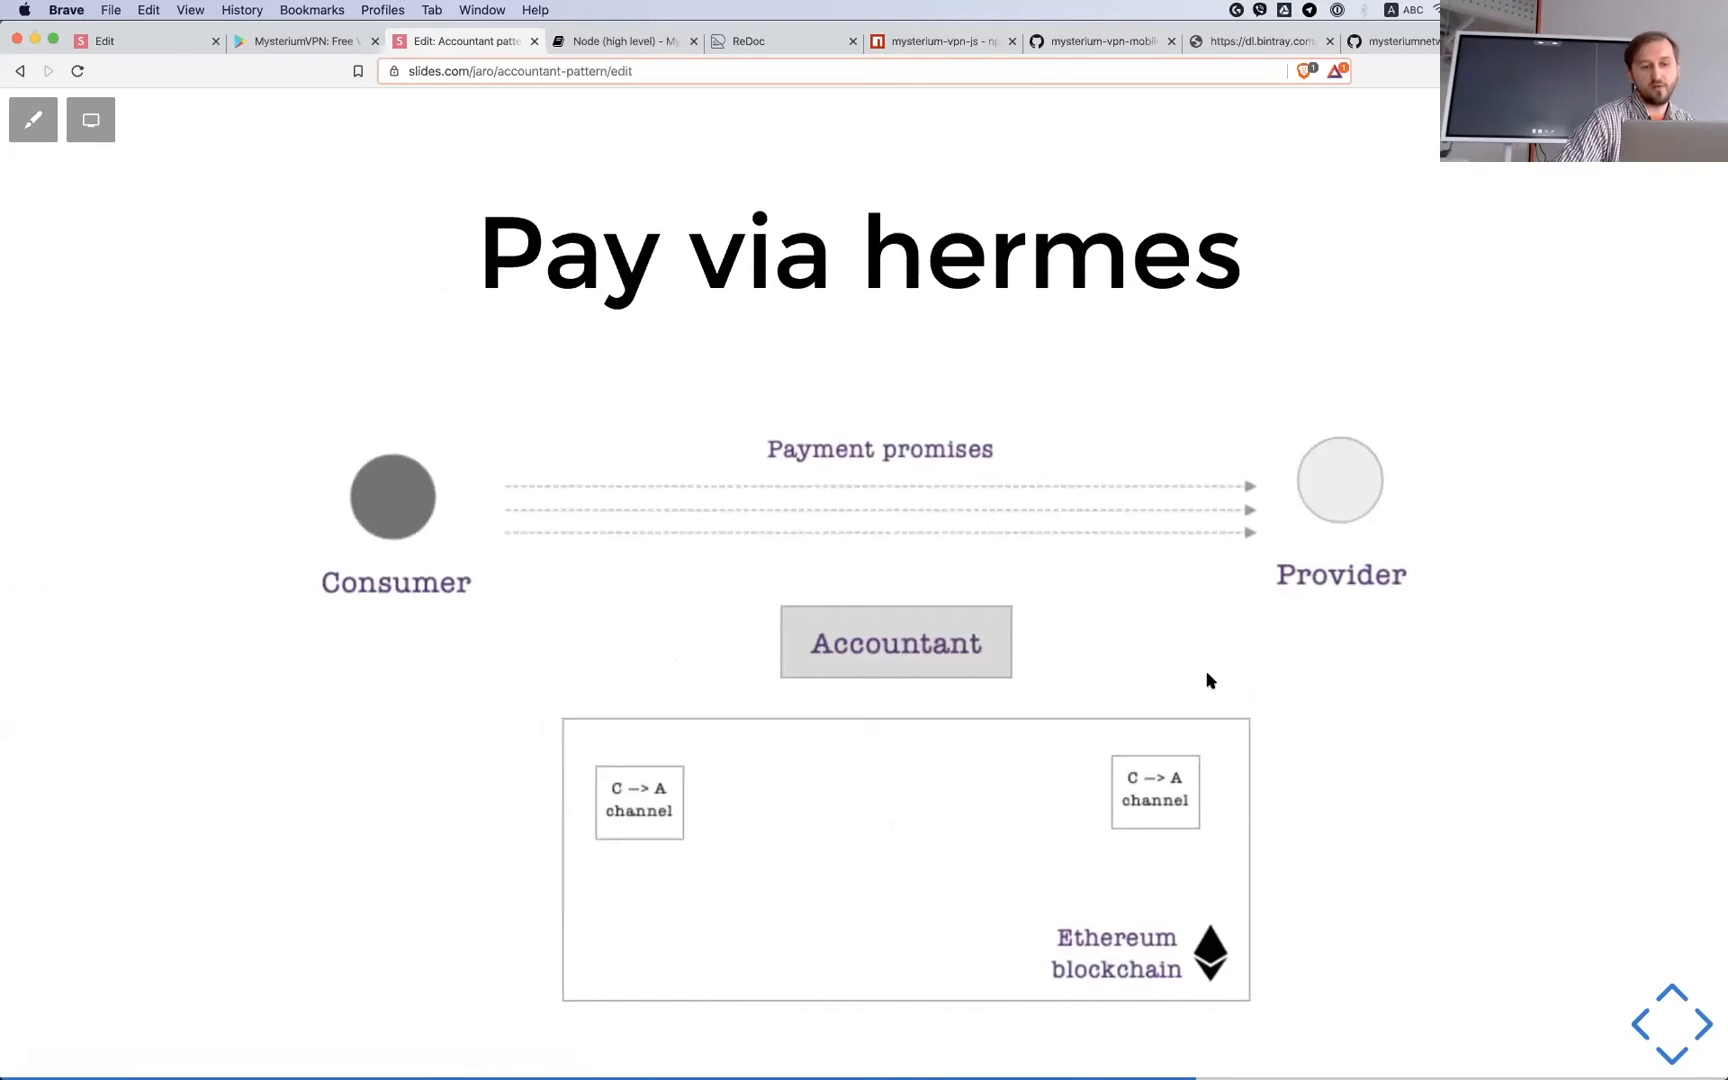
pyautogui.moveTo(896, 766)
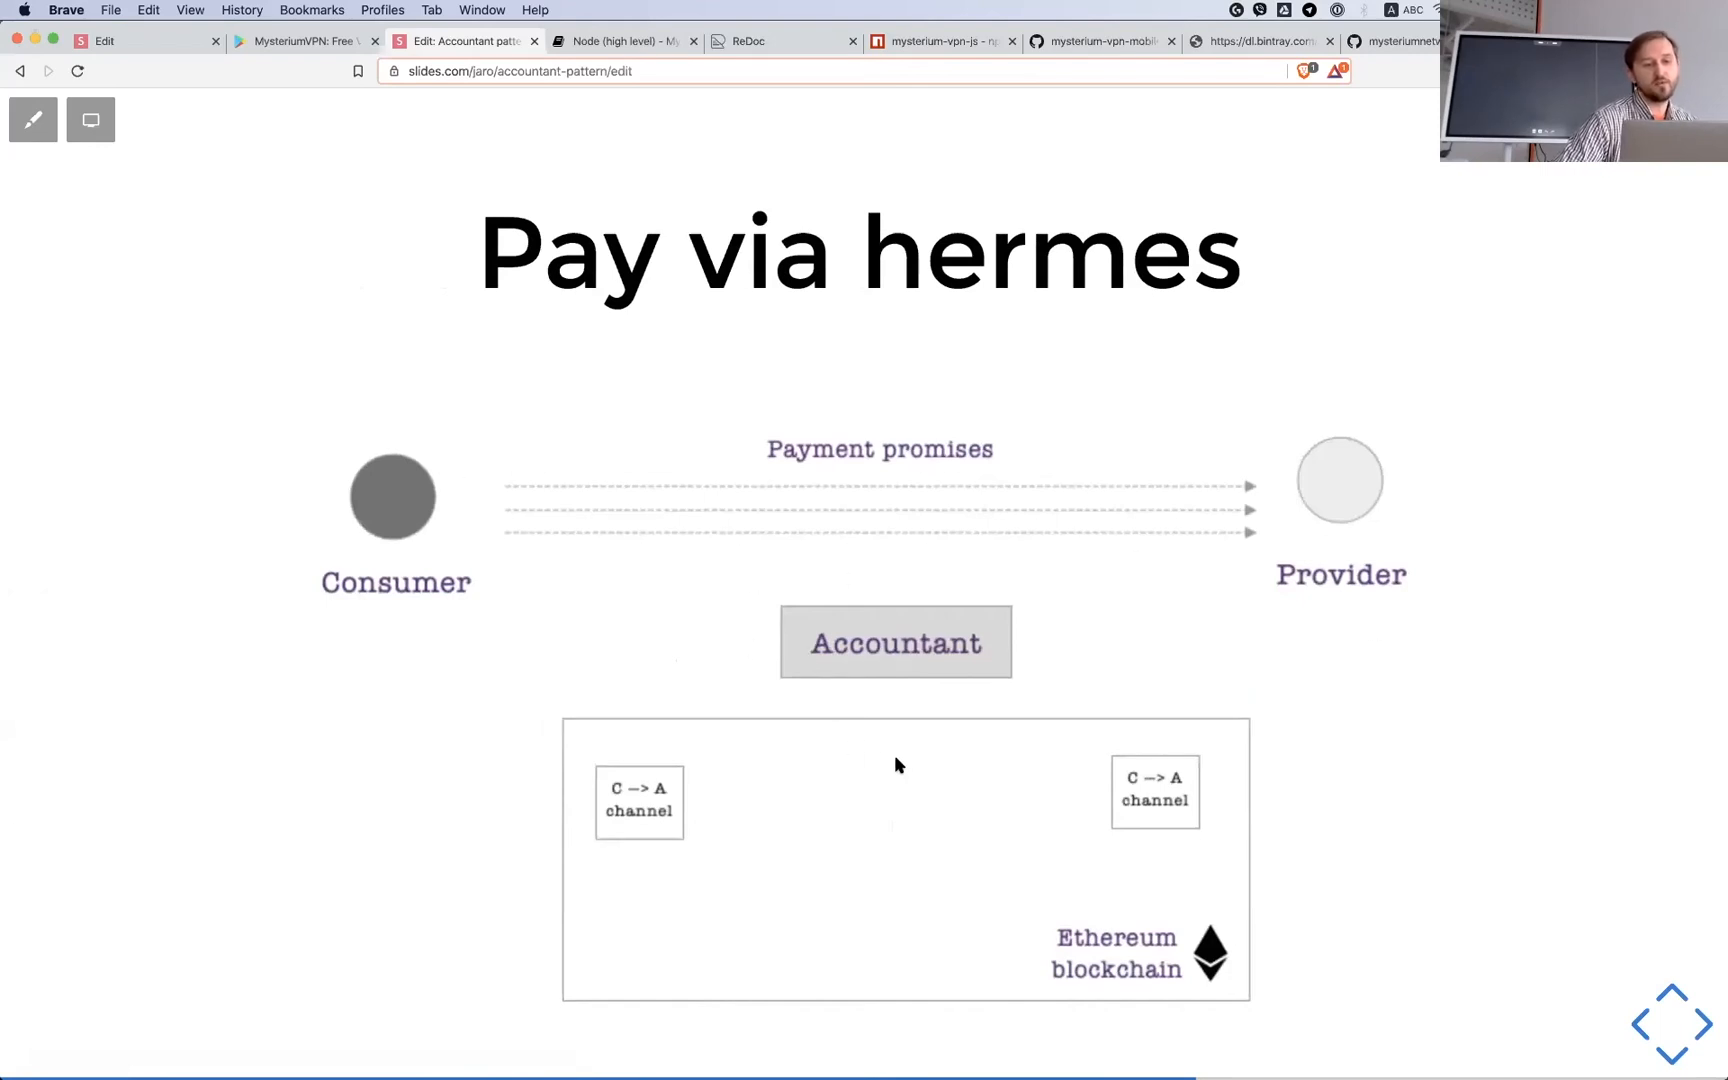
pyautogui.moveTo(1120, 492)
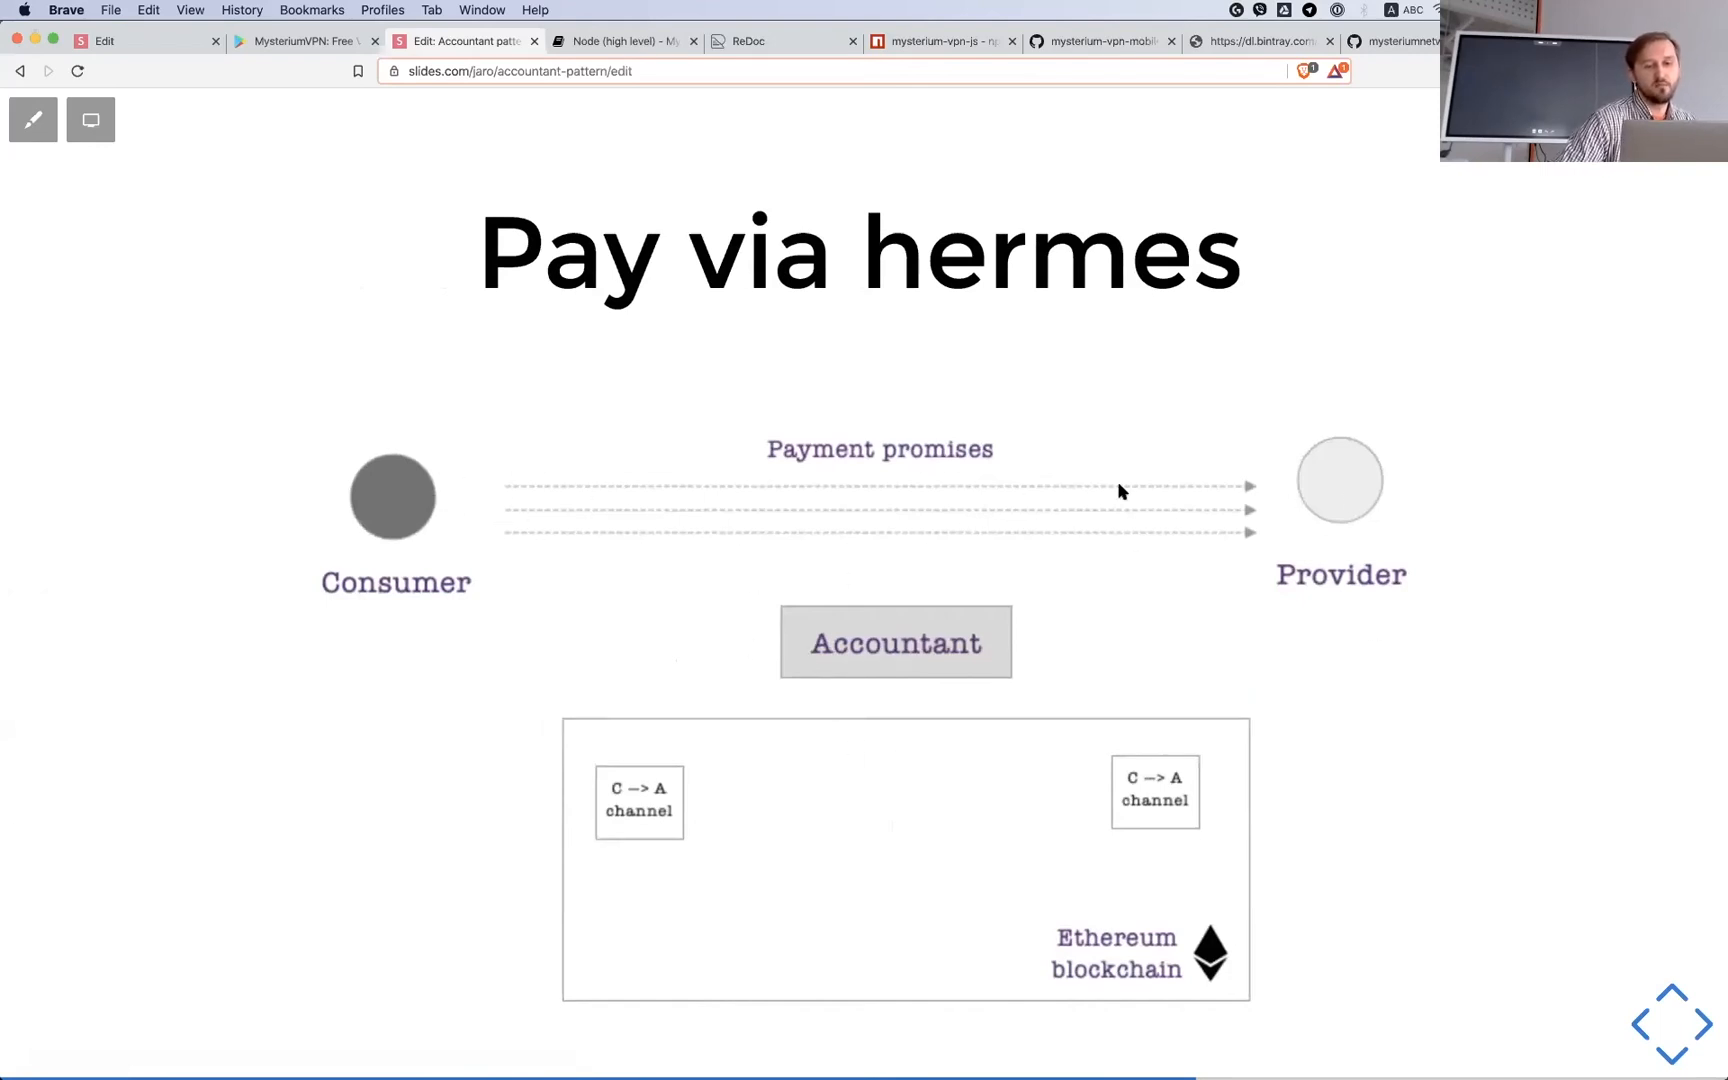
pyautogui.moveTo(1330, 506)
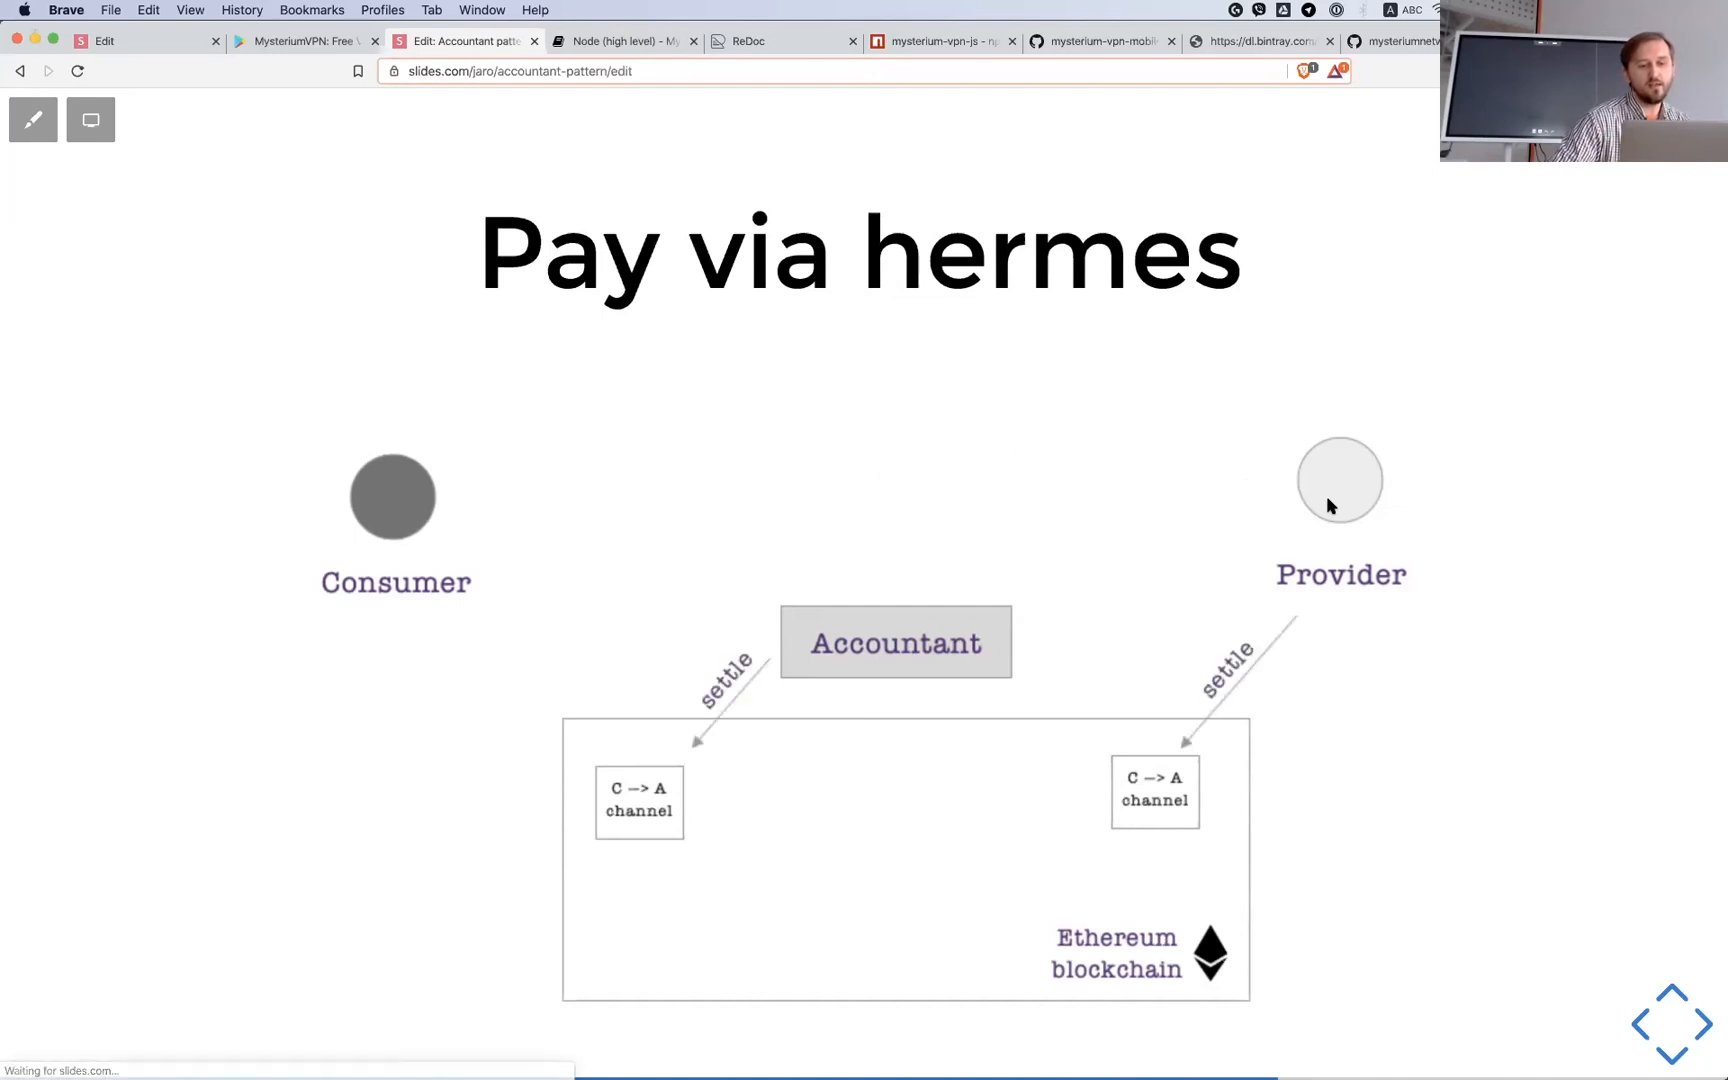
pyautogui.moveTo(958, 806)
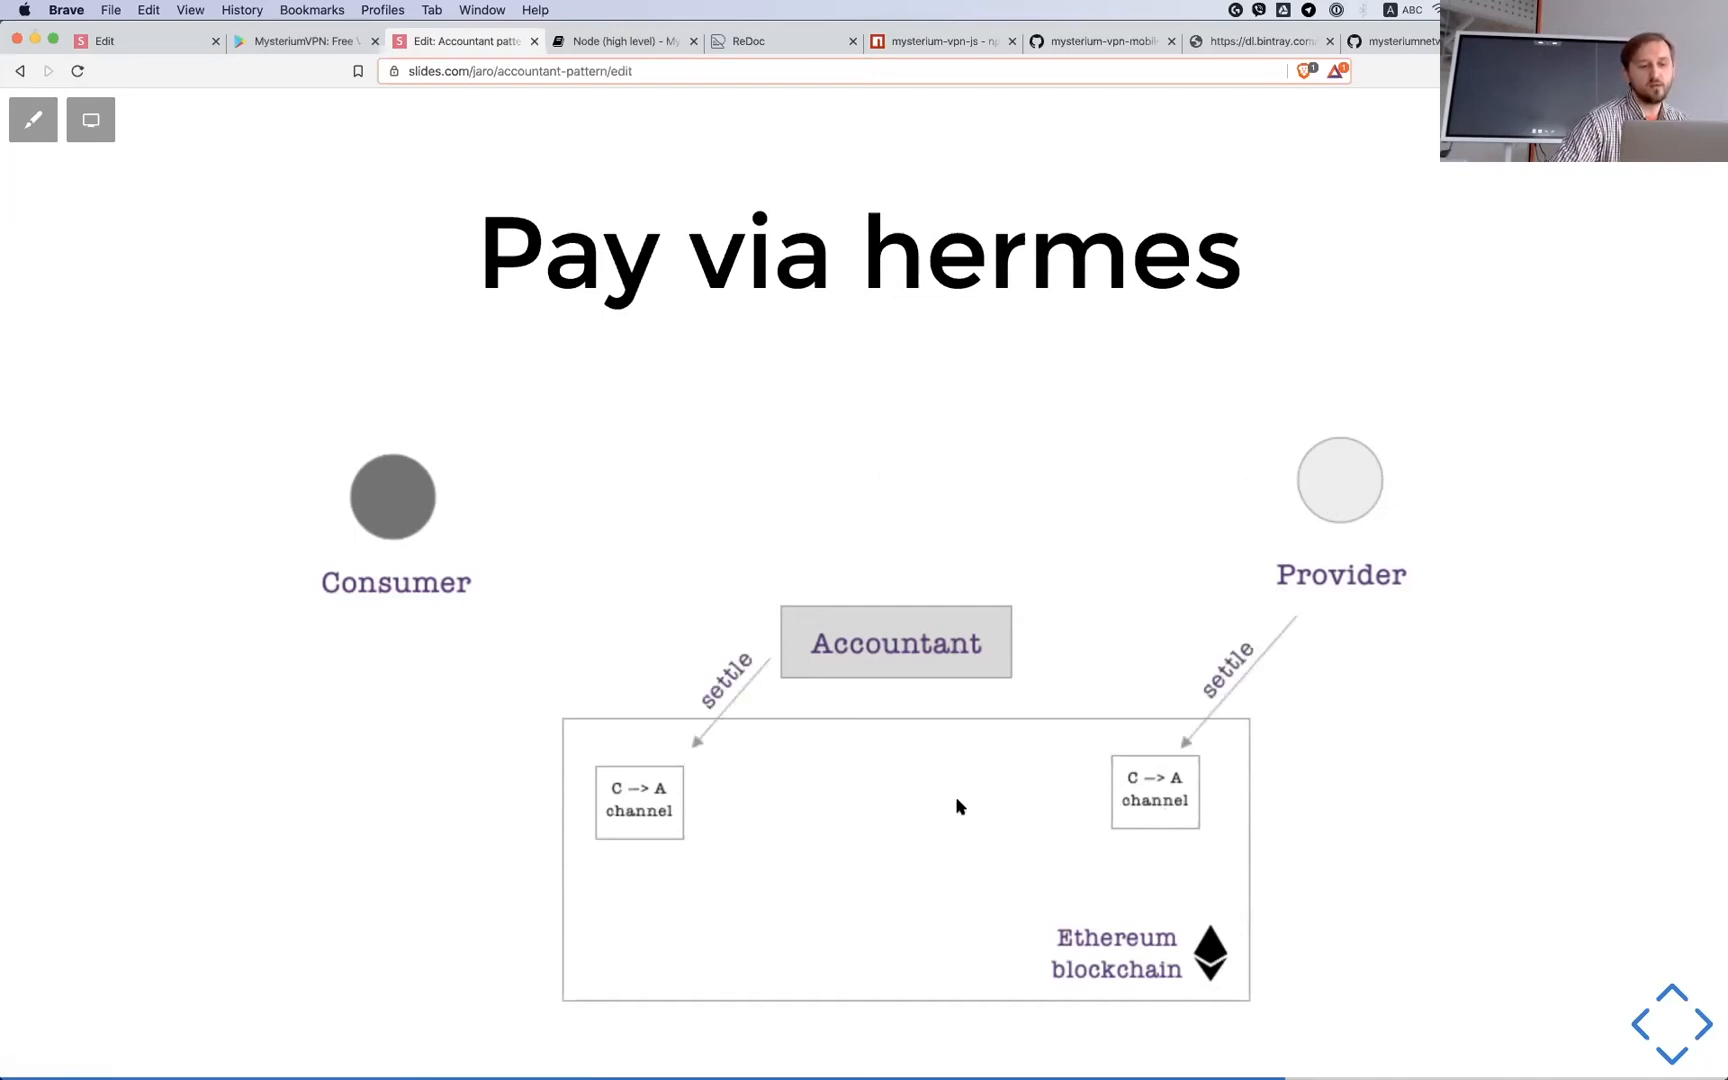
pyautogui.moveTo(882, 816)
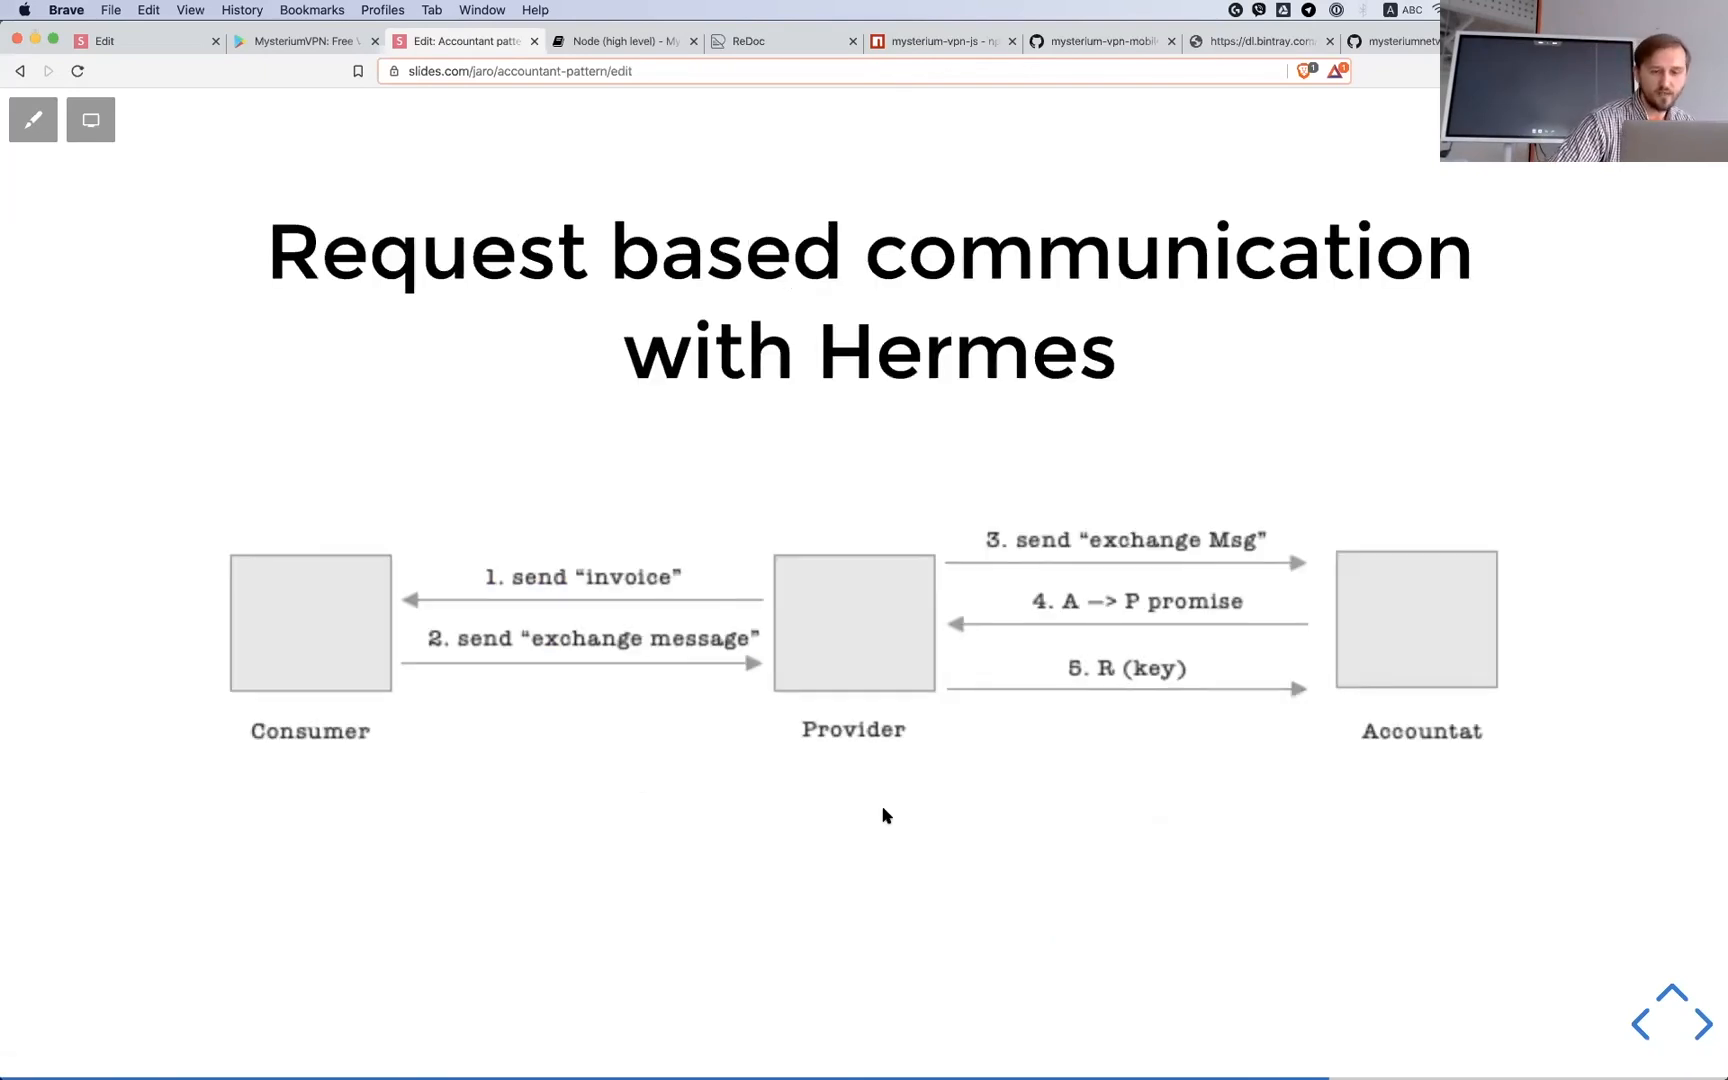
# Step: Switch from the deck to the mysterium-vpn-desktop repository on GitHub
pyautogui.click(1102, 40)
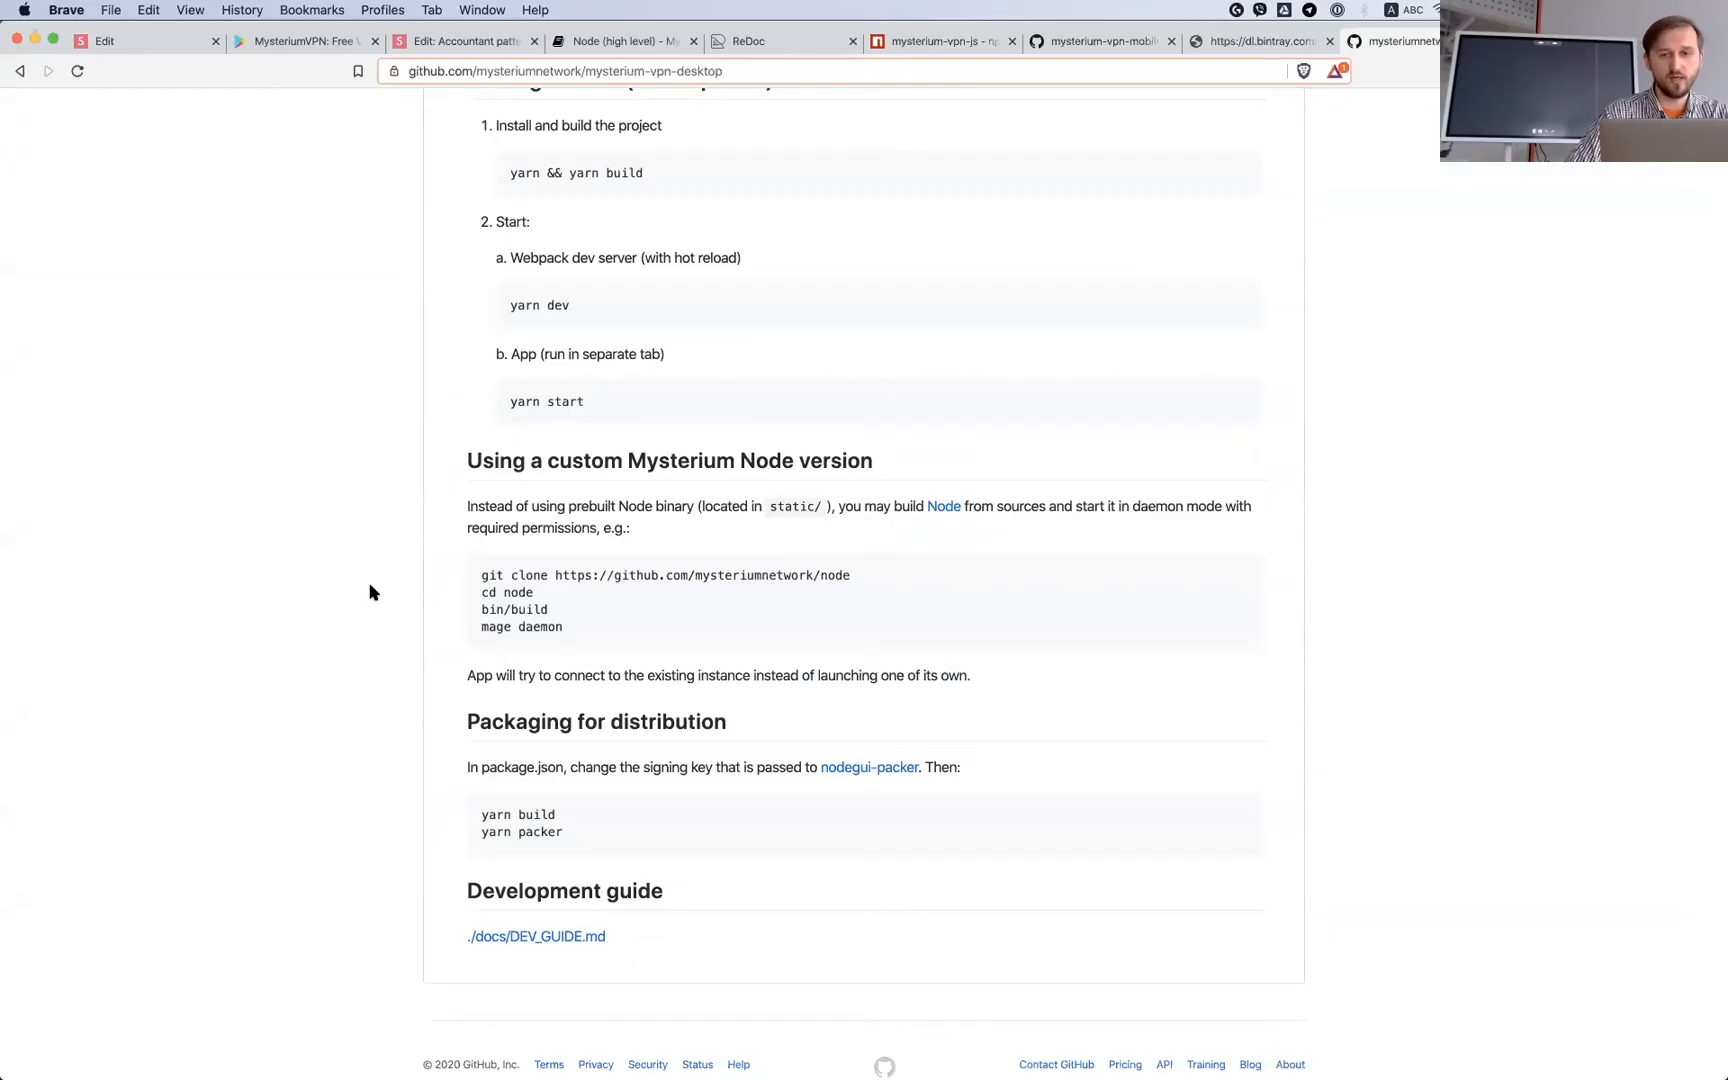
pyautogui.moveTo(340, 350)
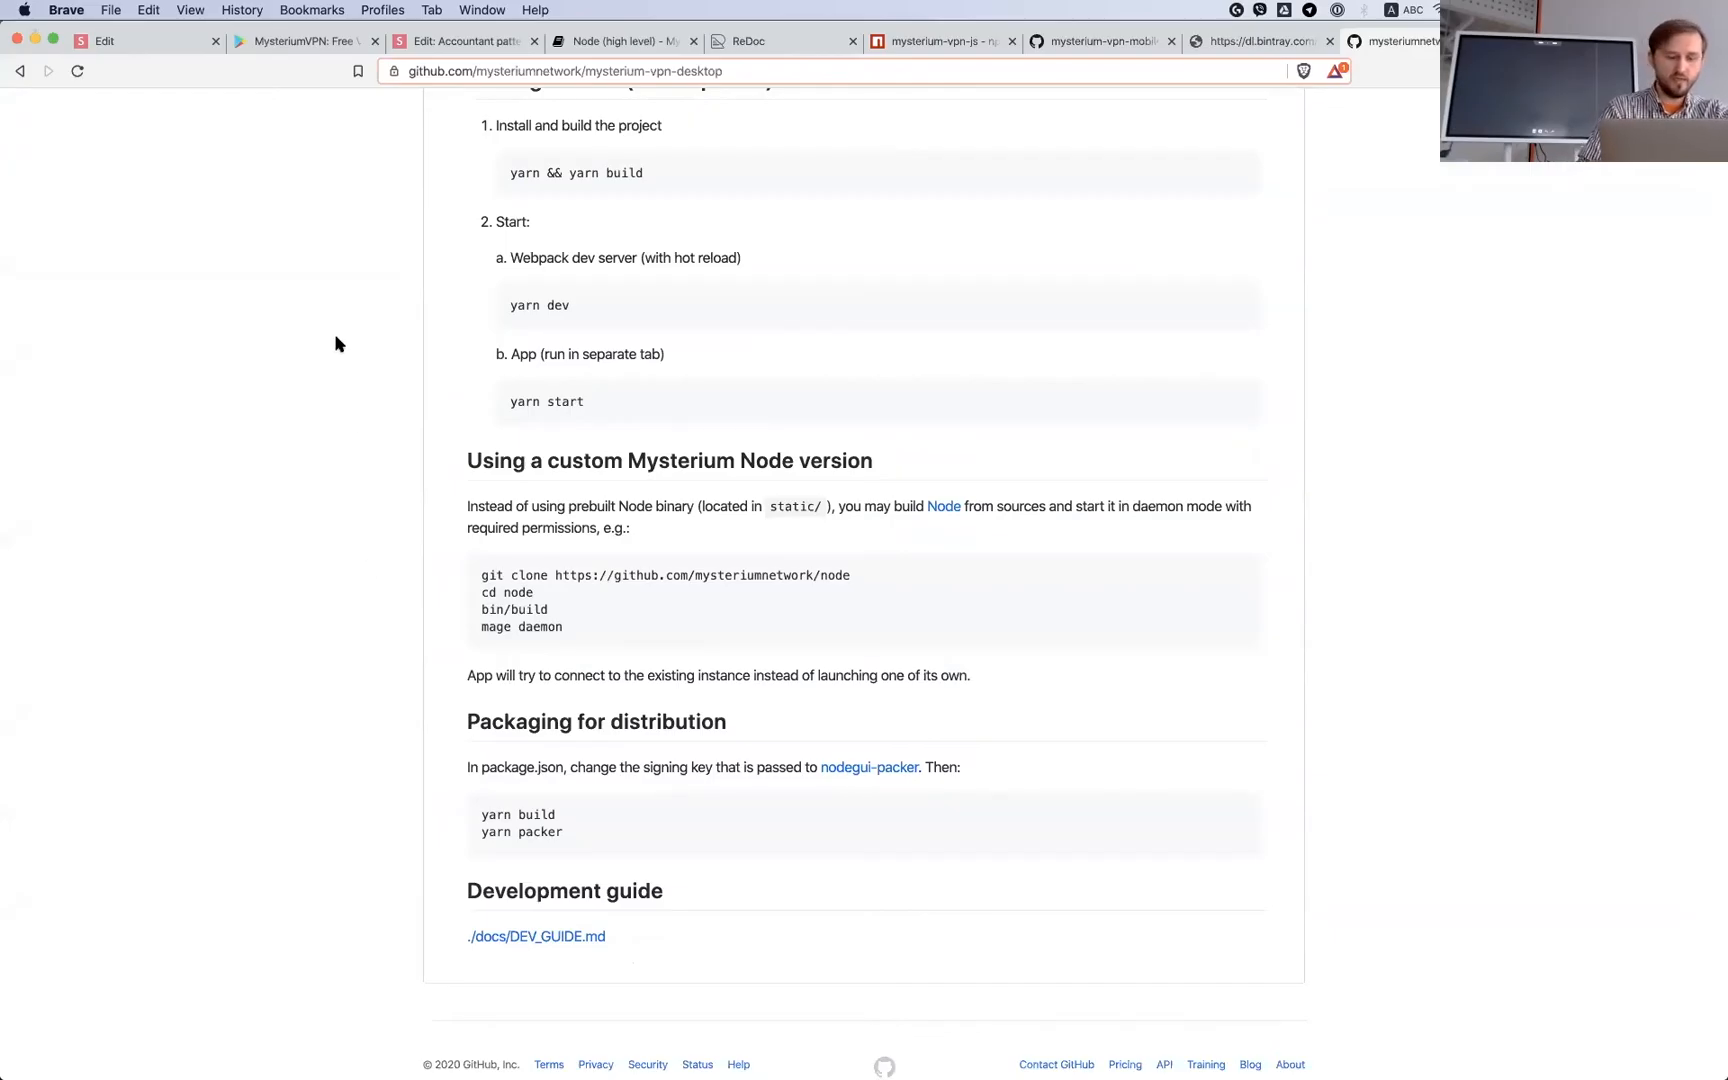
pyautogui.moveTo(220, 300)
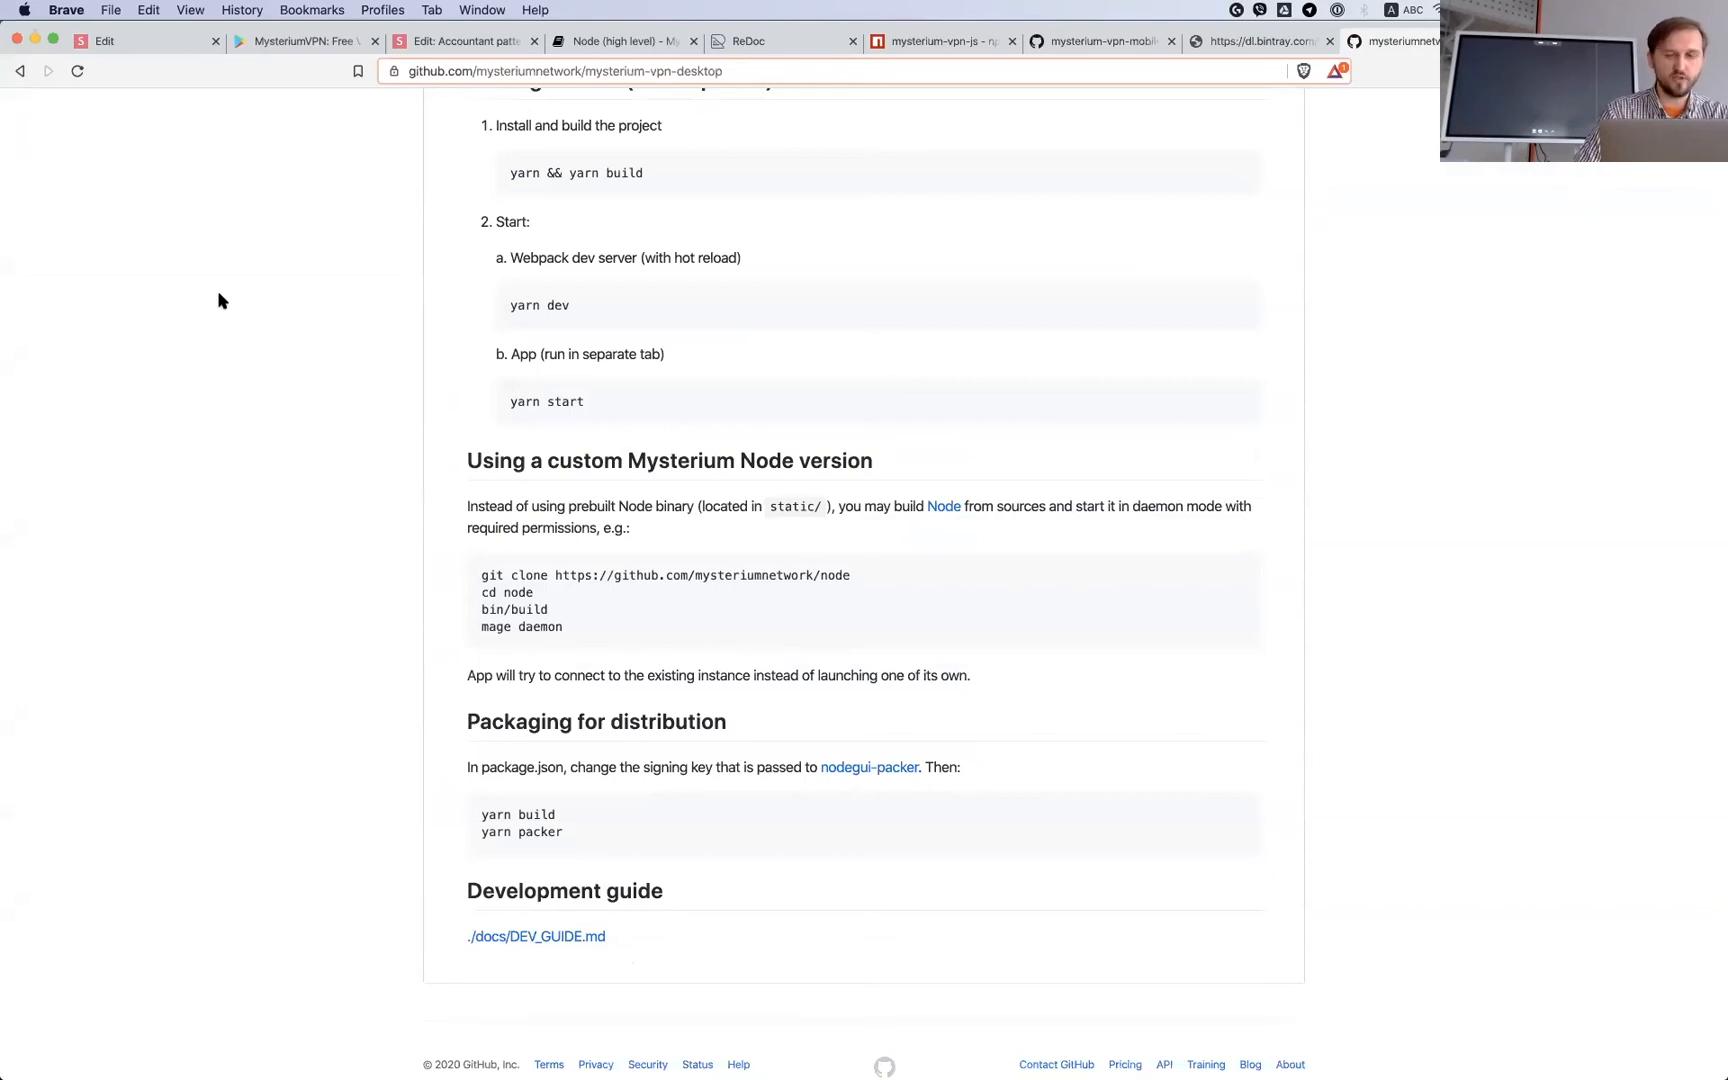
pyautogui.moveTo(182, 216)
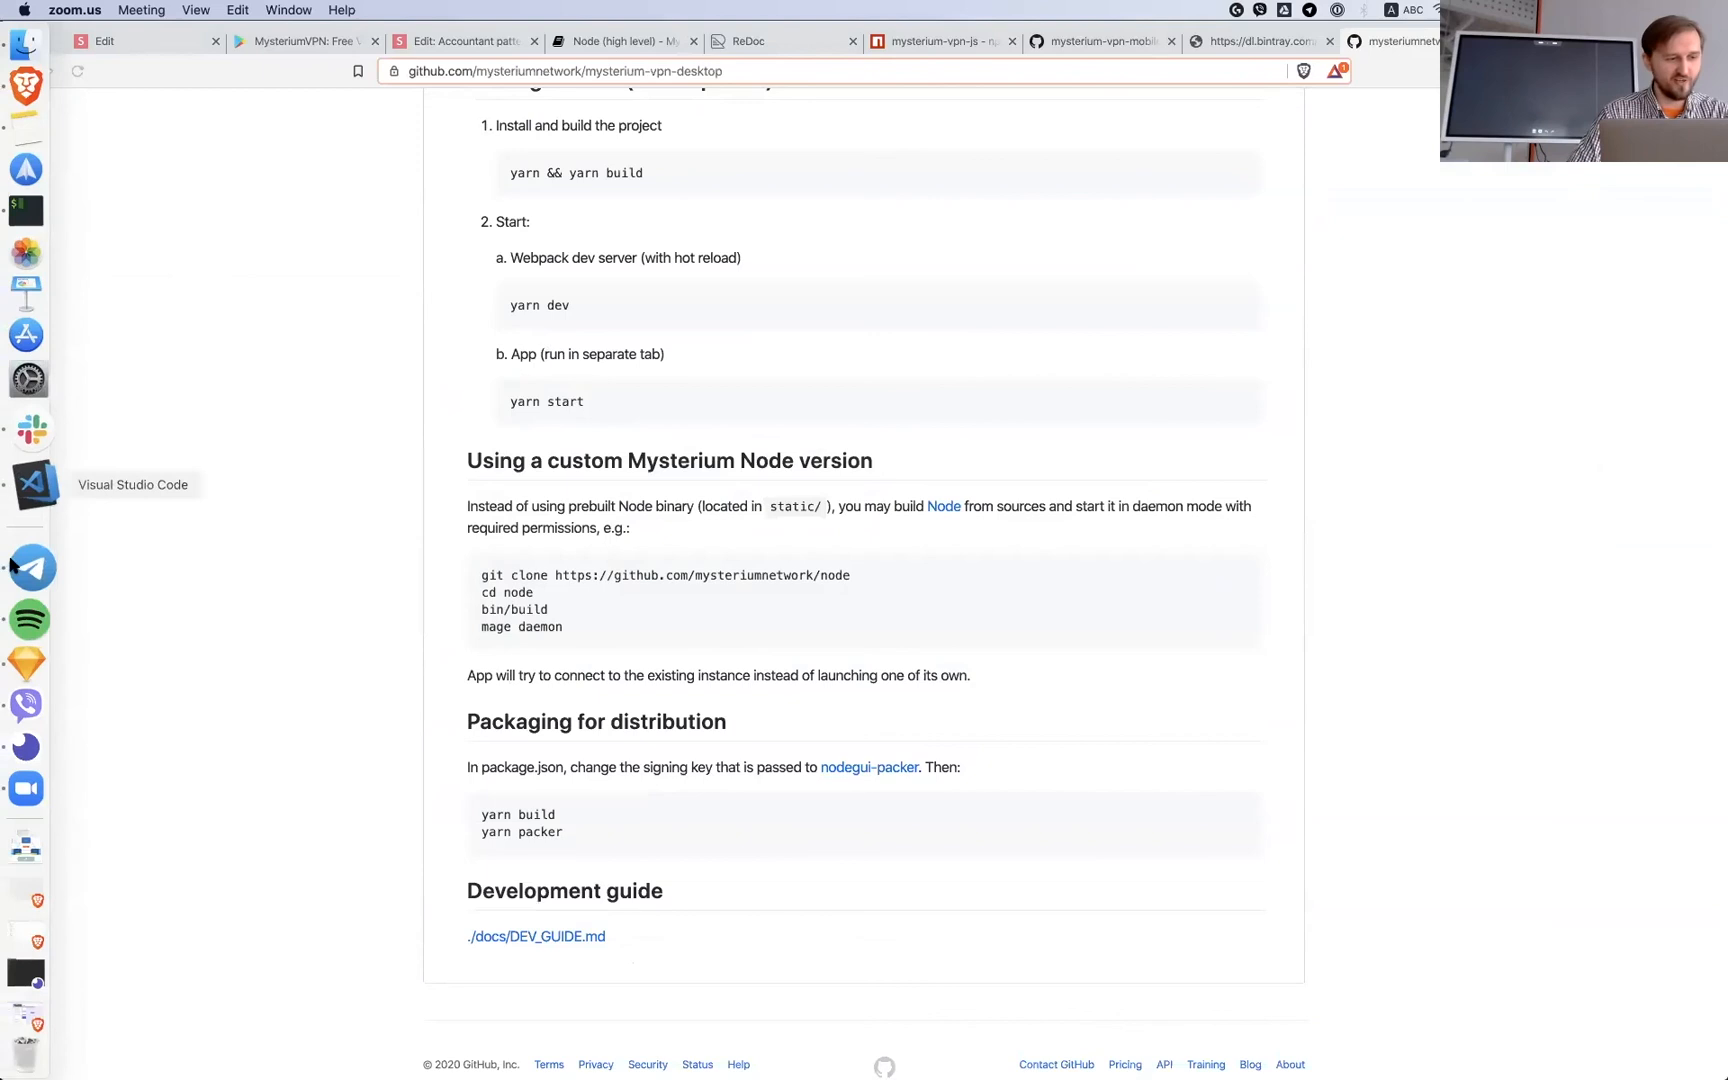
pyautogui.moveTo(568, 538)
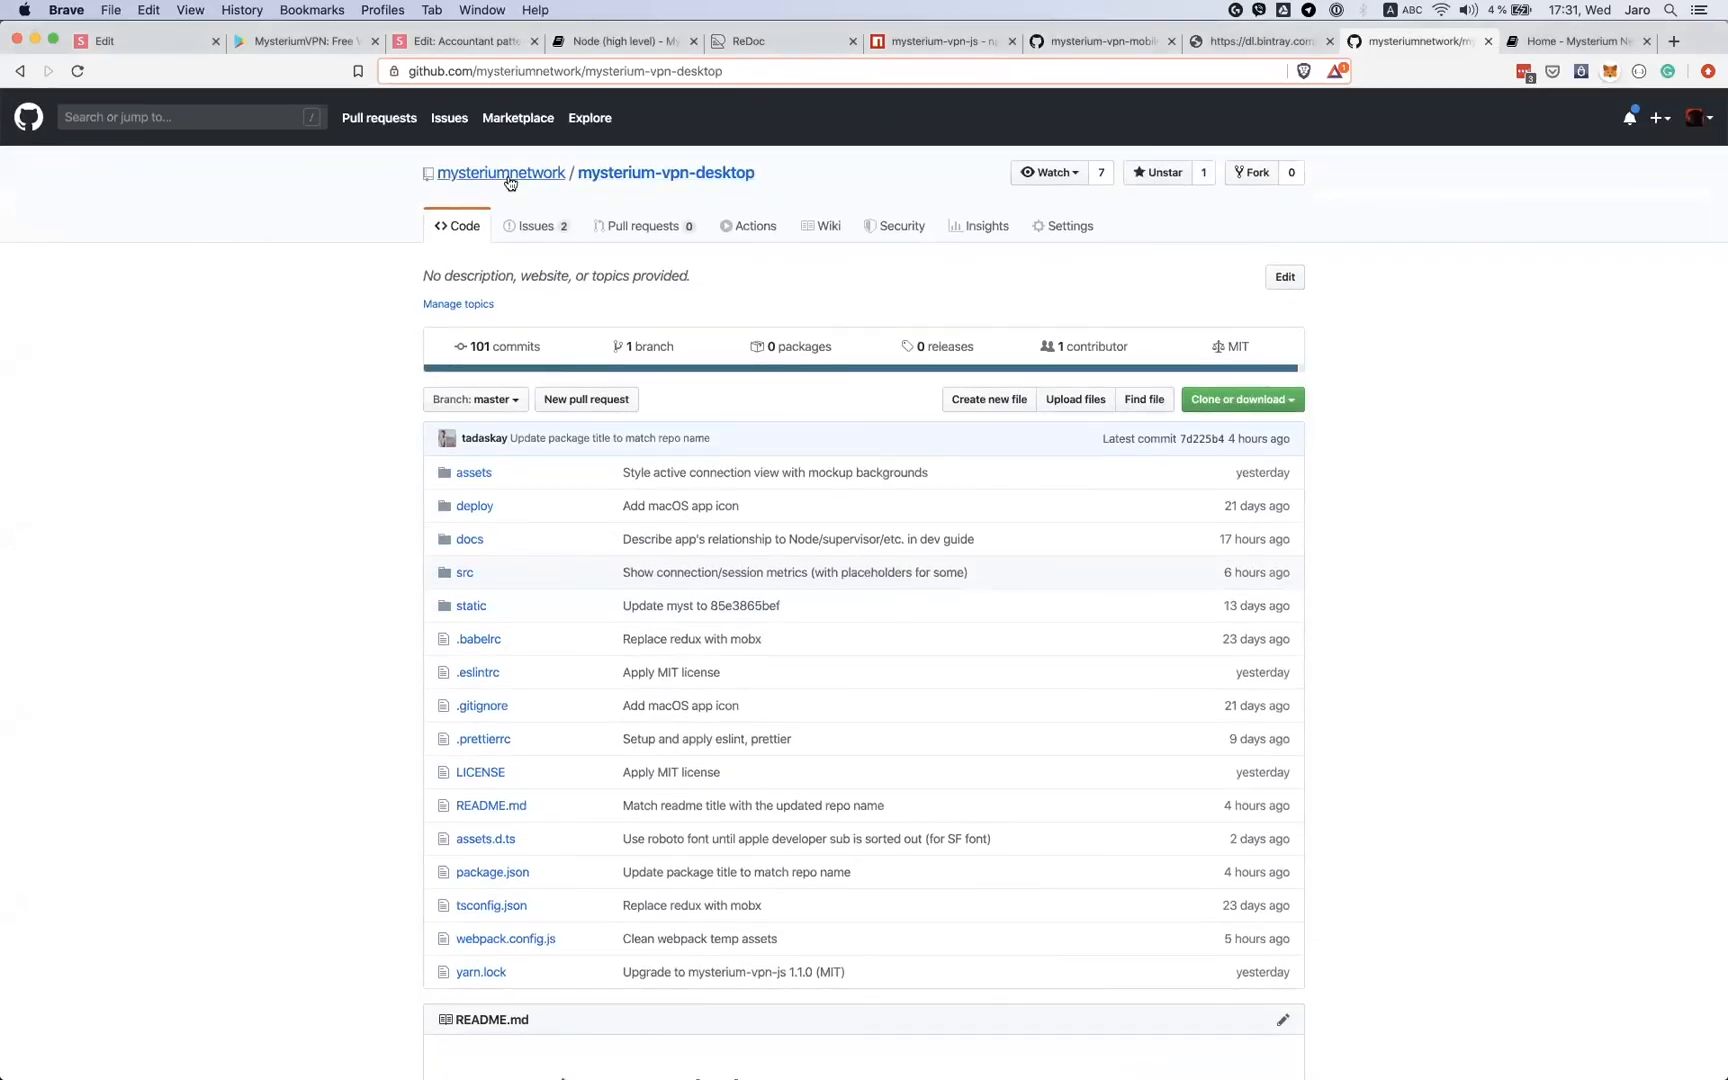
# Step: Filter mysteriumnetwork repositories by 'smaar' and show the payments-smart-contracts README documentation
pyautogui.click(500, 174)
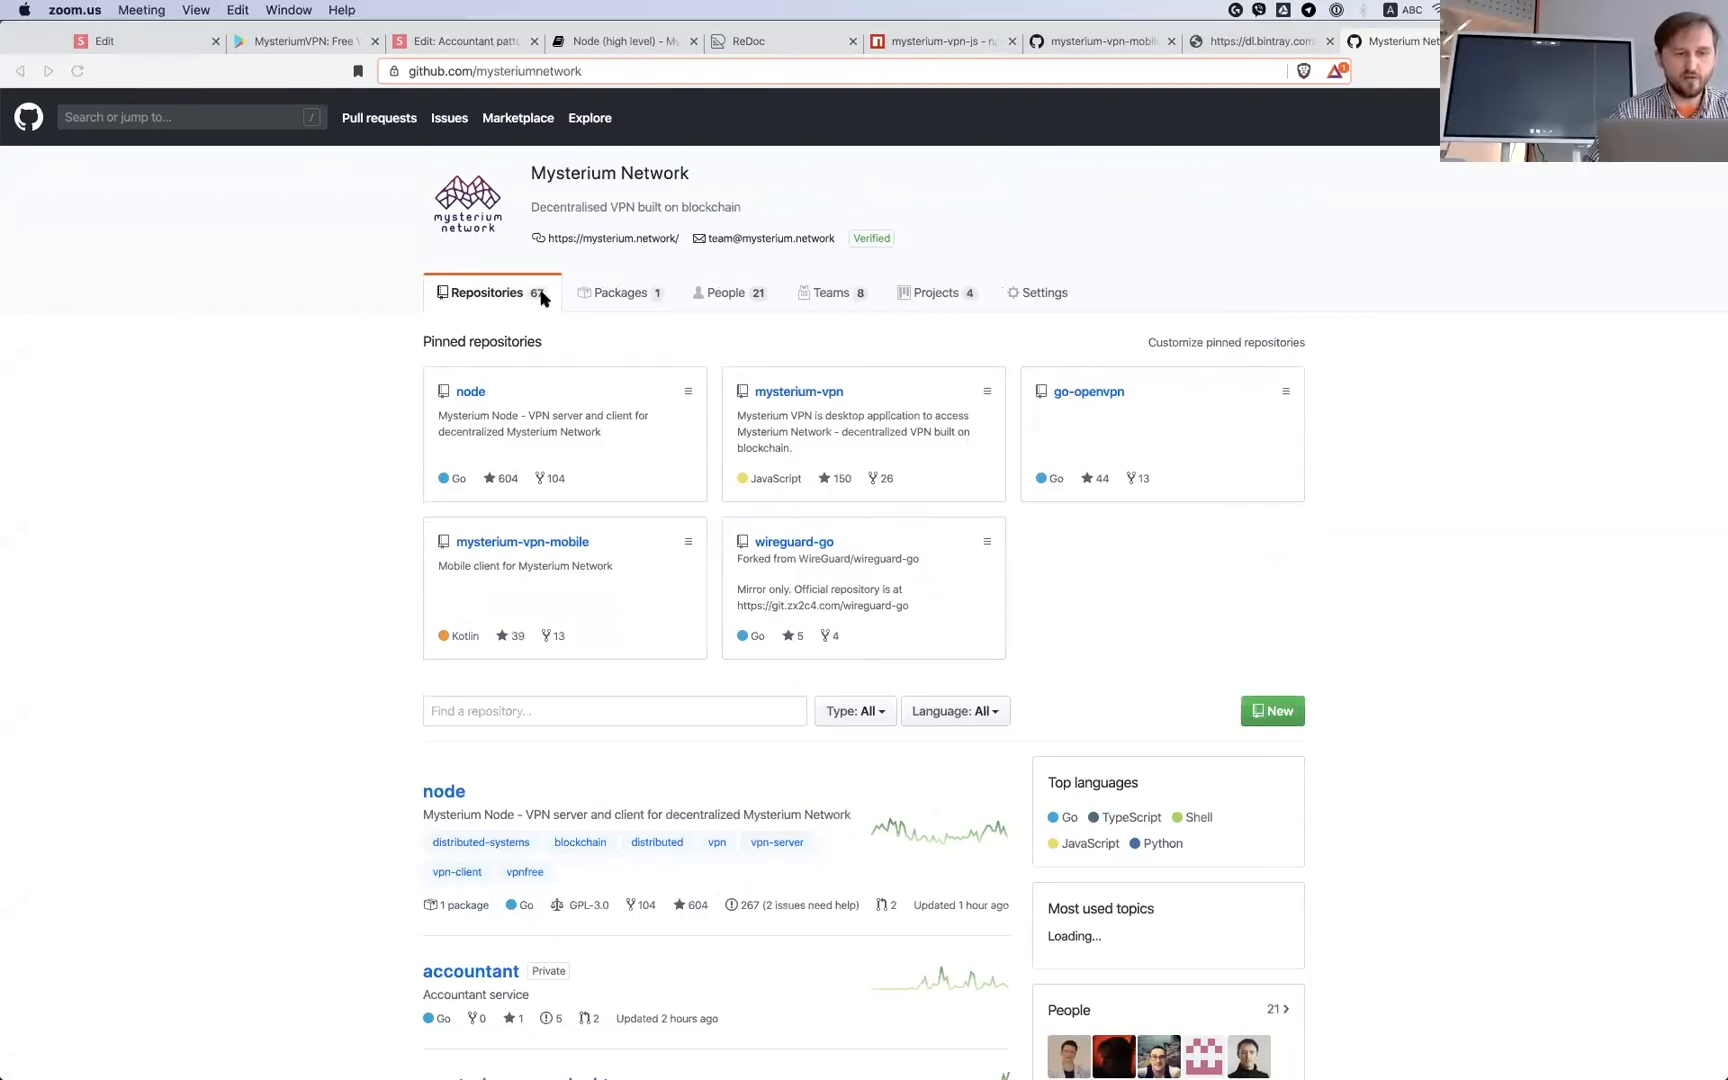
pyautogui.moveTo(378, 514)
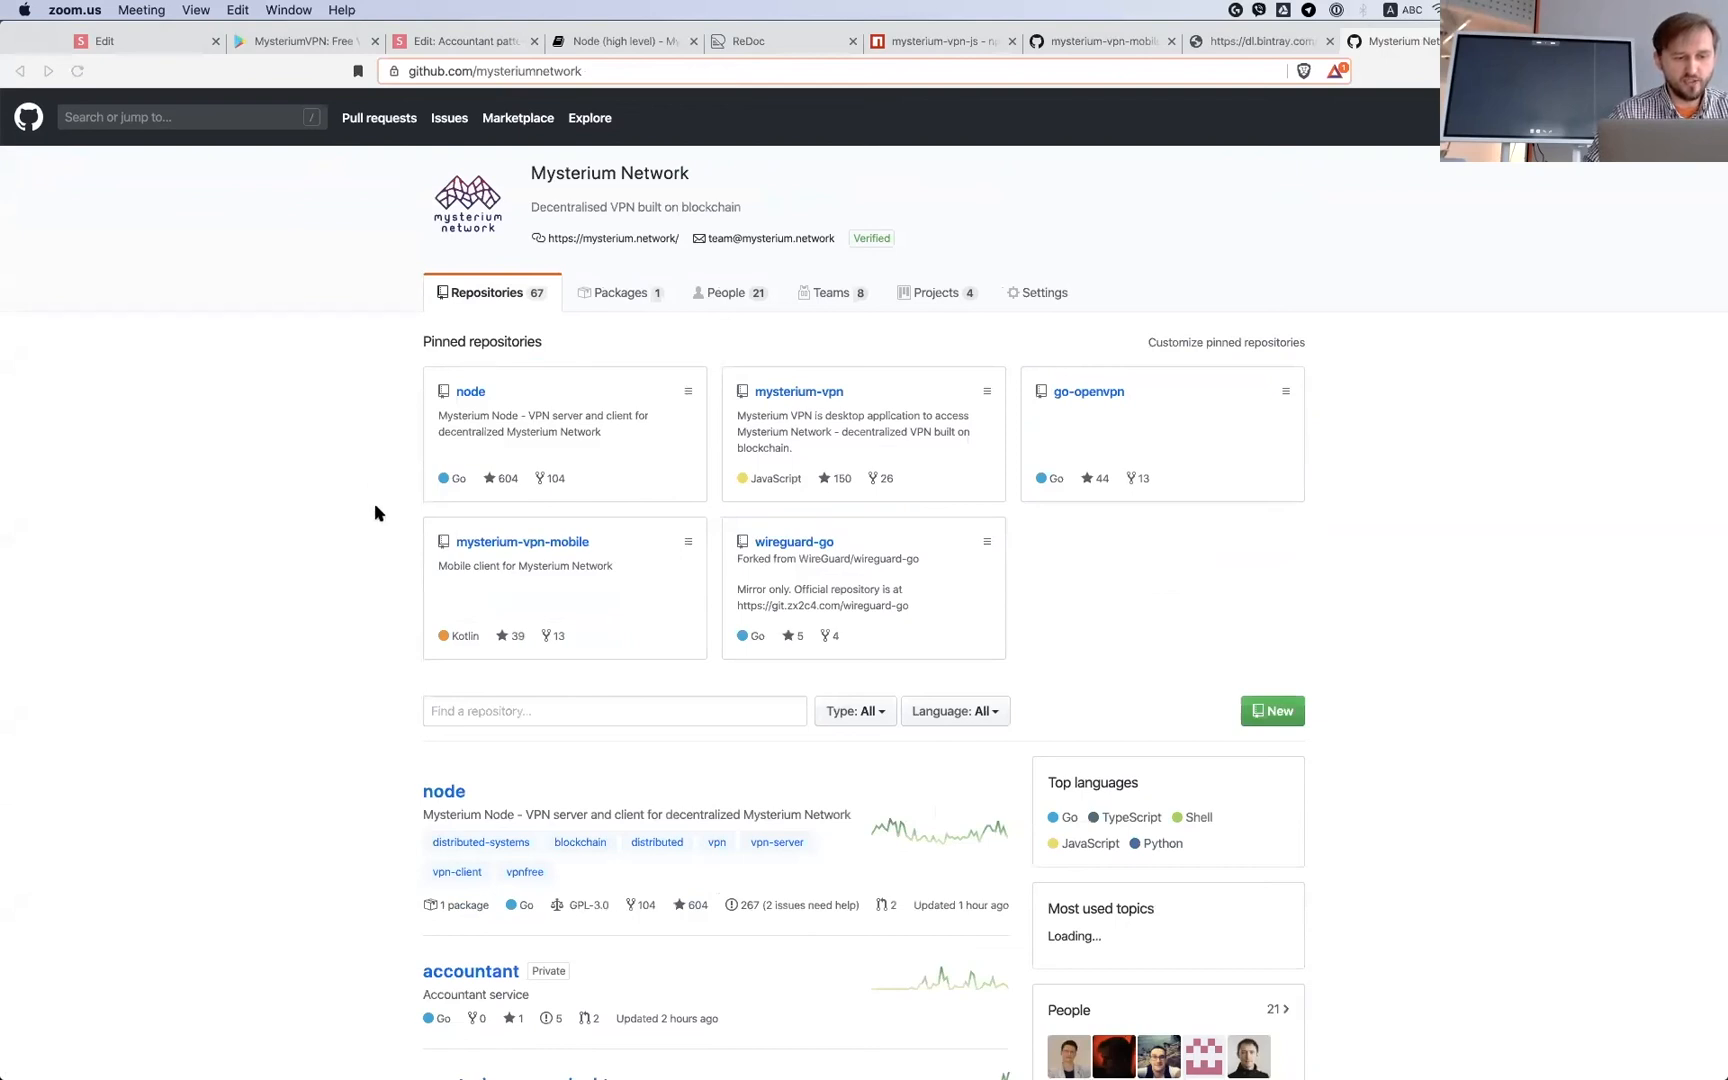
pyautogui.scroll(-3)
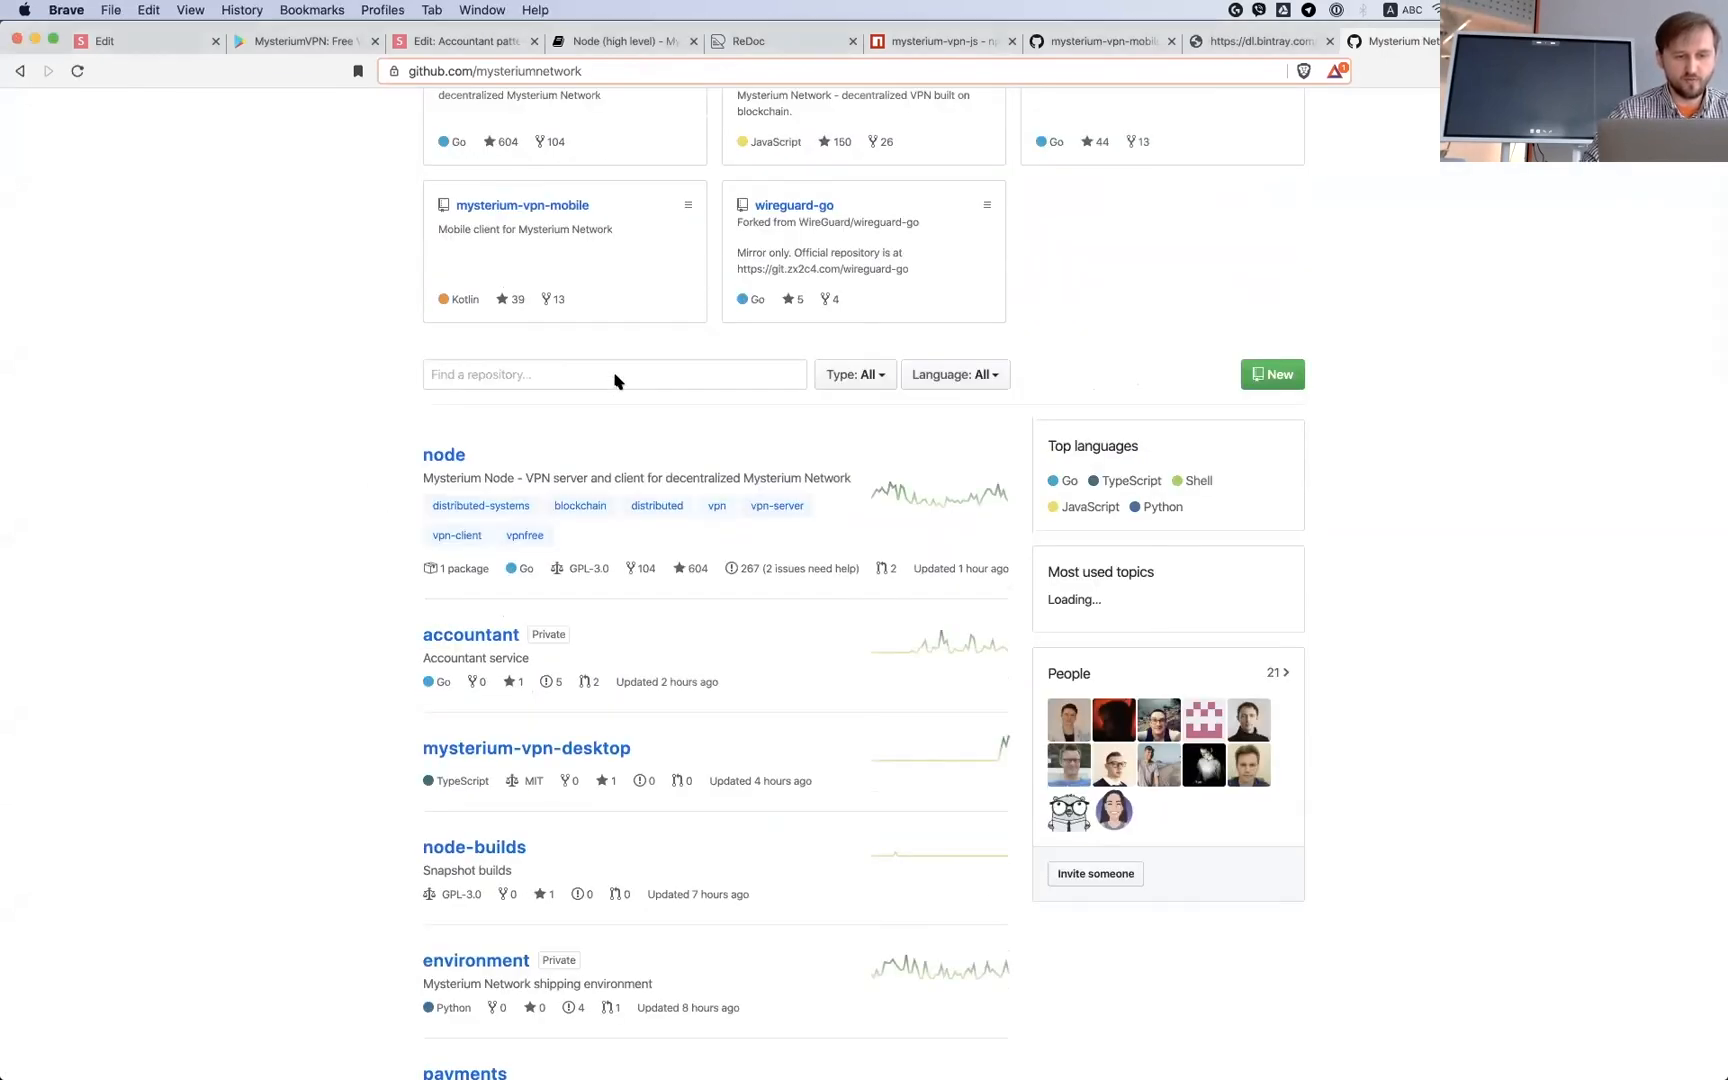
pyautogui.write('smaart')
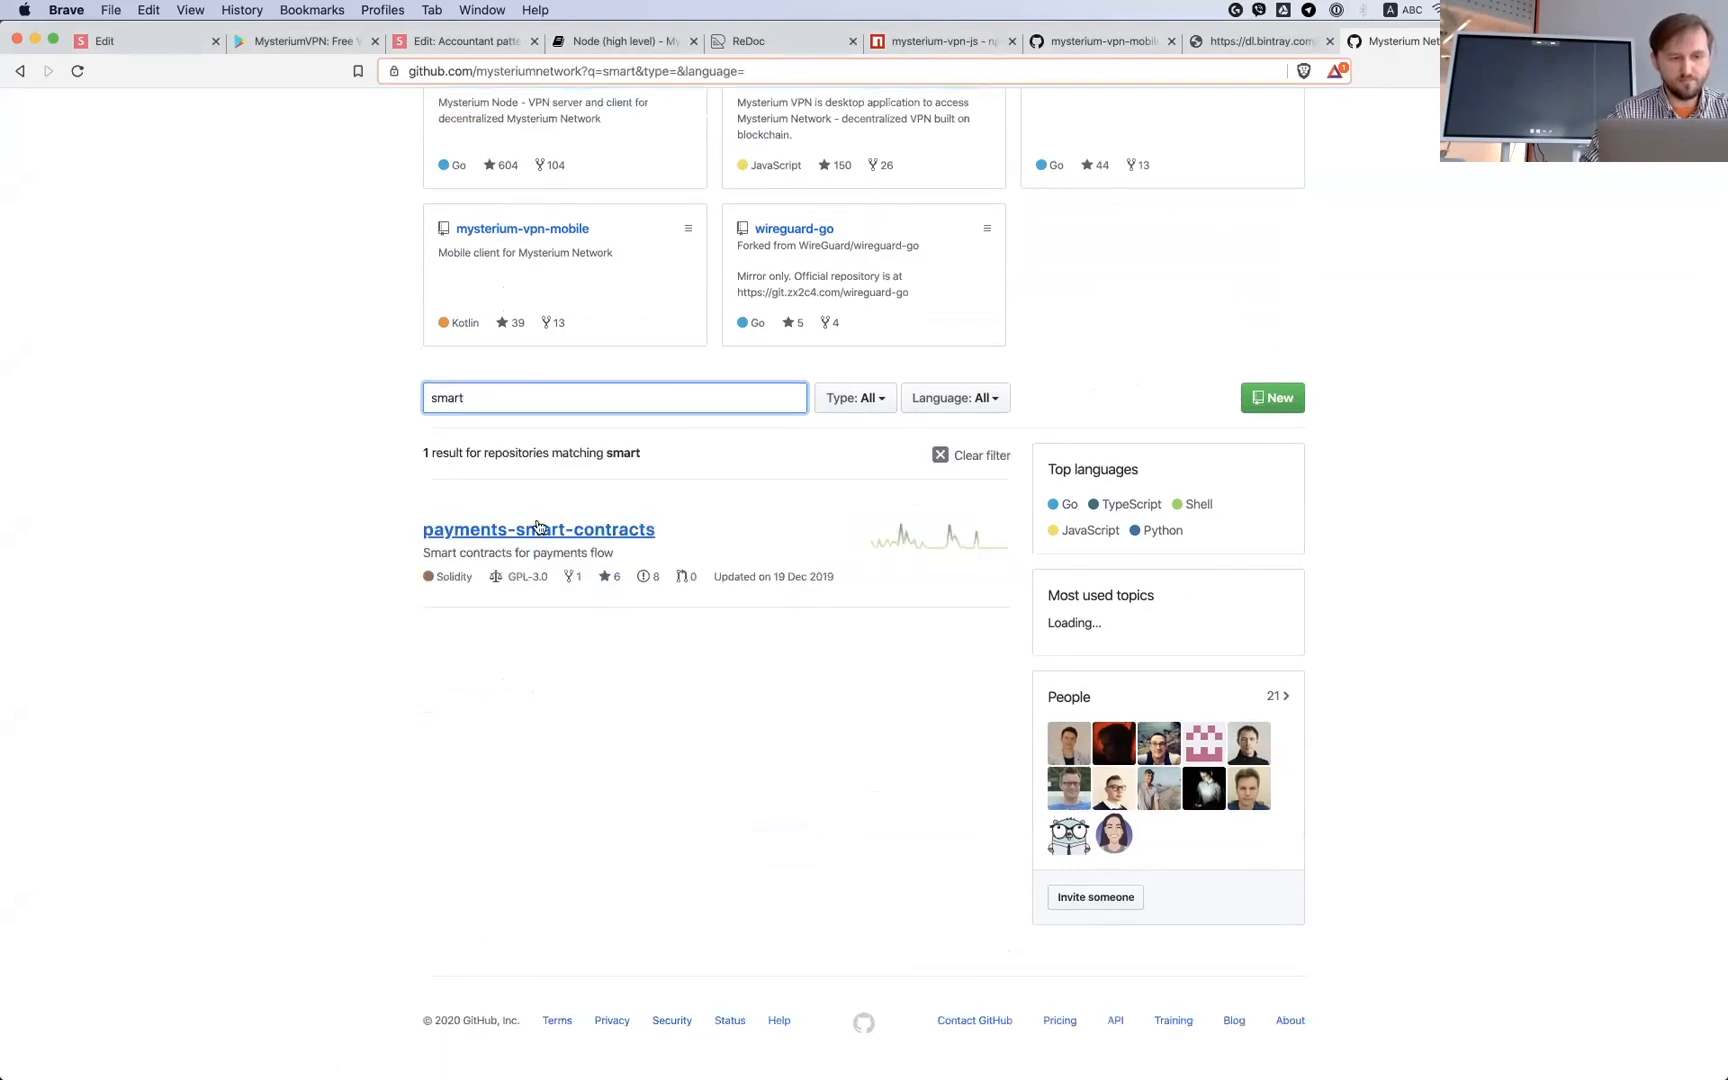
pyautogui.click(538, 528)
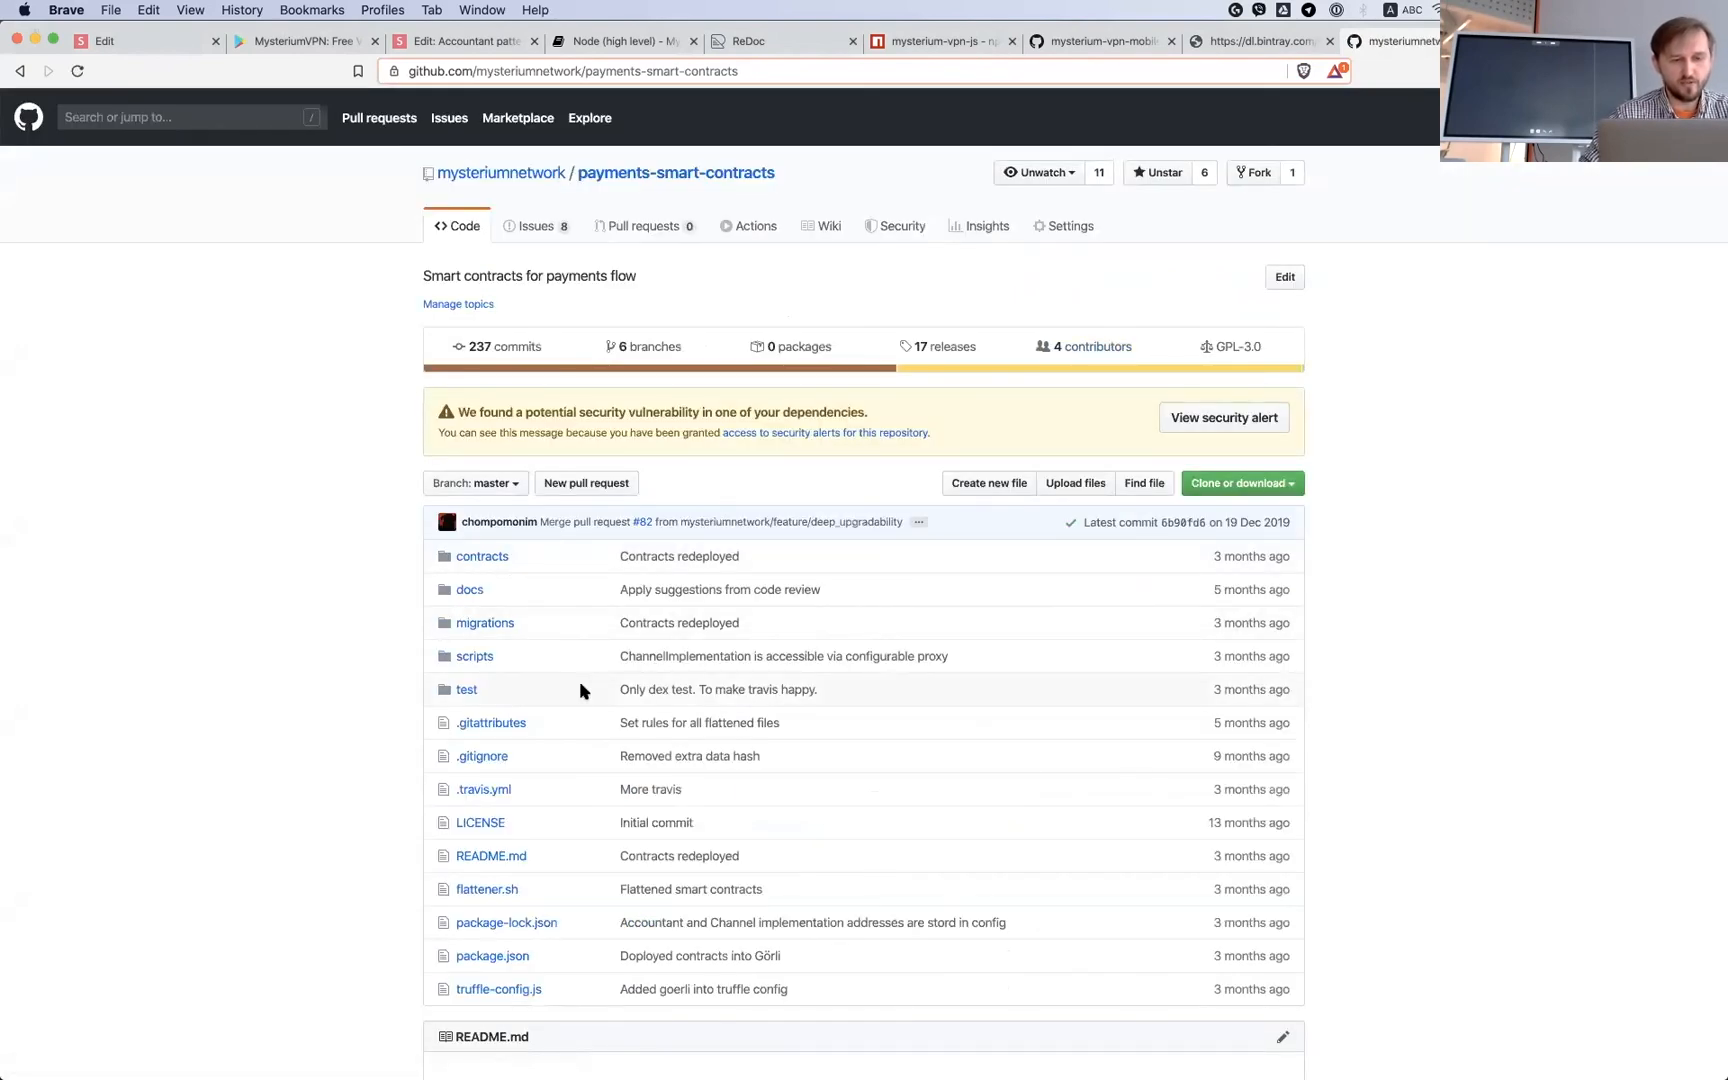
pyautogui.scroll(-3)
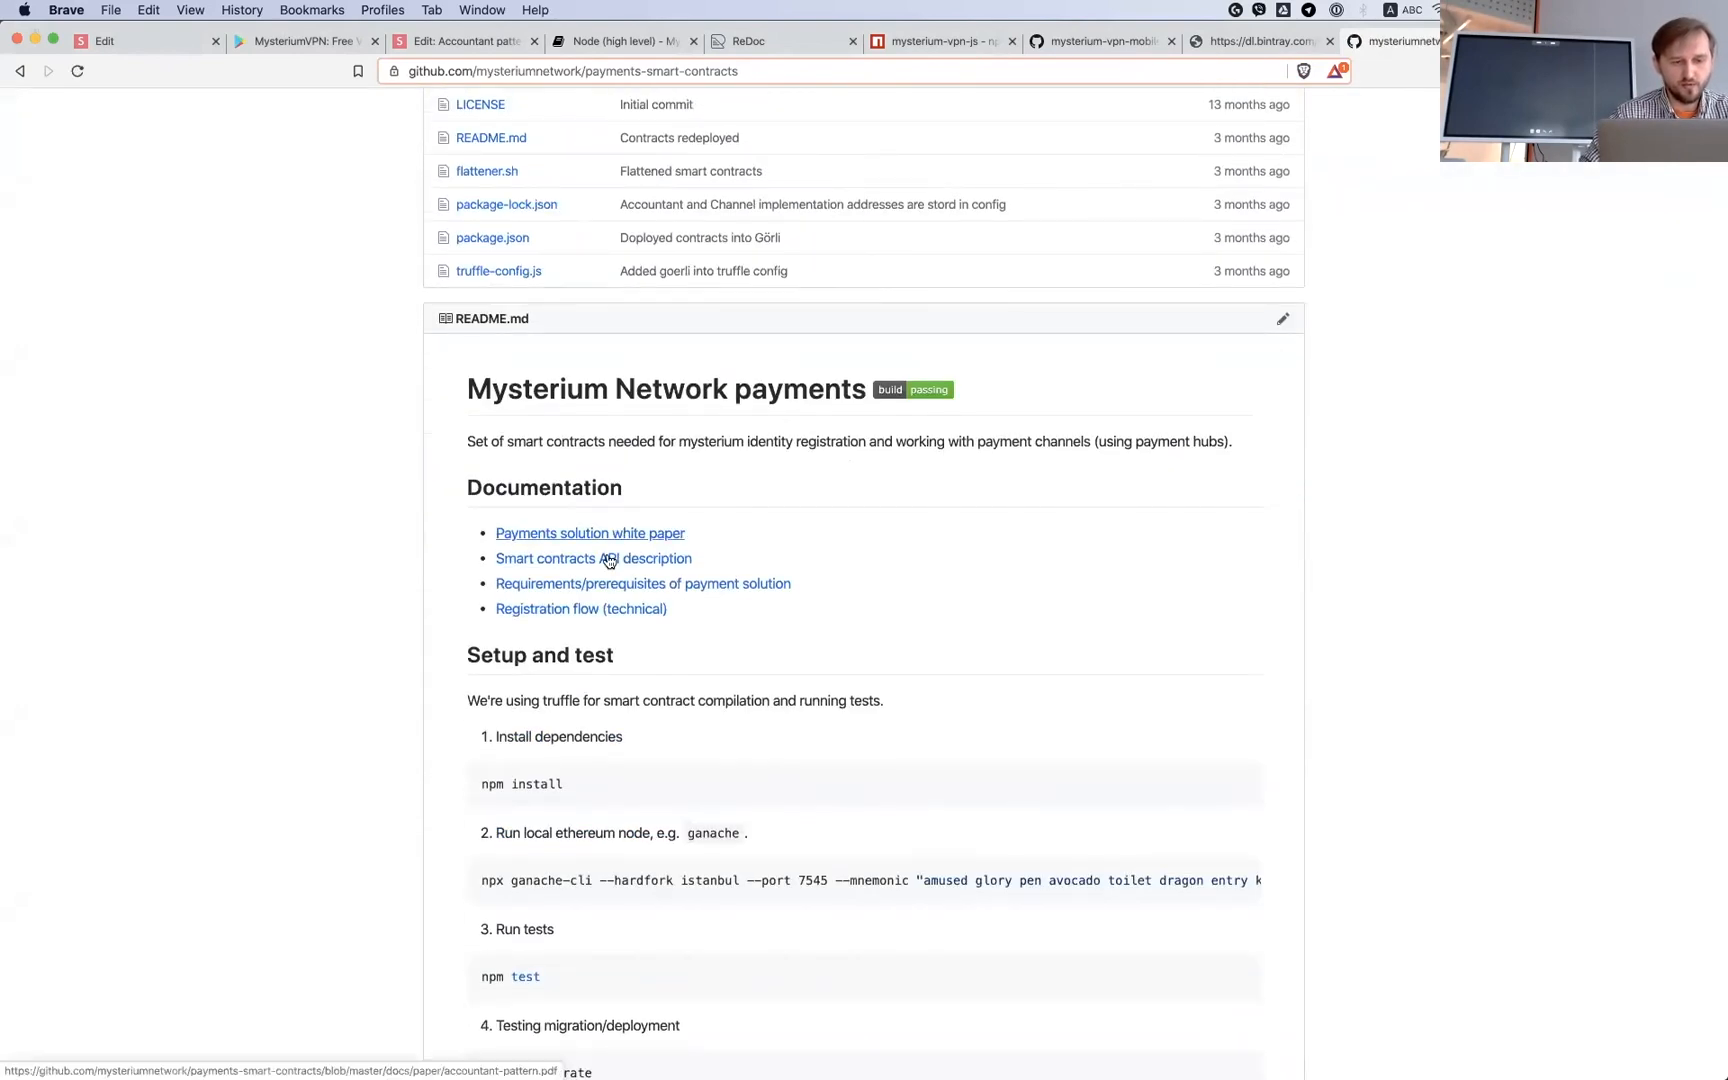
pyautogui.moveTo(540, 542)
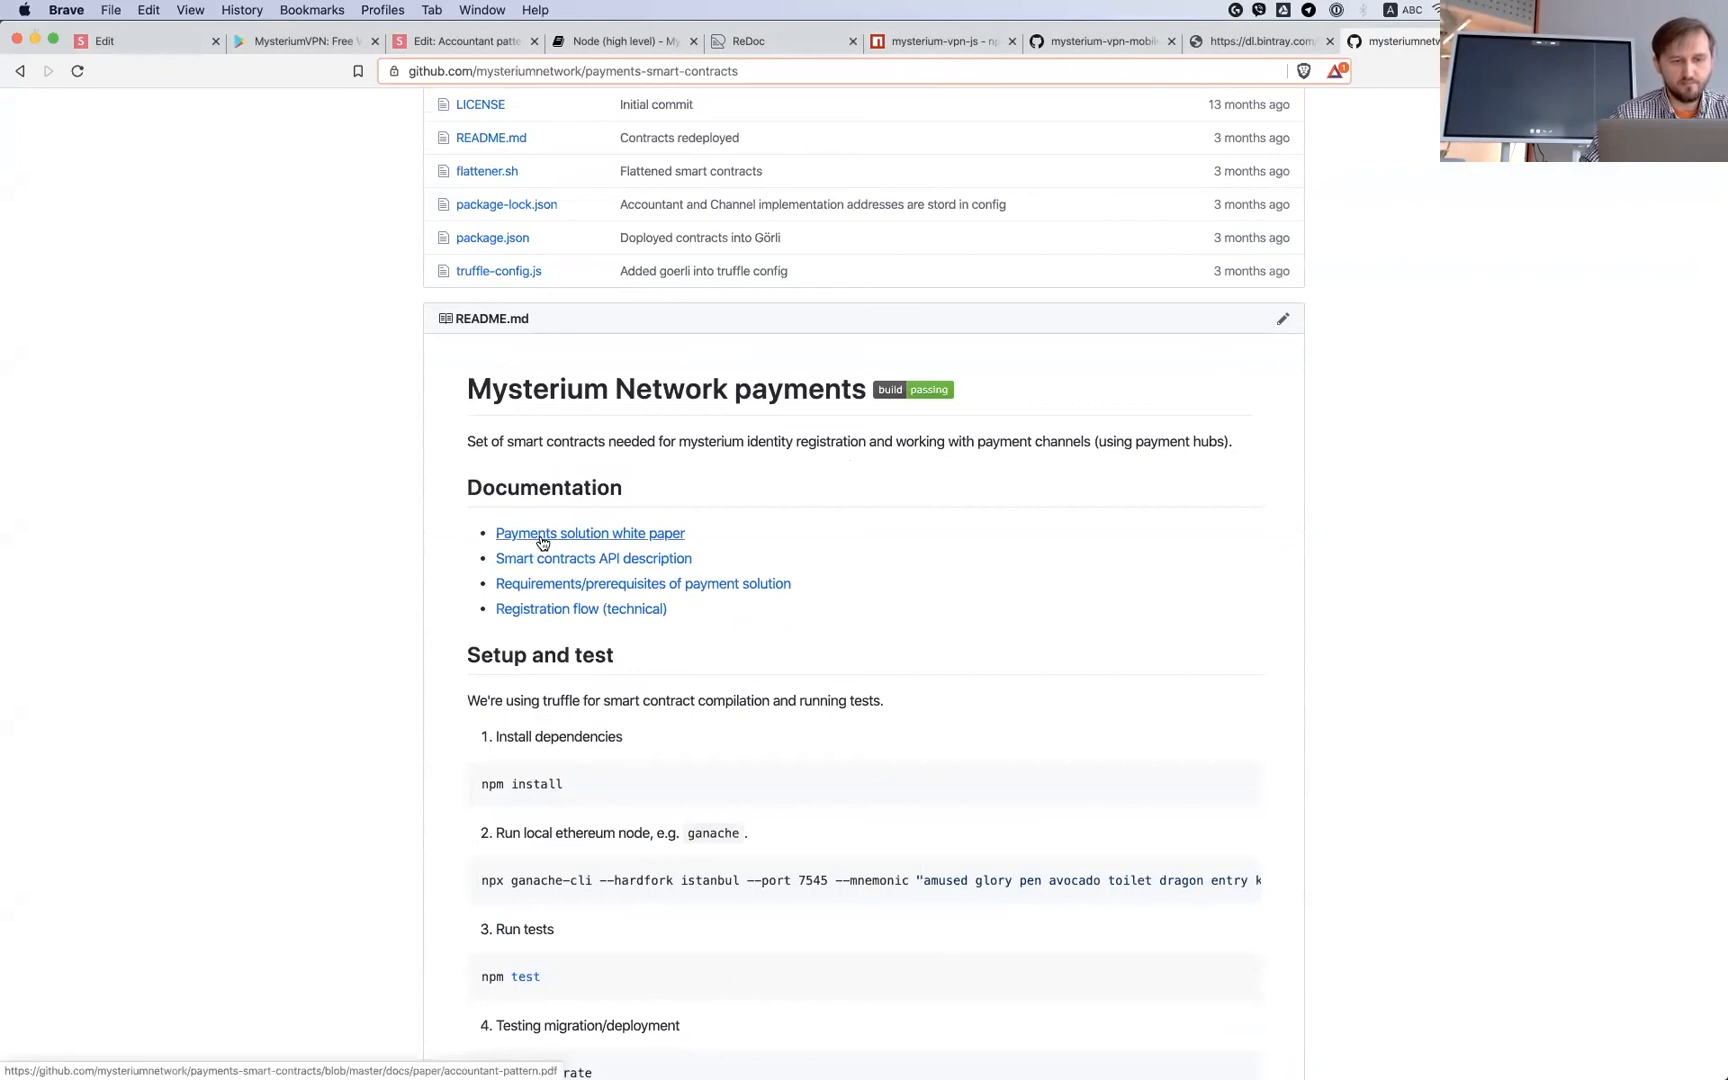
pyautogui.click(588, 534)
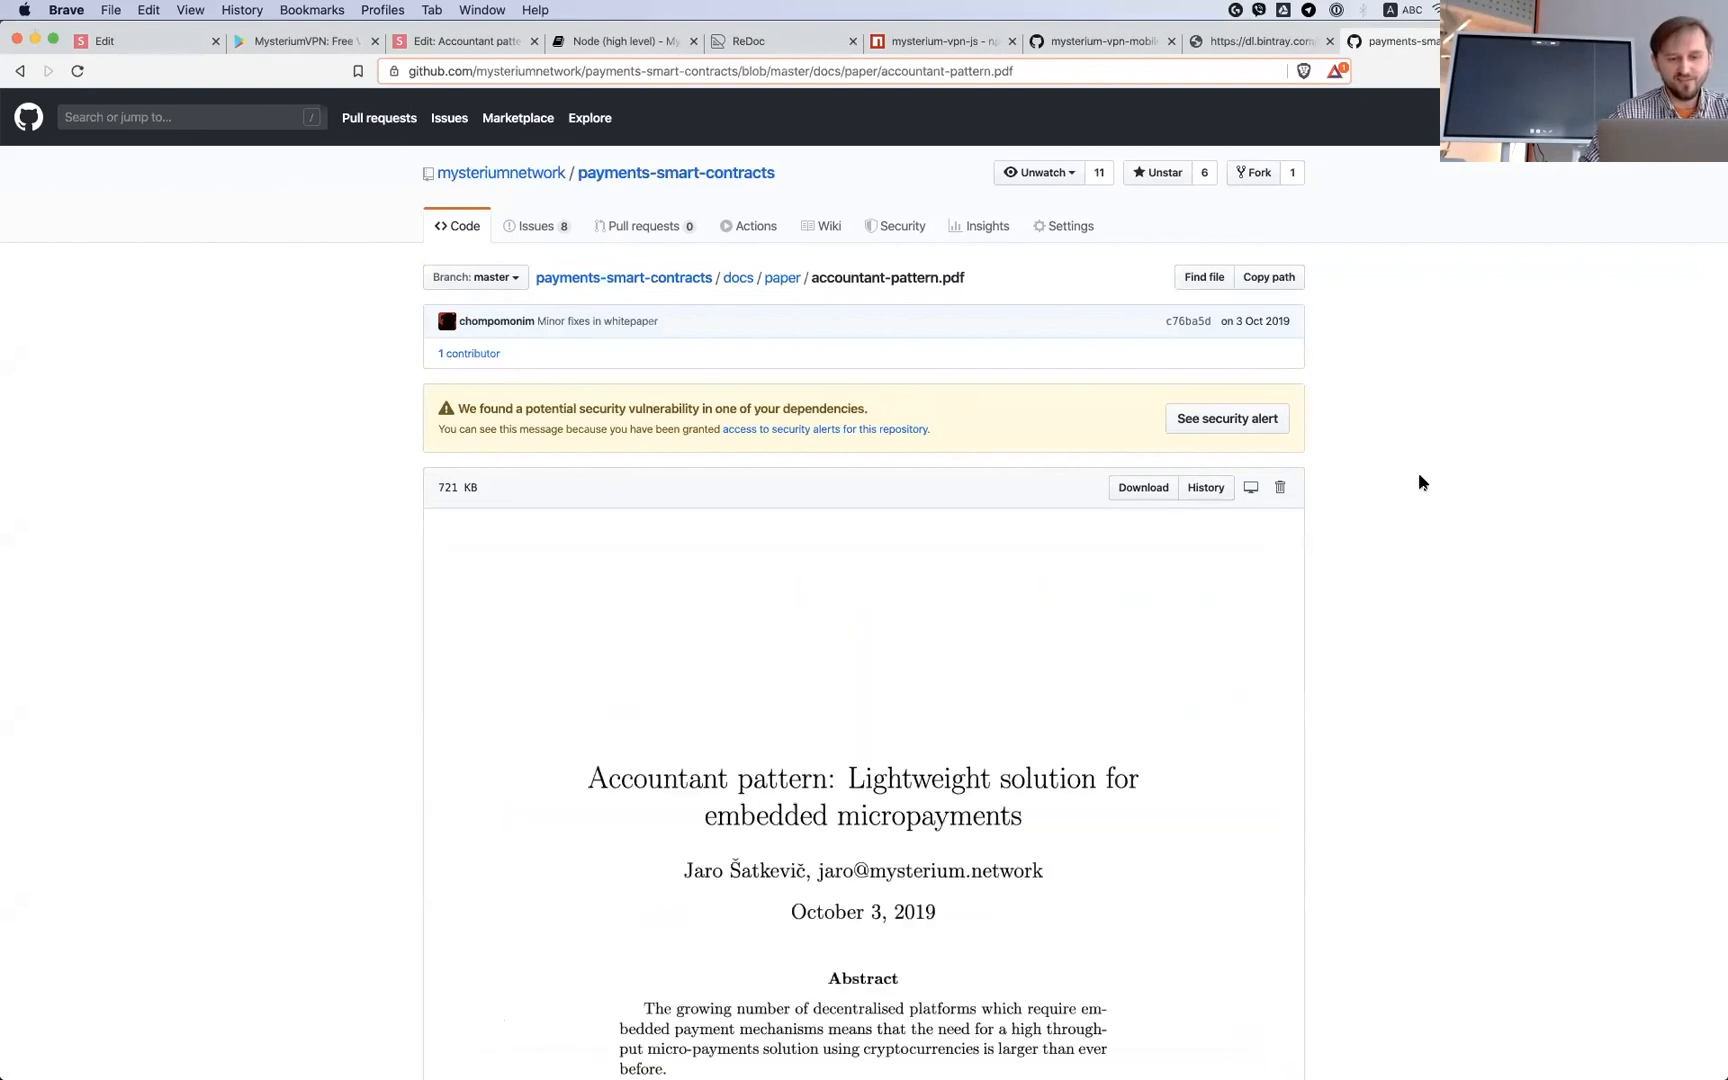
pyautogui.scroll(-3)
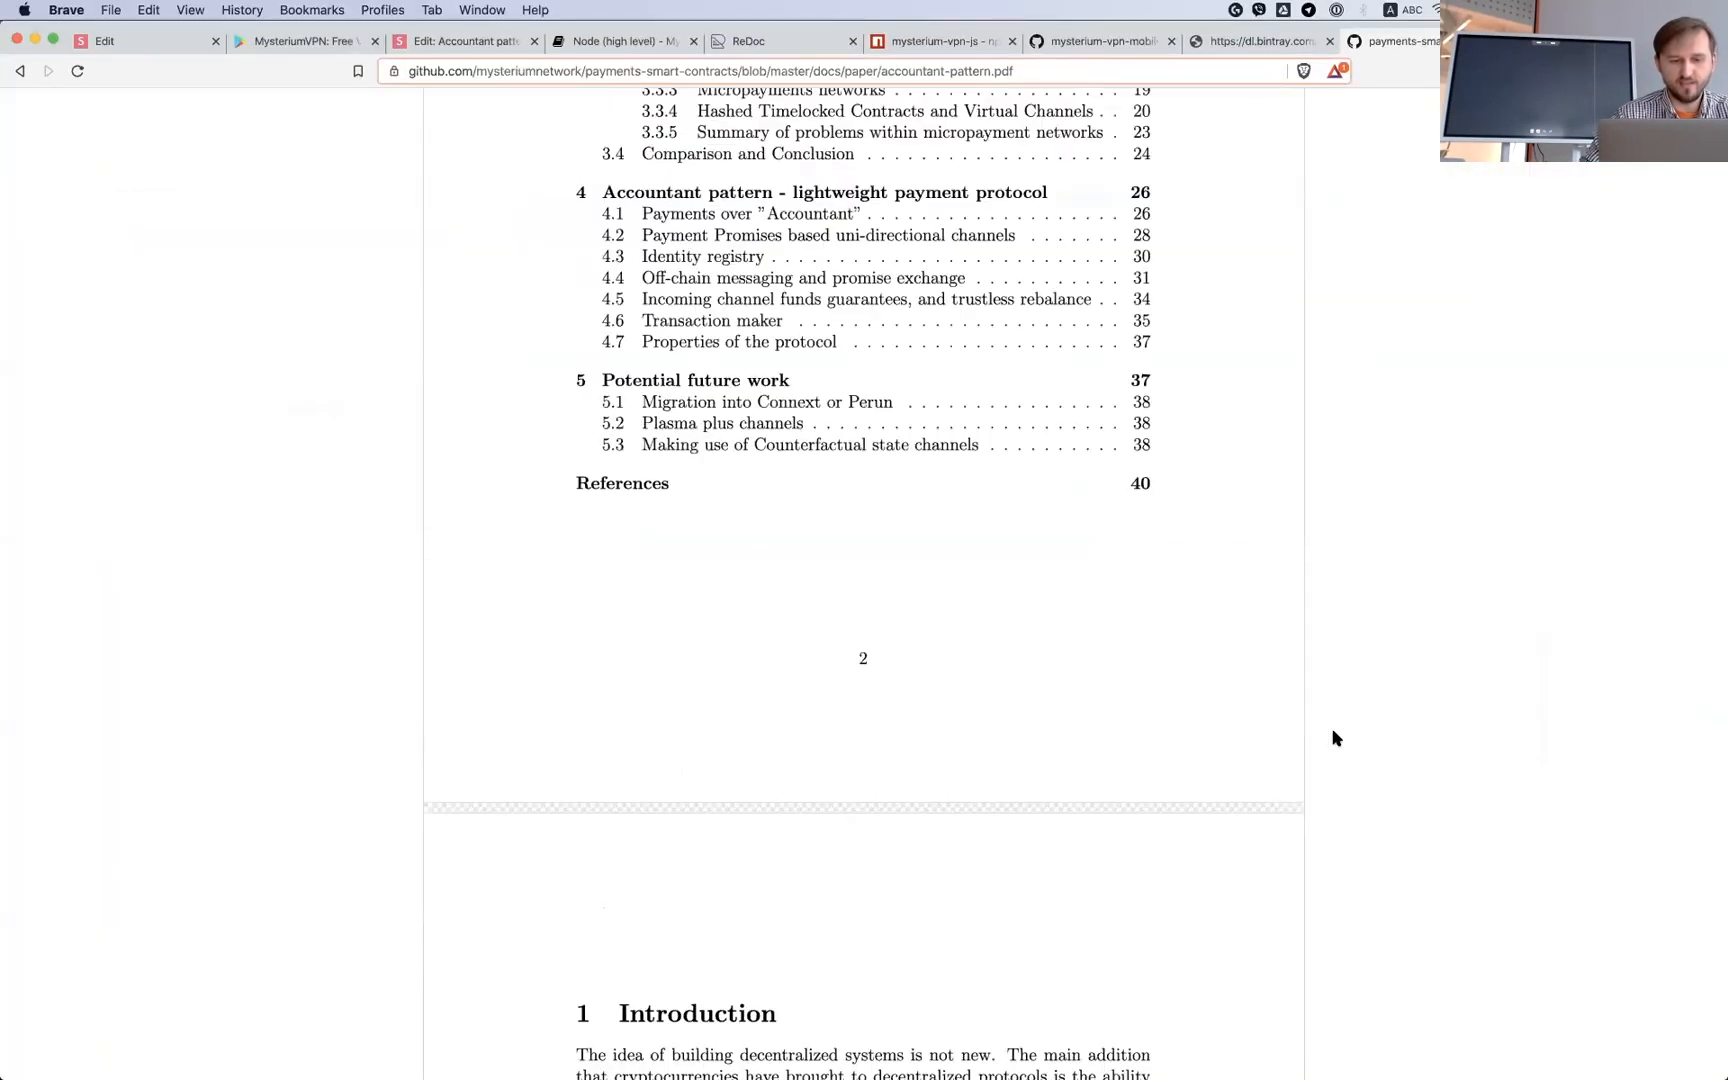
pyautogui.scroll(-3)
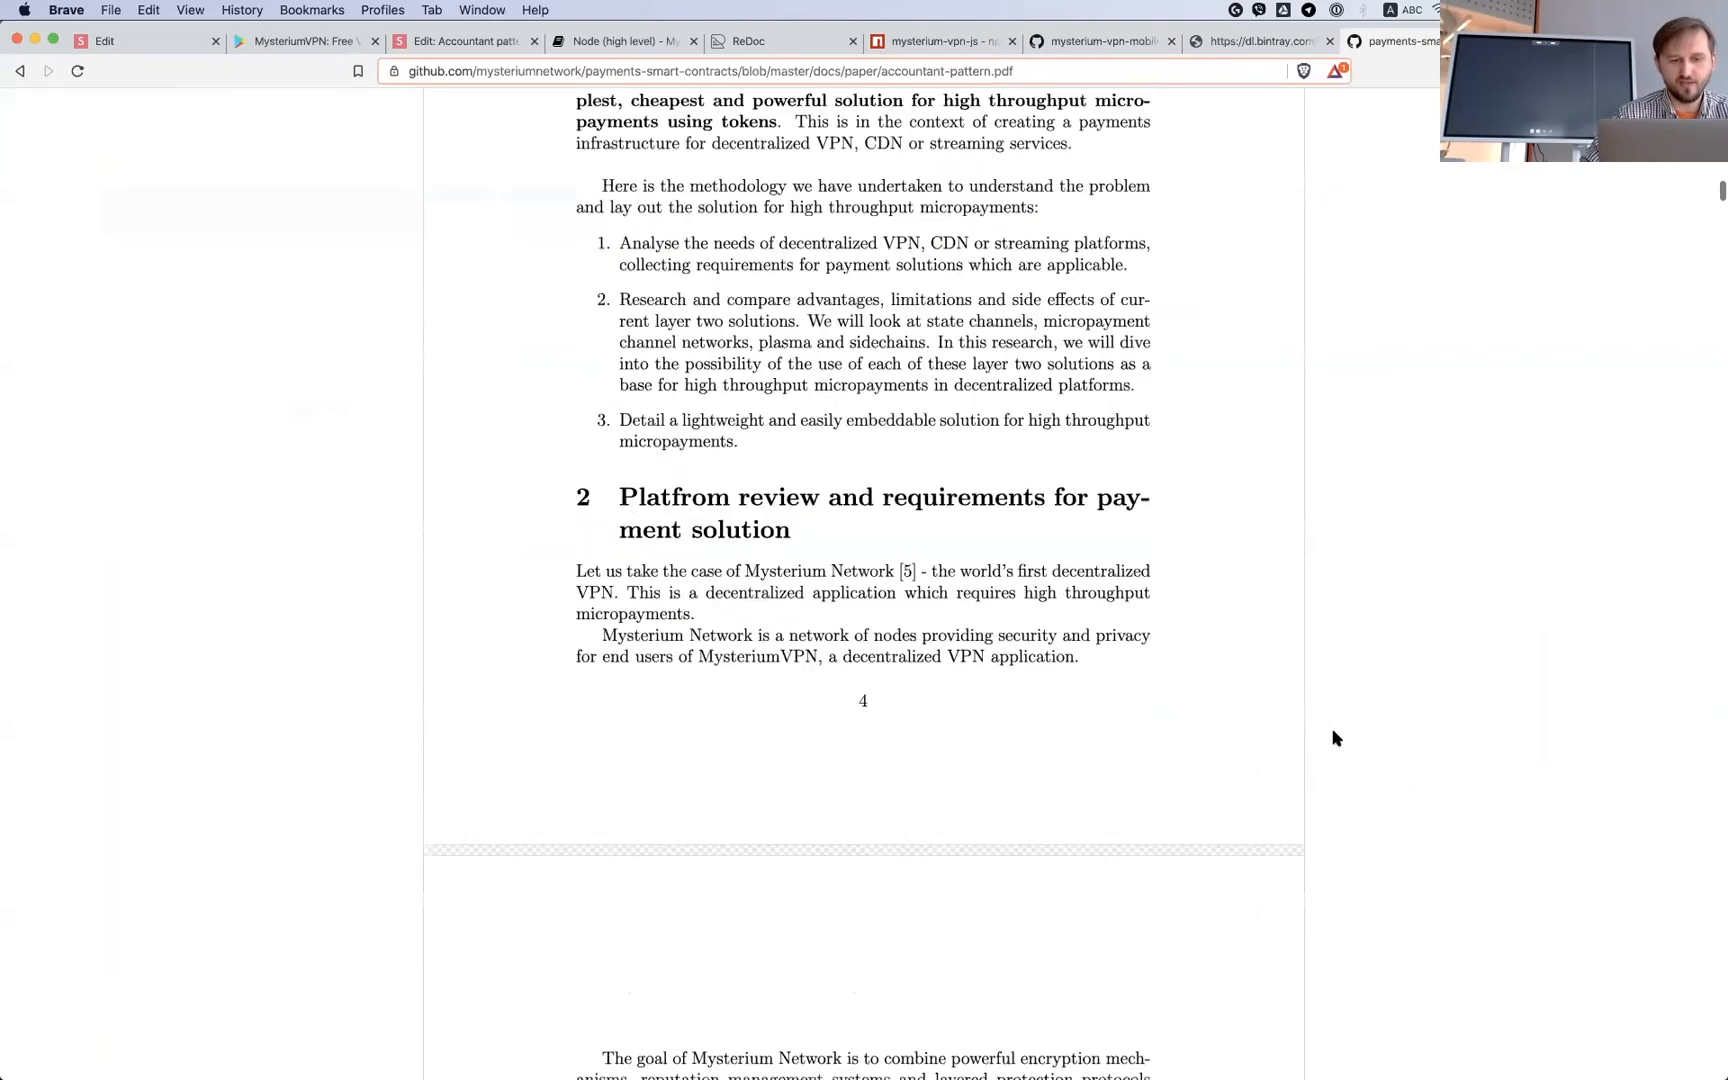
pyautogui.scroll(-3)
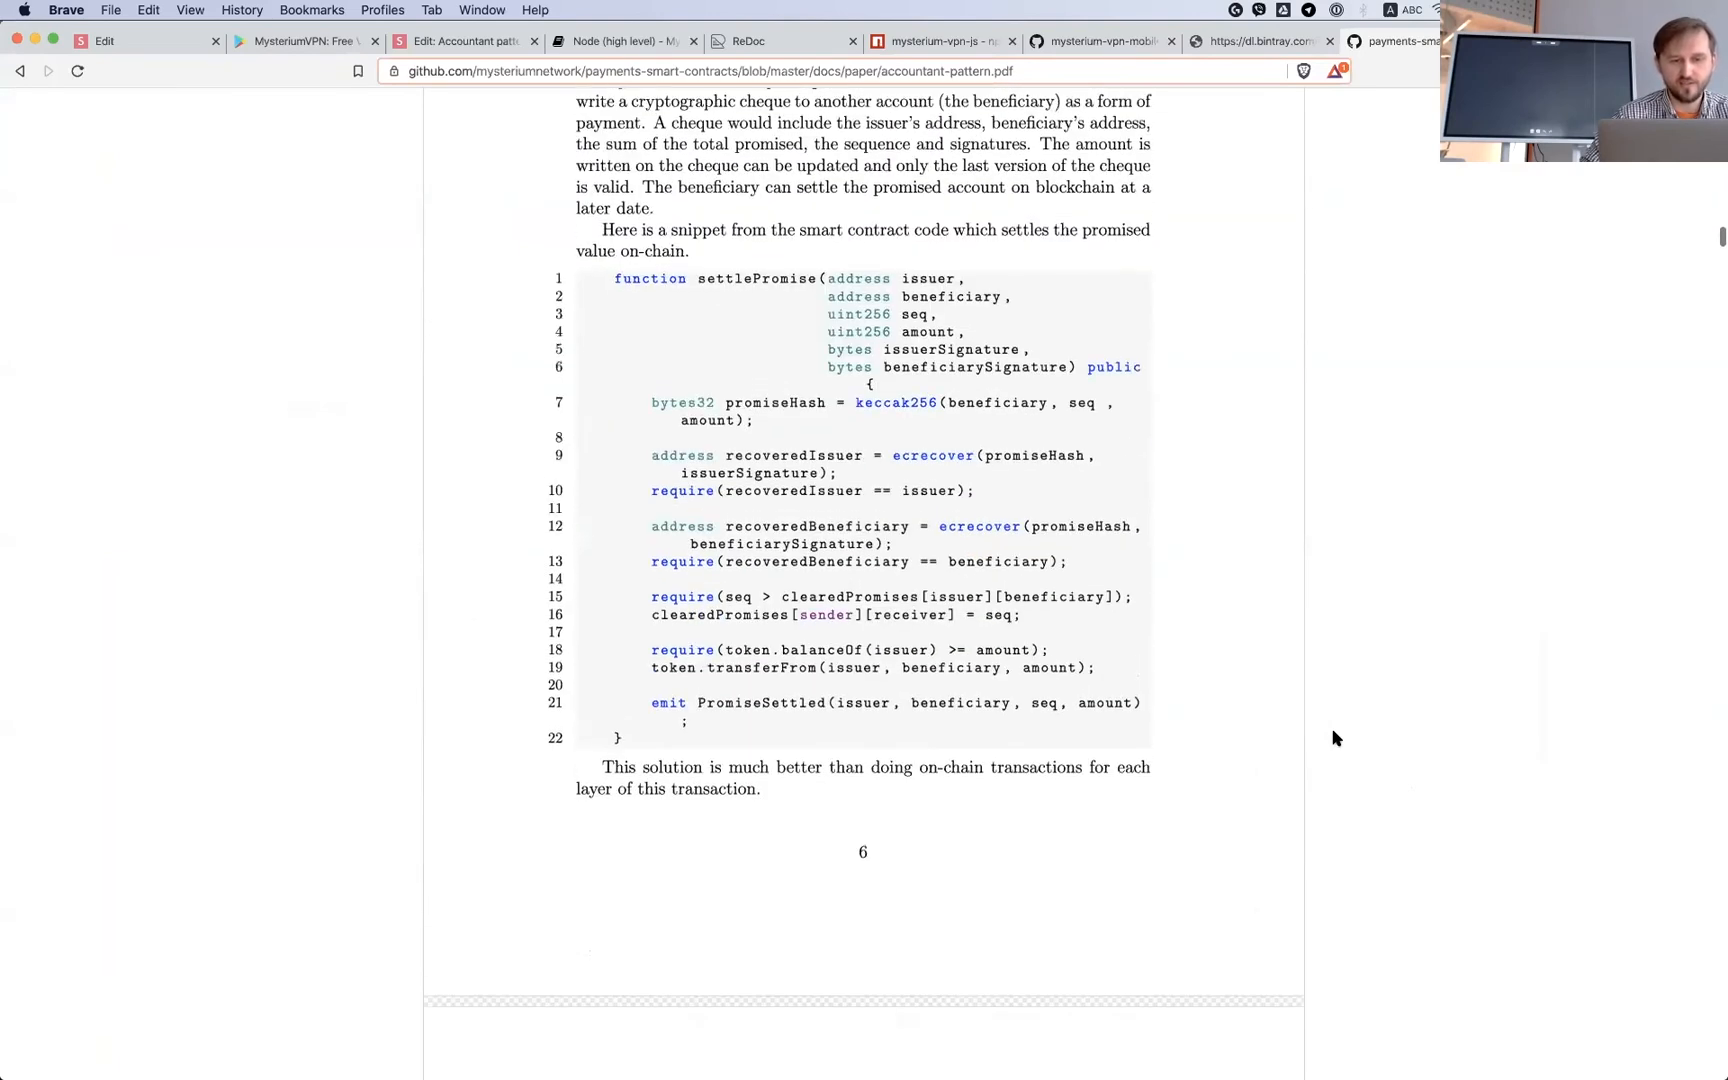
pyautogui.scroll(-3)
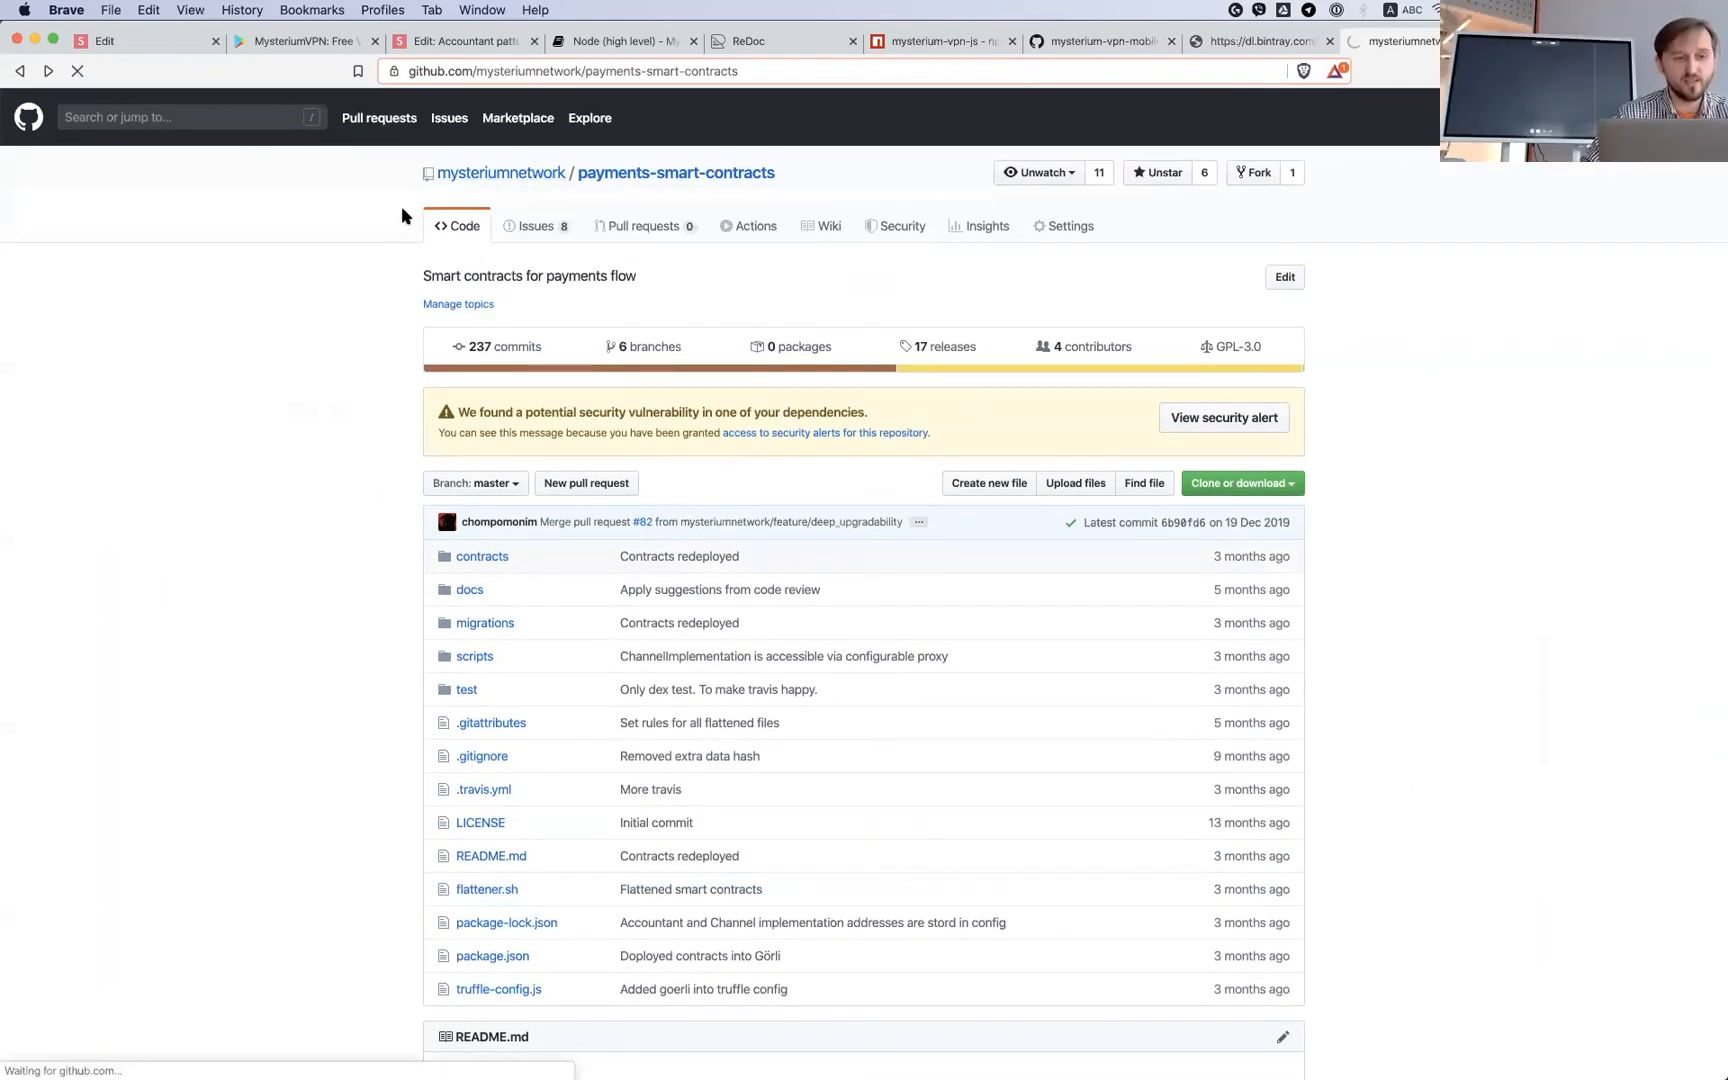
# Step: Filter the organisation's repositories by 'pay' and show the payments repository README
pyautogui.click(500, 174)
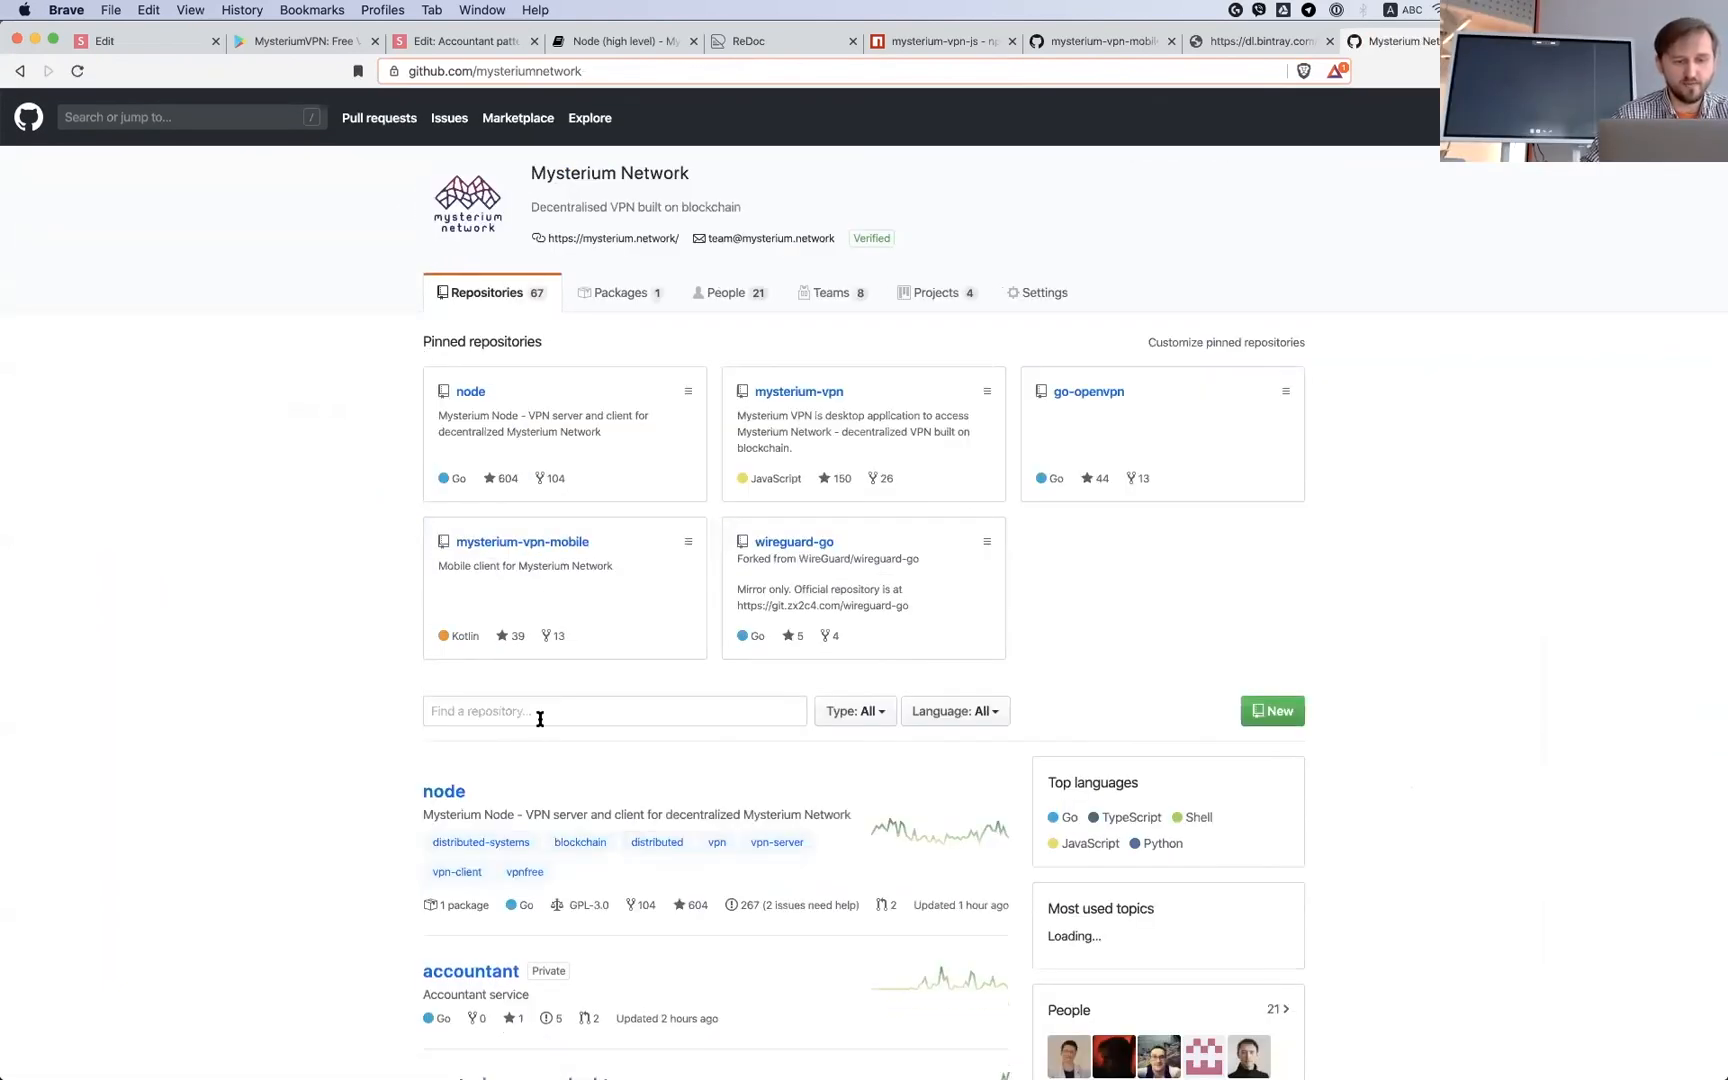
pyautogui.write('pay')
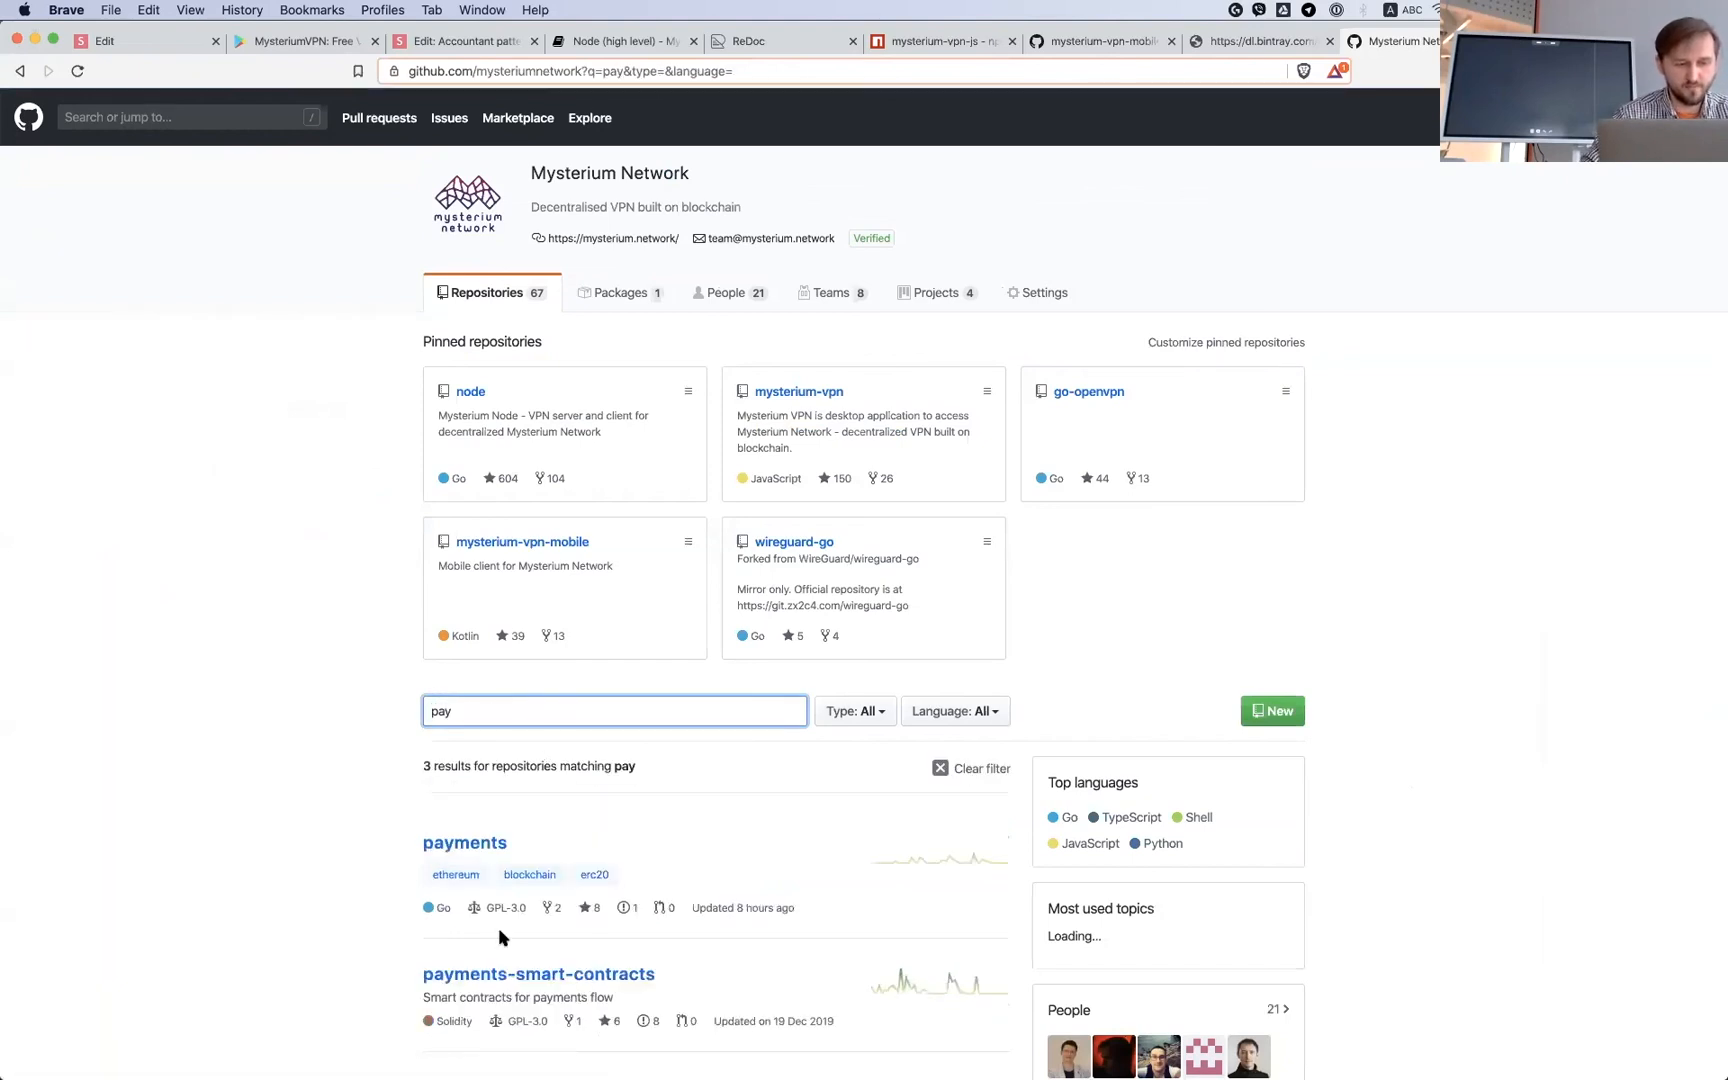
pyautogui.click(464, 844)
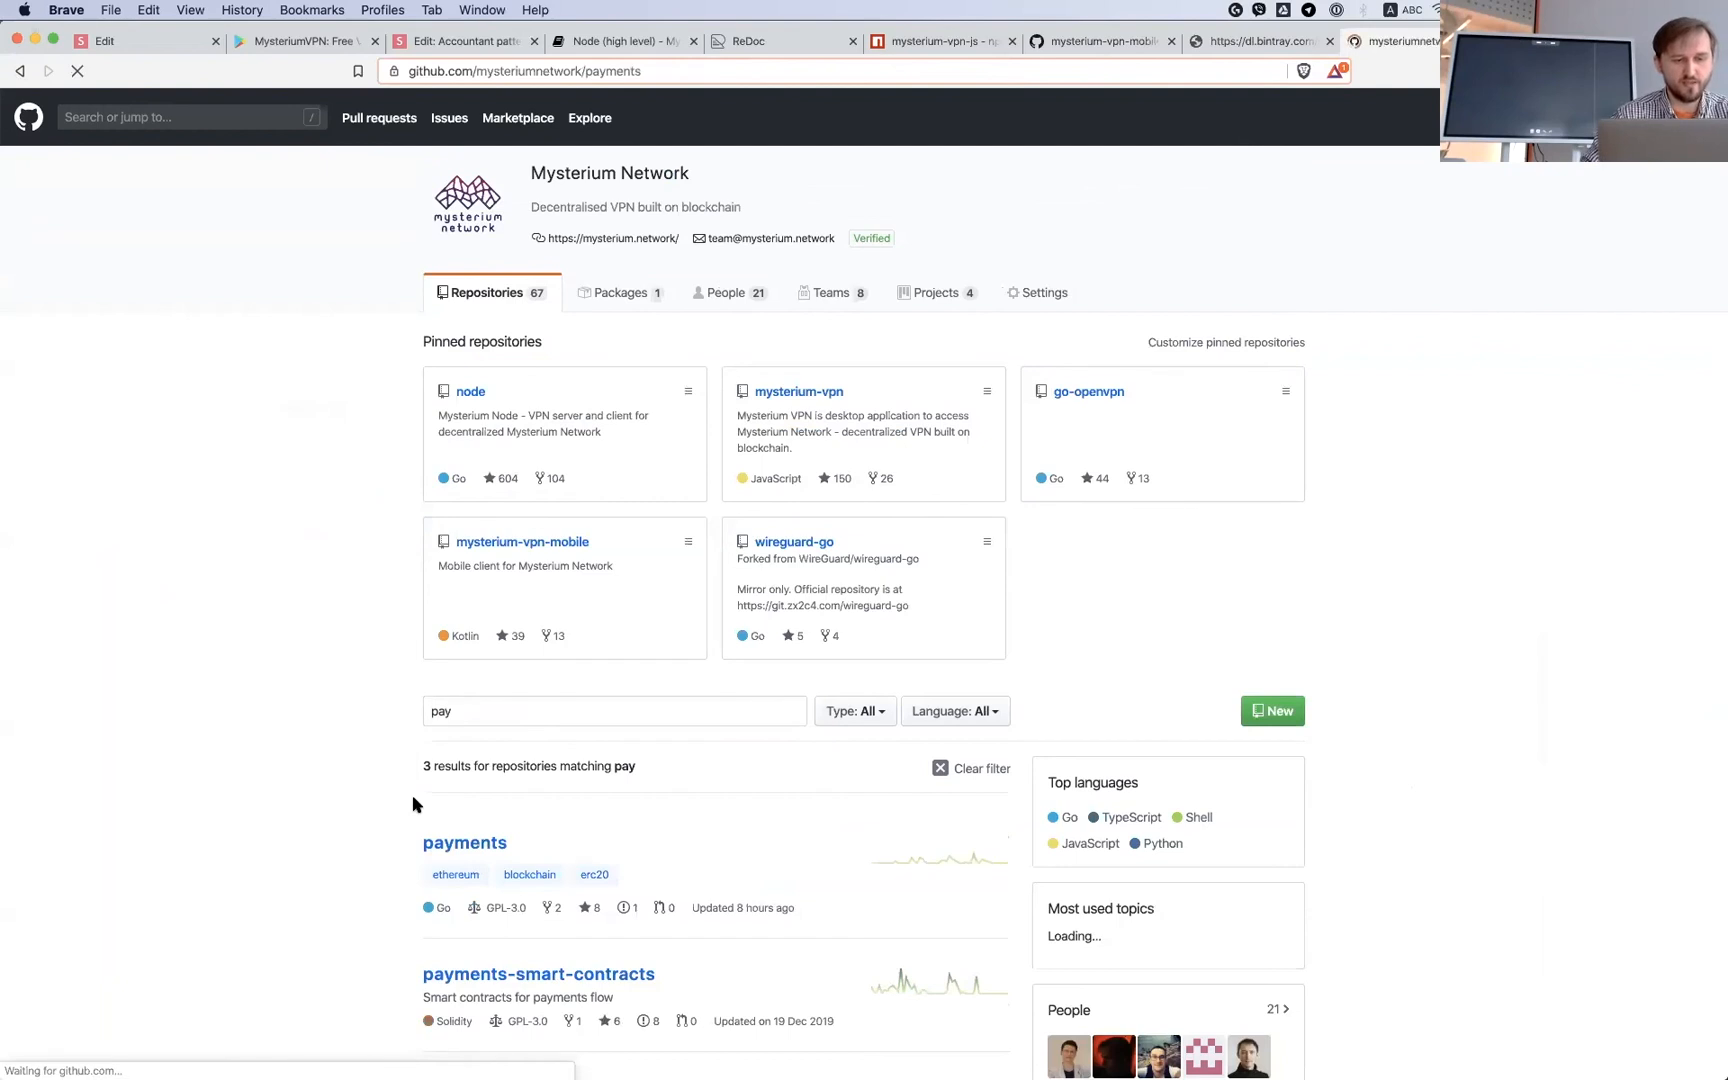
pyautogui.click(464, 844)
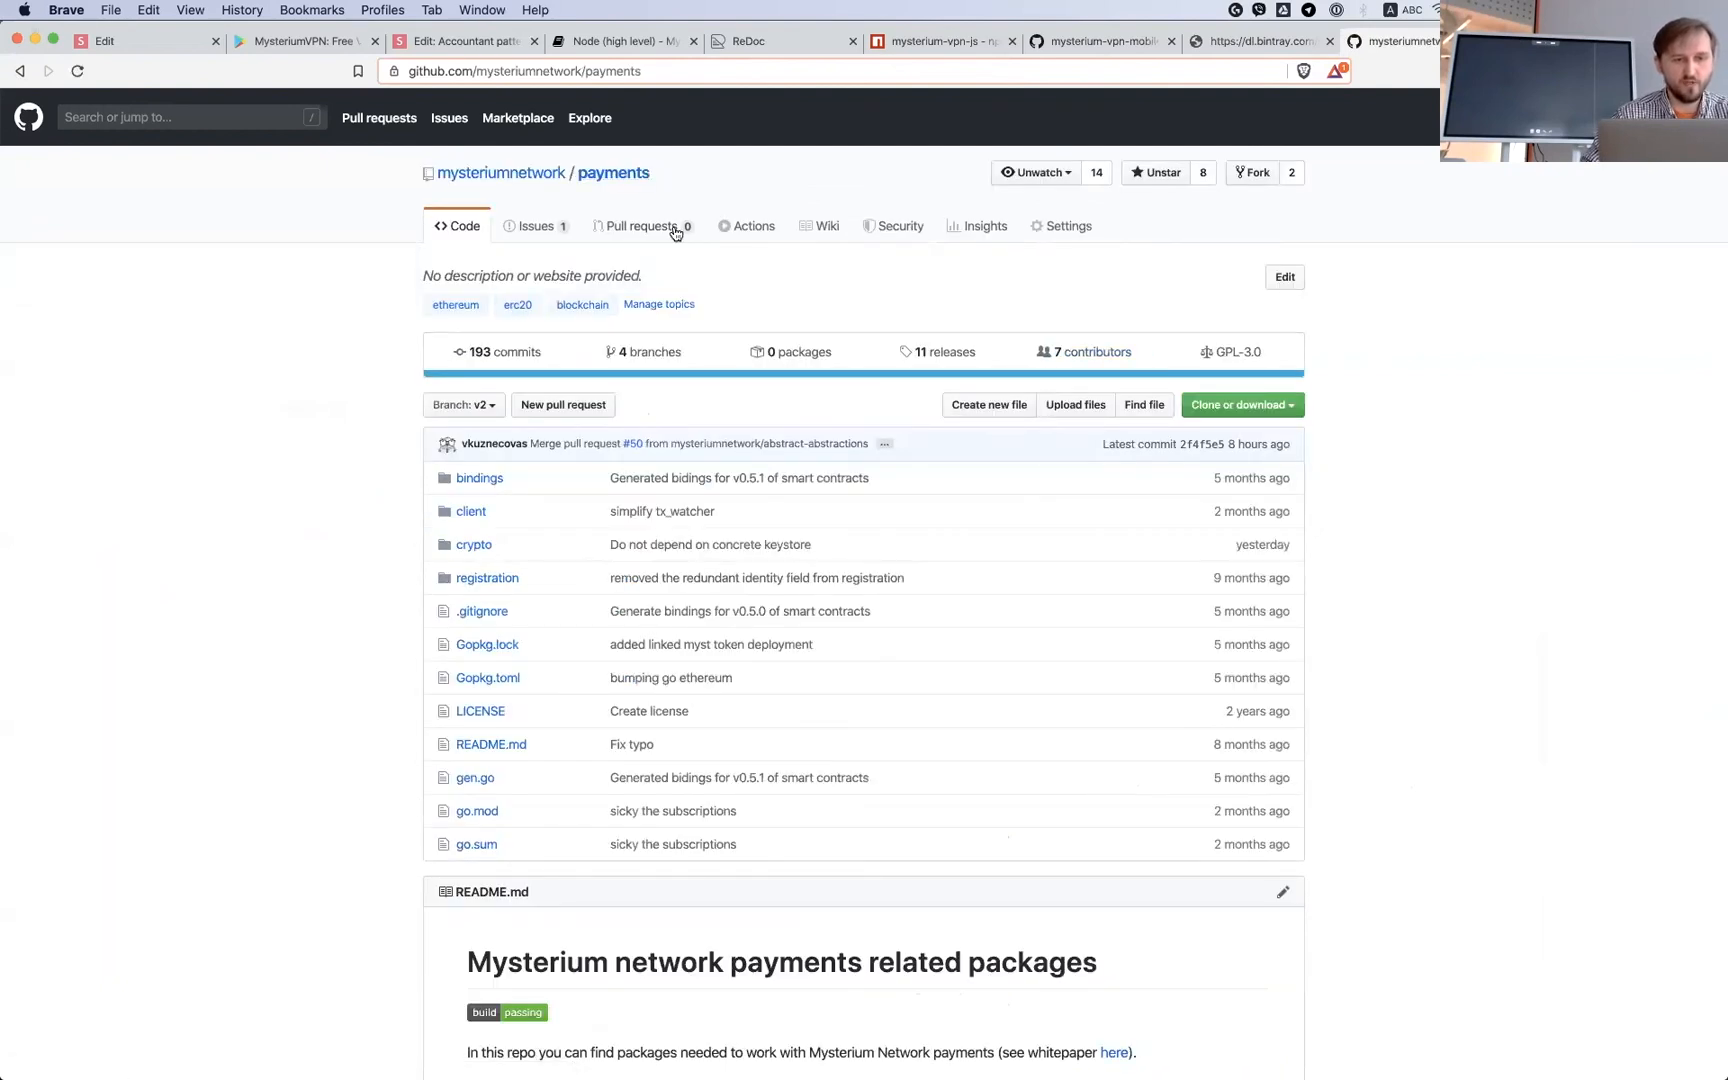
pyautogui.scroll(-3)
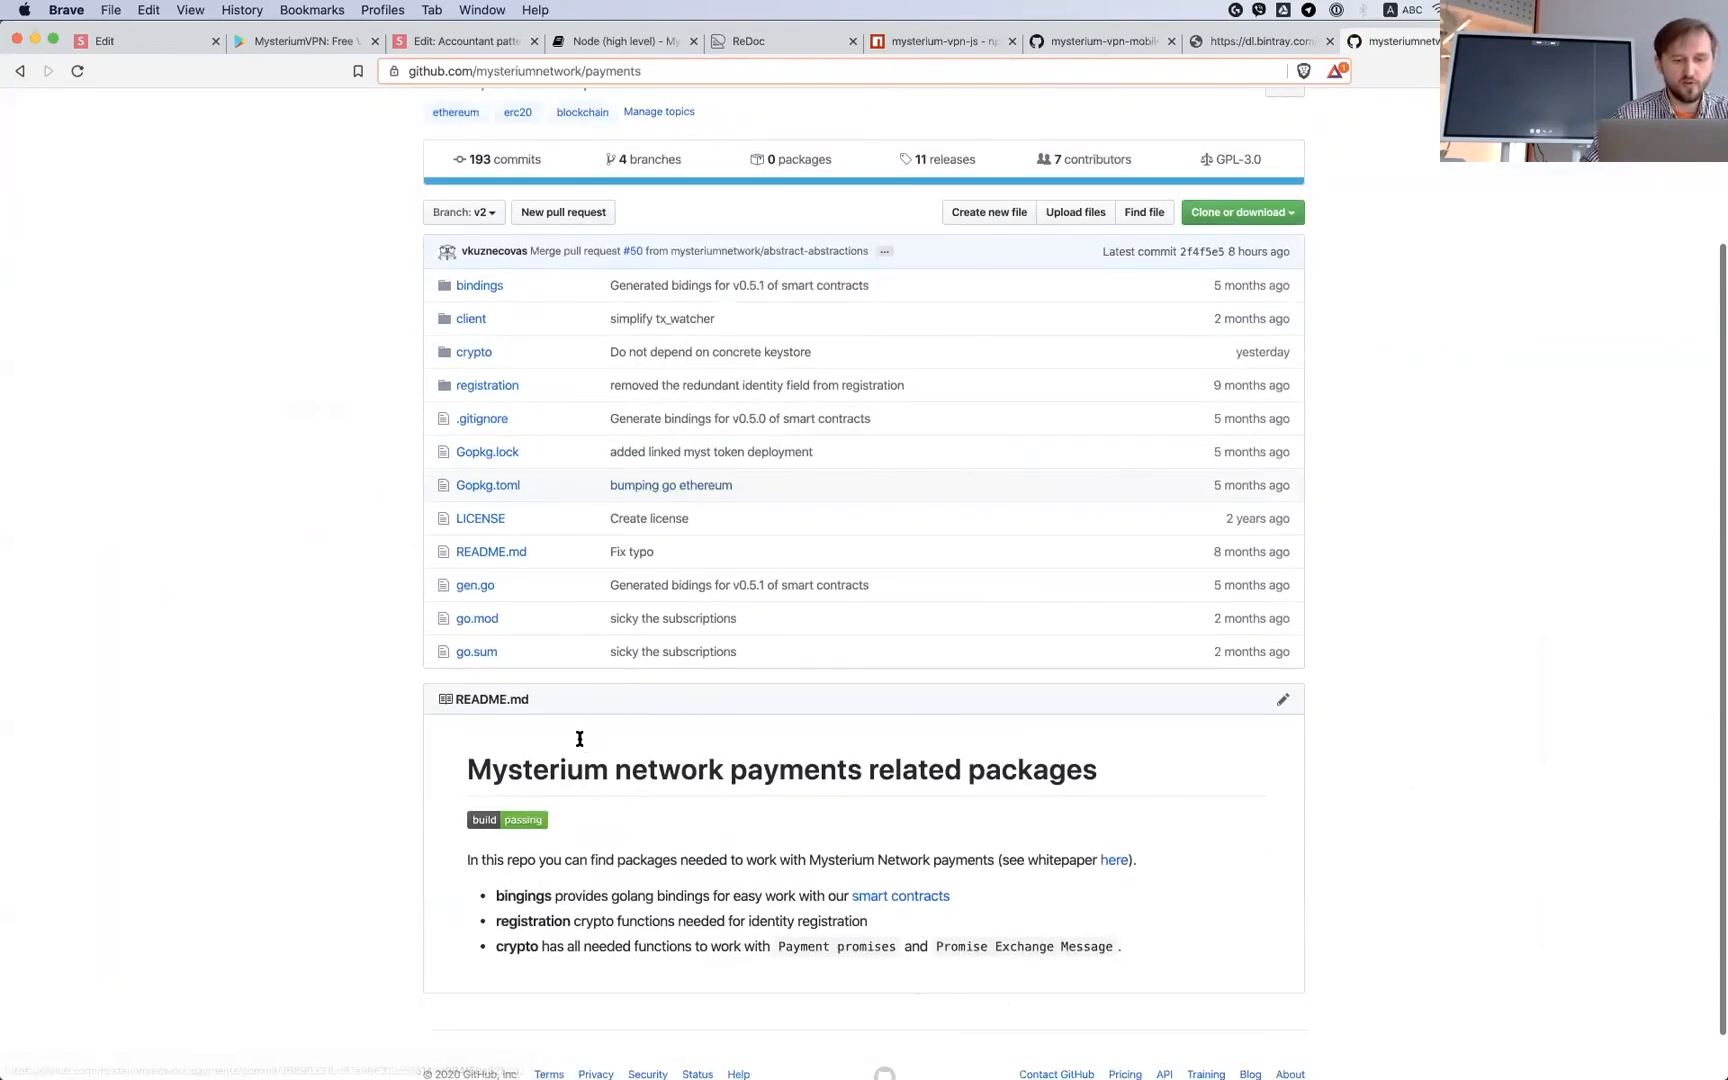